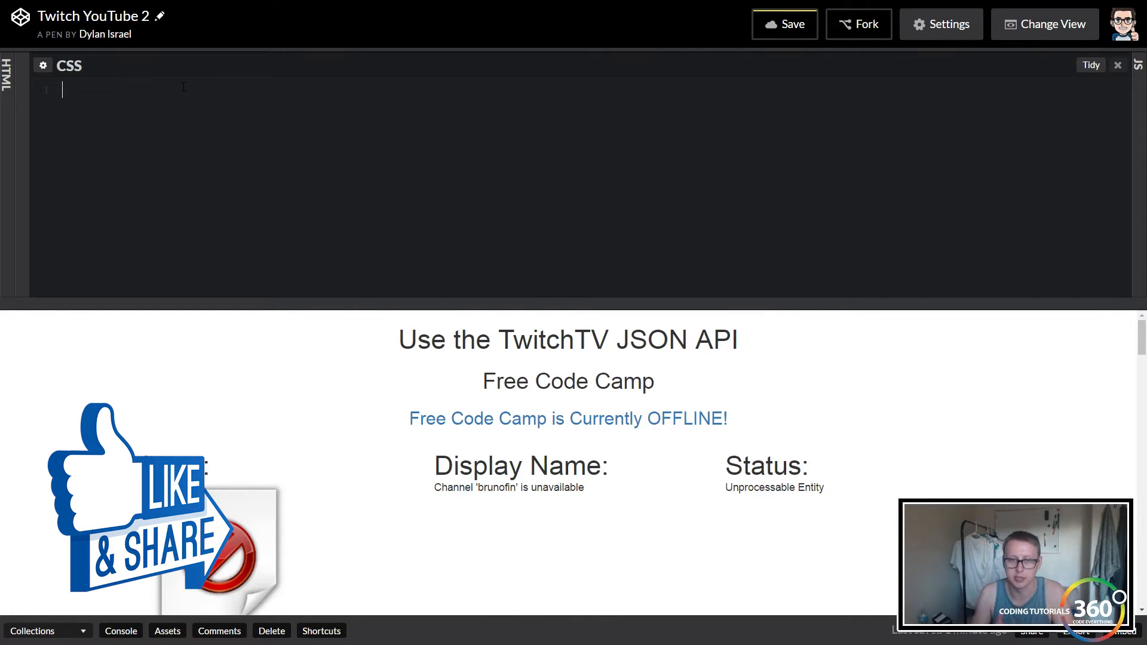
Step: Write a body rule with background-image:url("") ready for the star-trail photo URL
type("b")
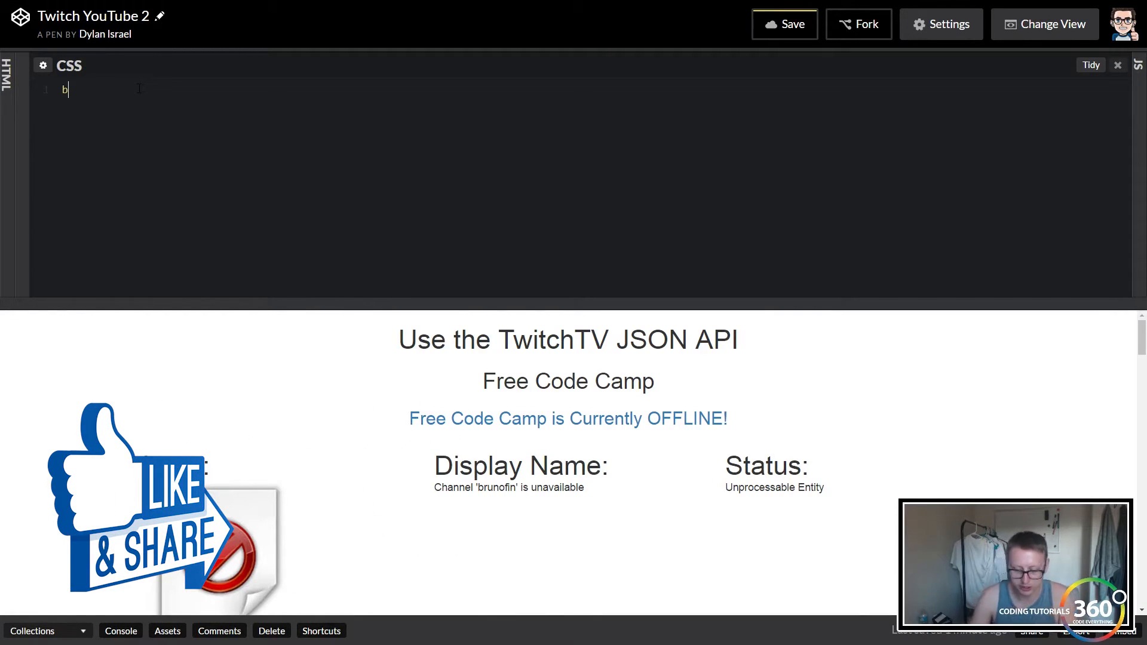
type("ody{")
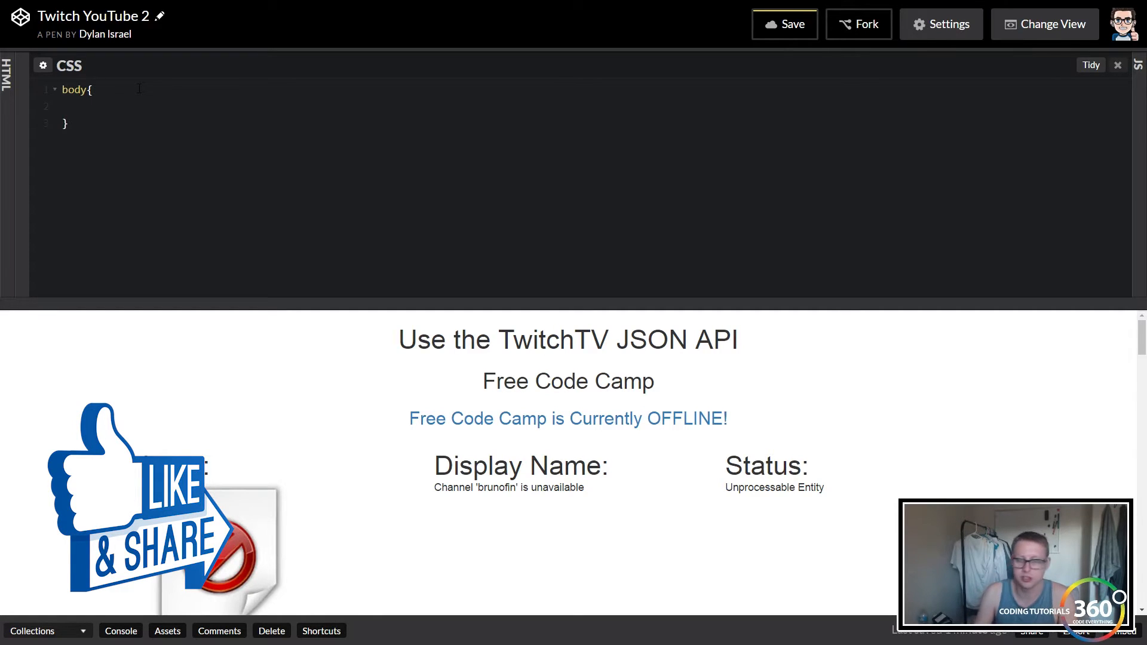
type("backg")
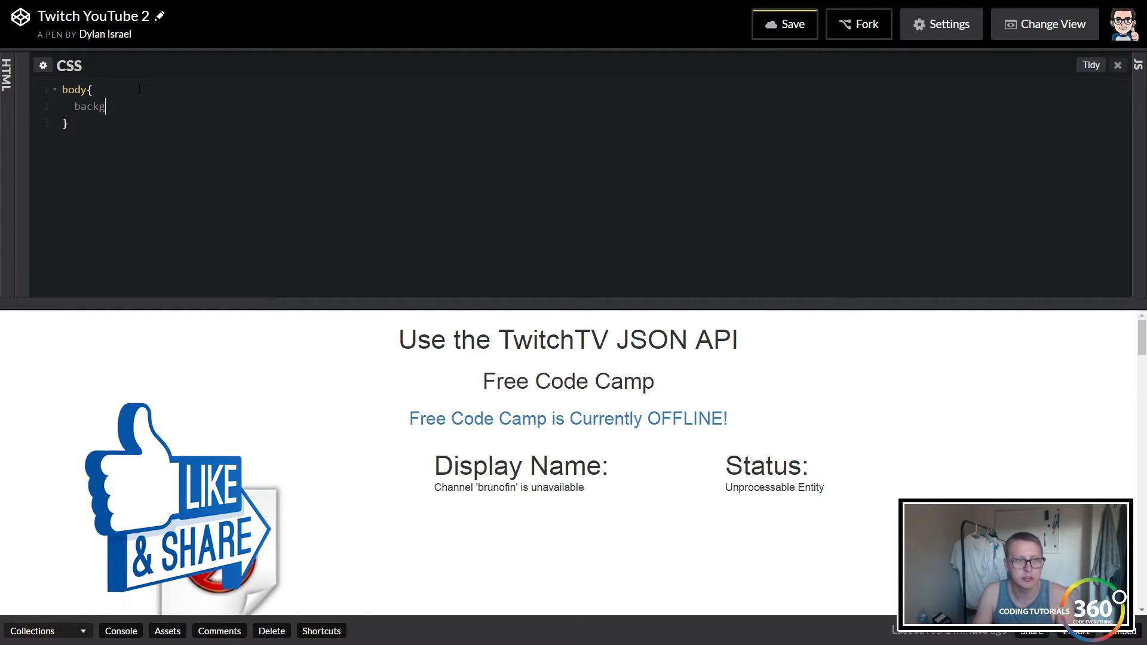
type("round-image:url(")
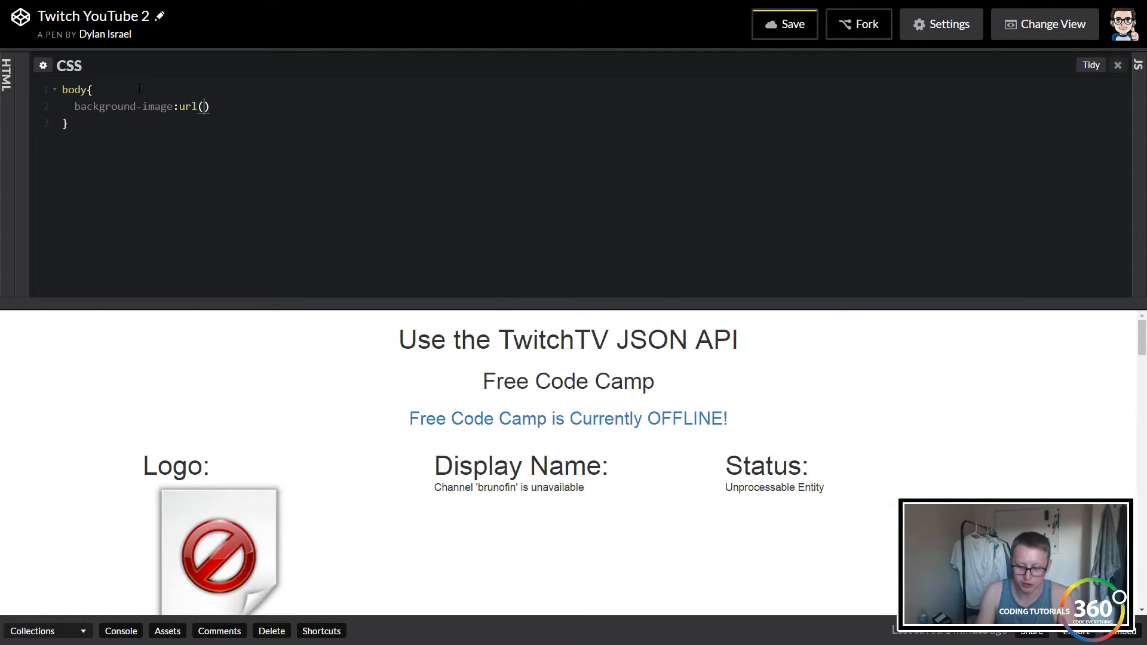
type(";")
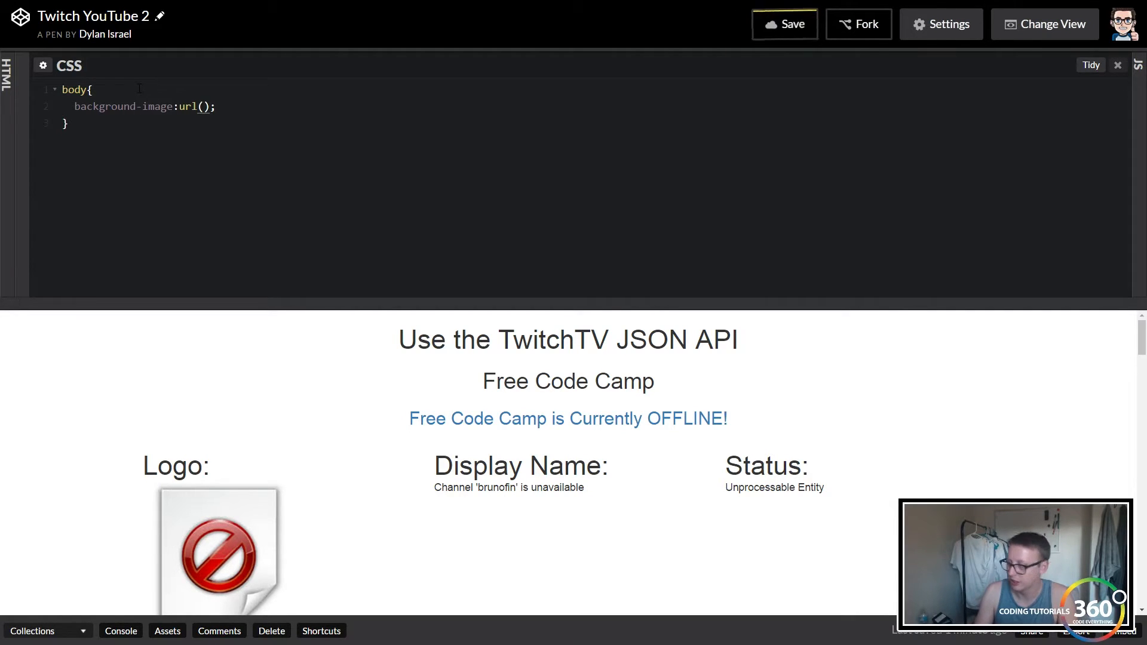
type("\"\"")
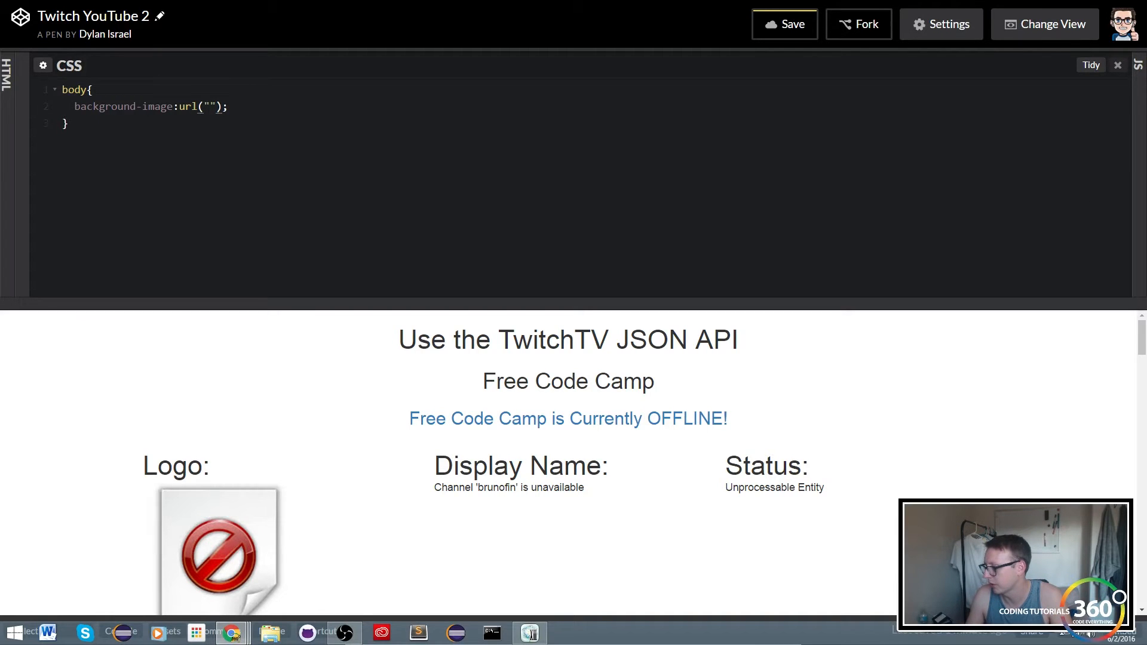
mouse_move(692, 191)
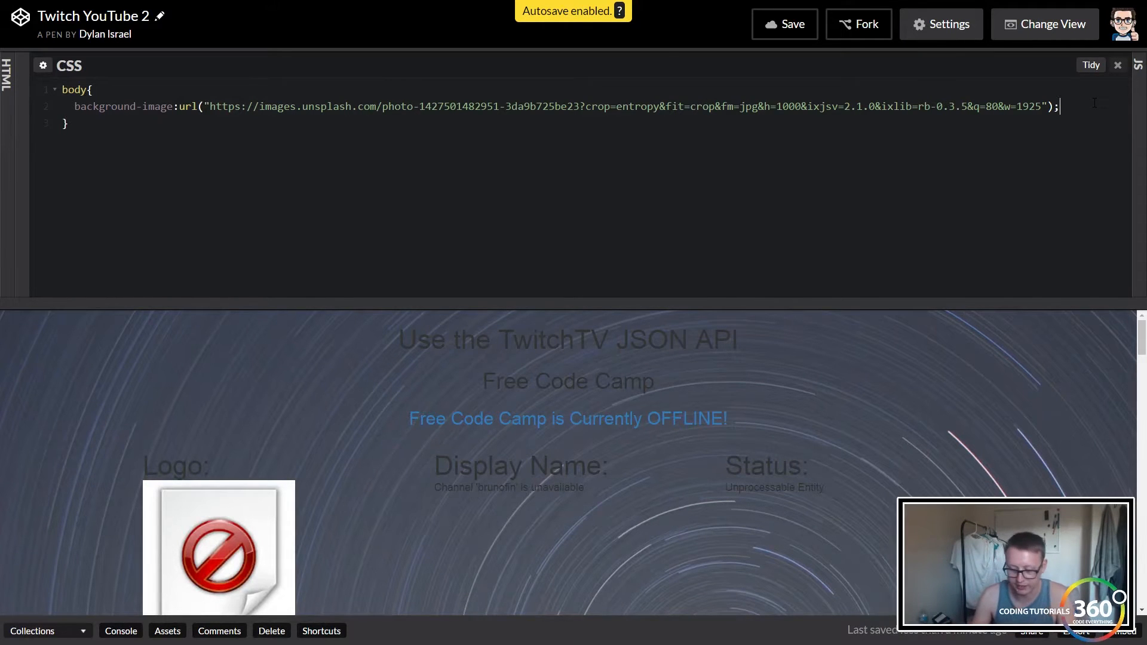
Step: Add color:white; and font-family:"Lobster"; to the body rule
type("color:white;")
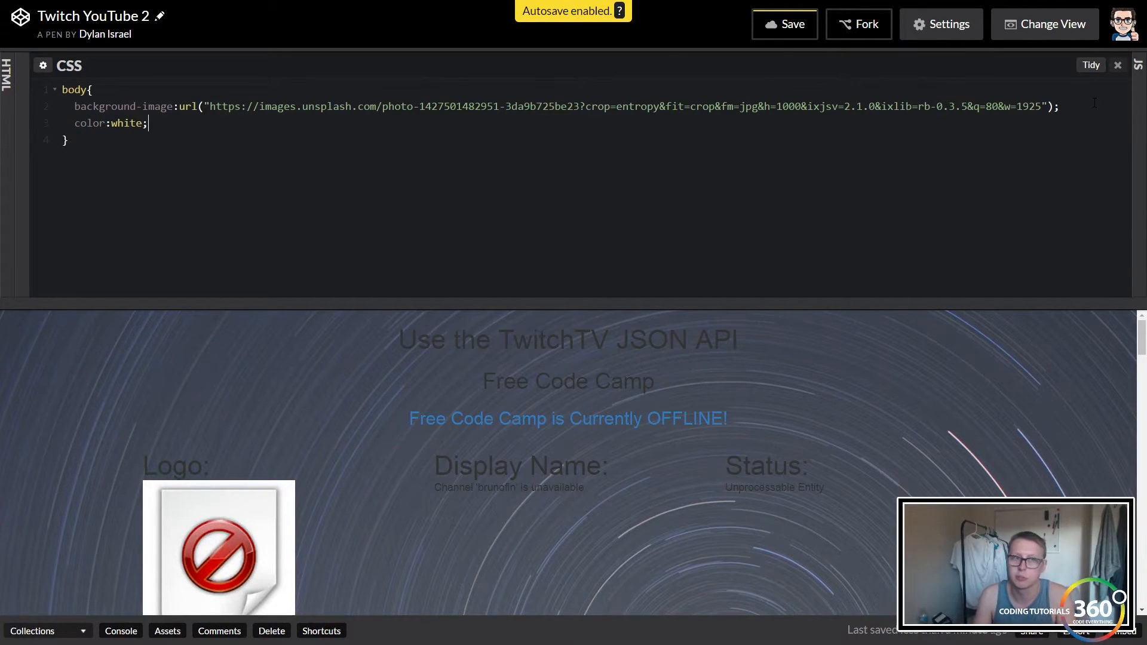
type("font-")
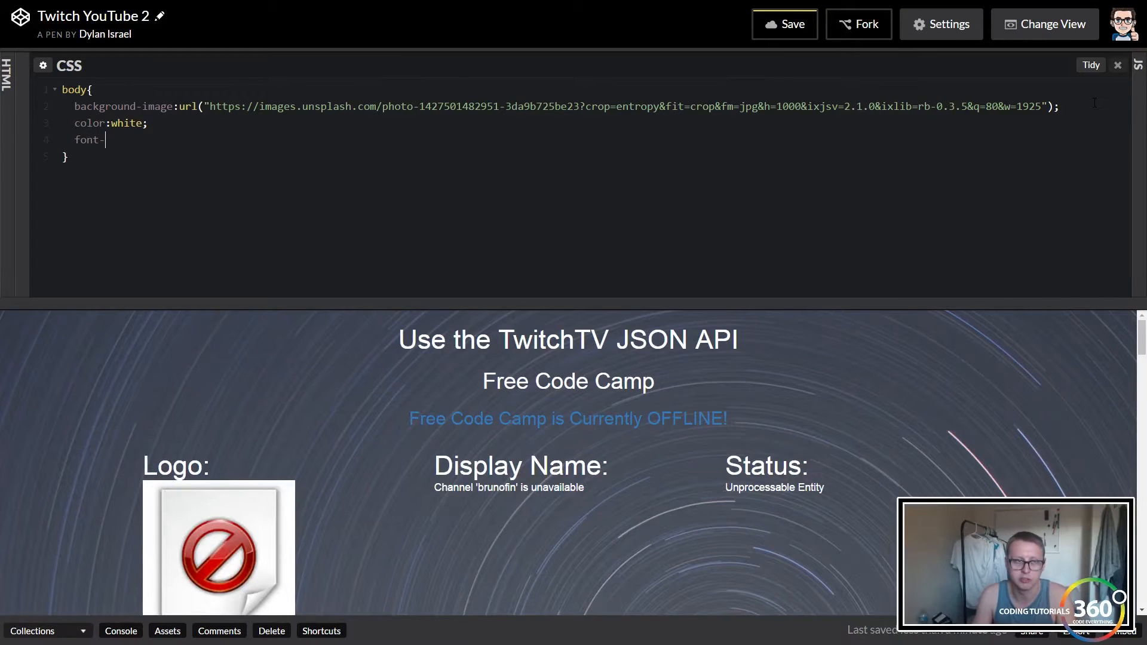
type("family:")
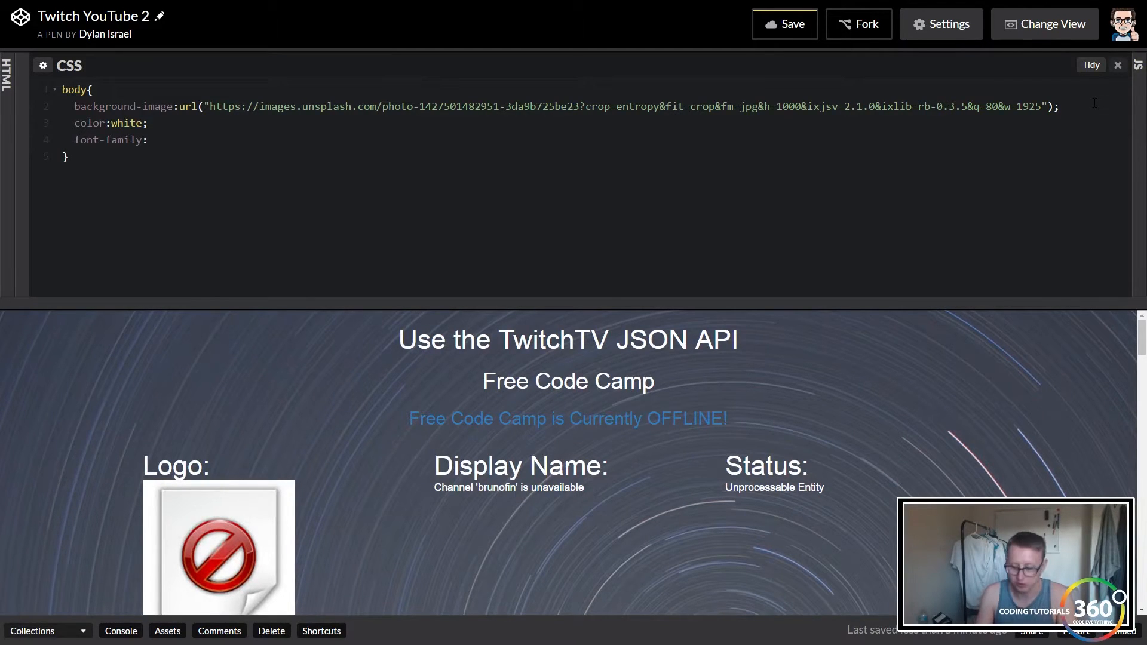
type("\"")
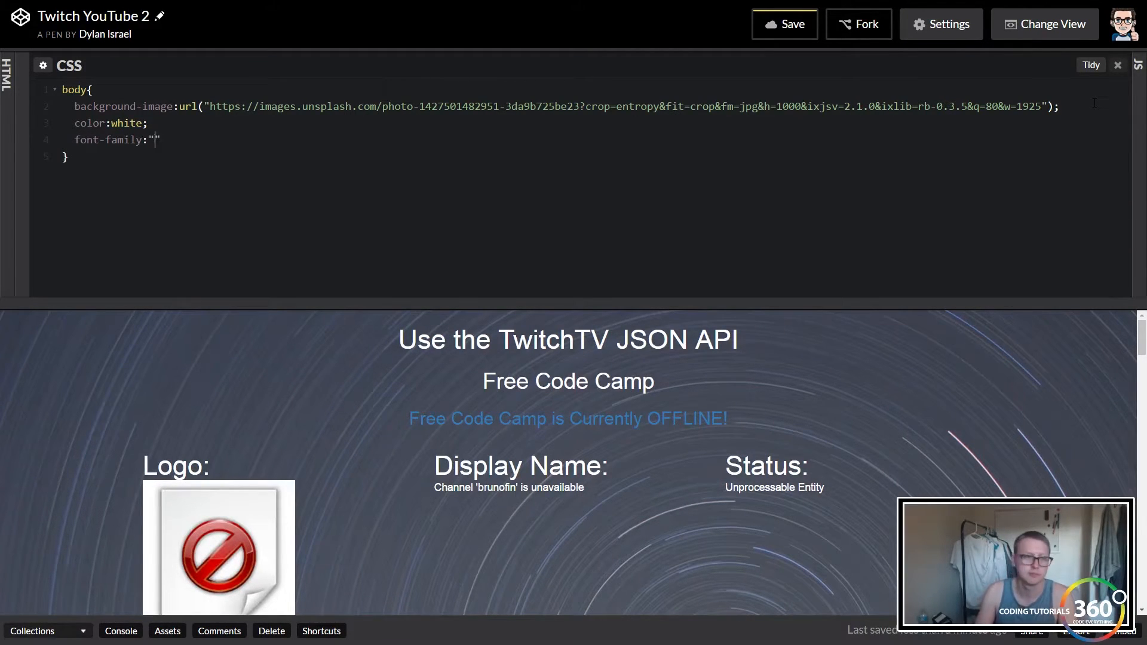
type("Lobster")
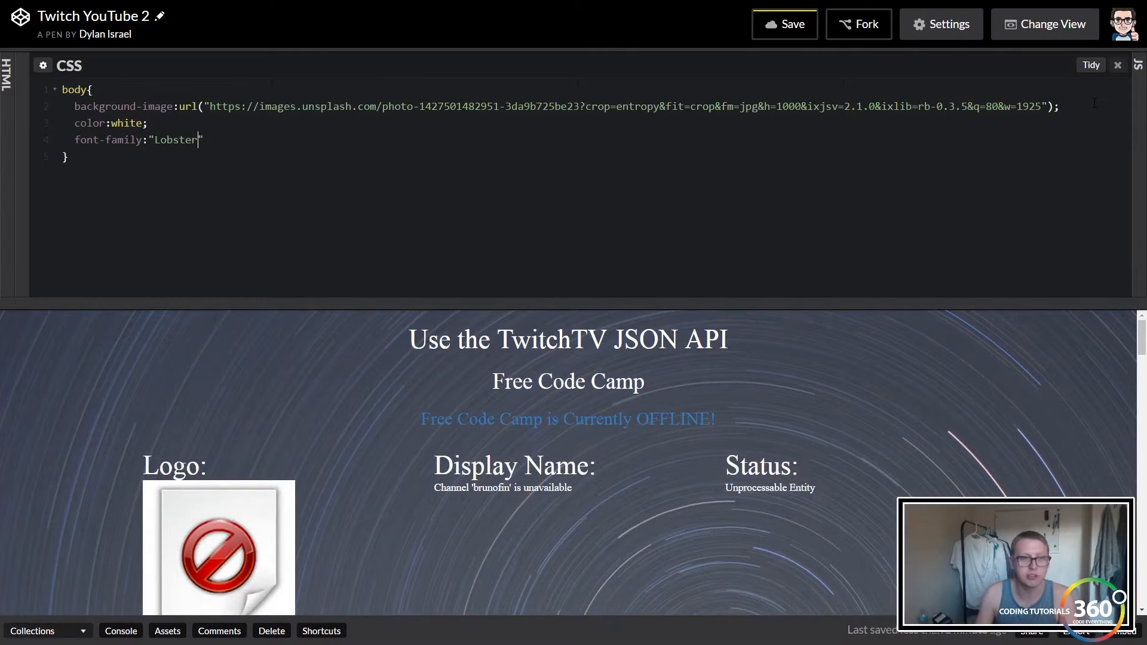
type("l")
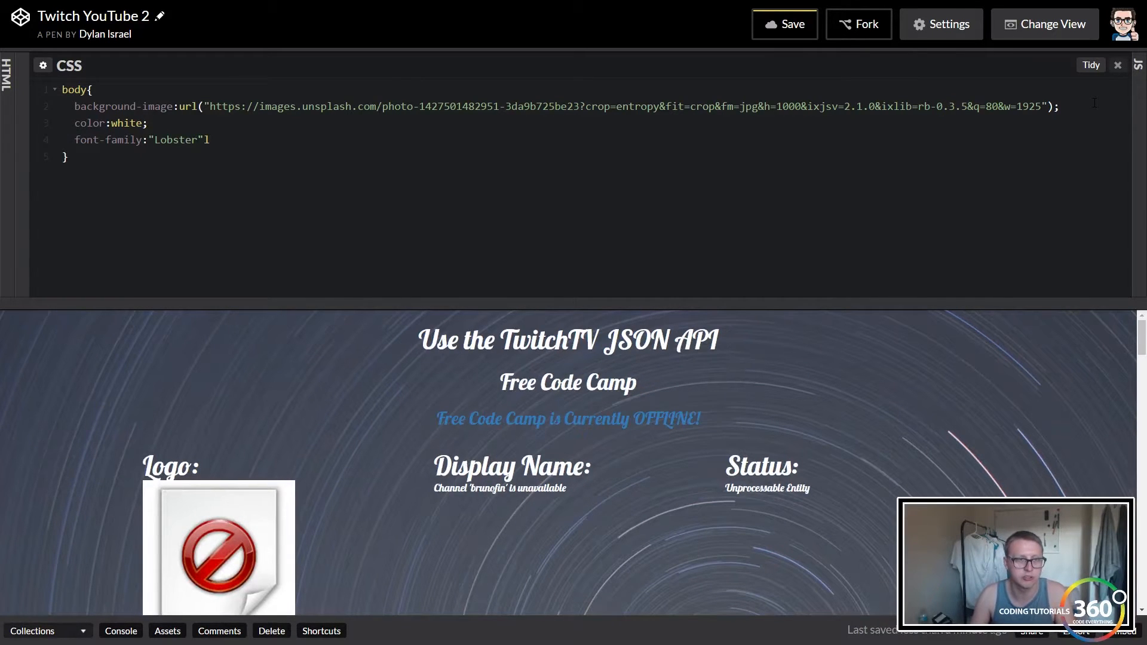
left_click(783, 23)
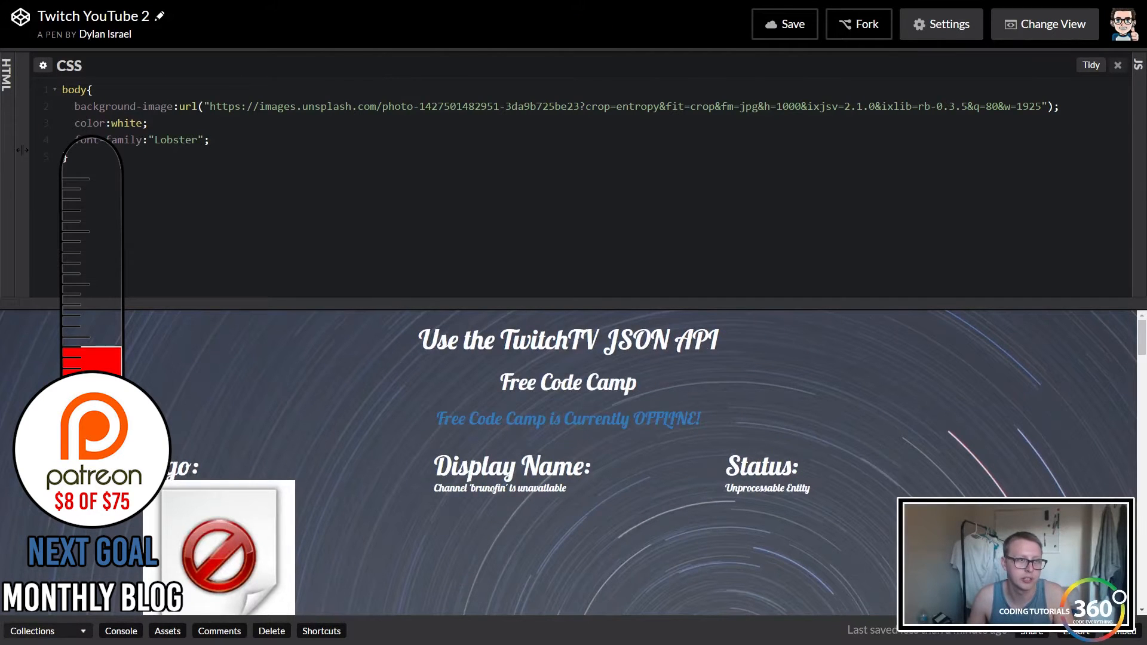
Step: Add the Lobster Google Fonts link in the pen's Settings and save
left_click(942, 24)
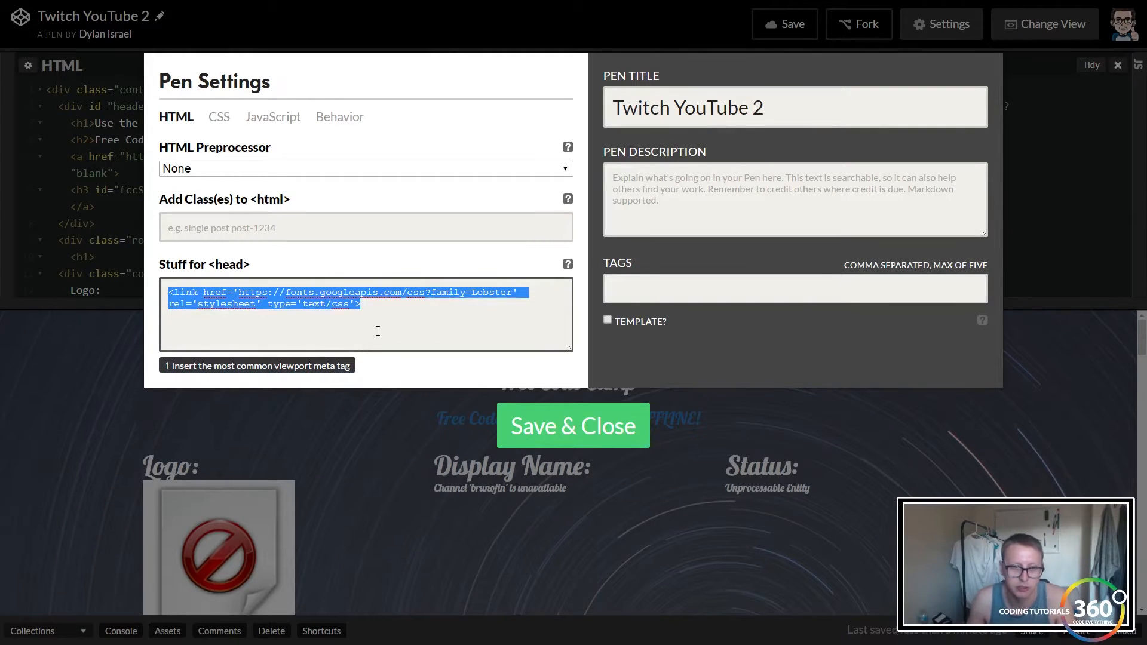
left_click(573, 425)
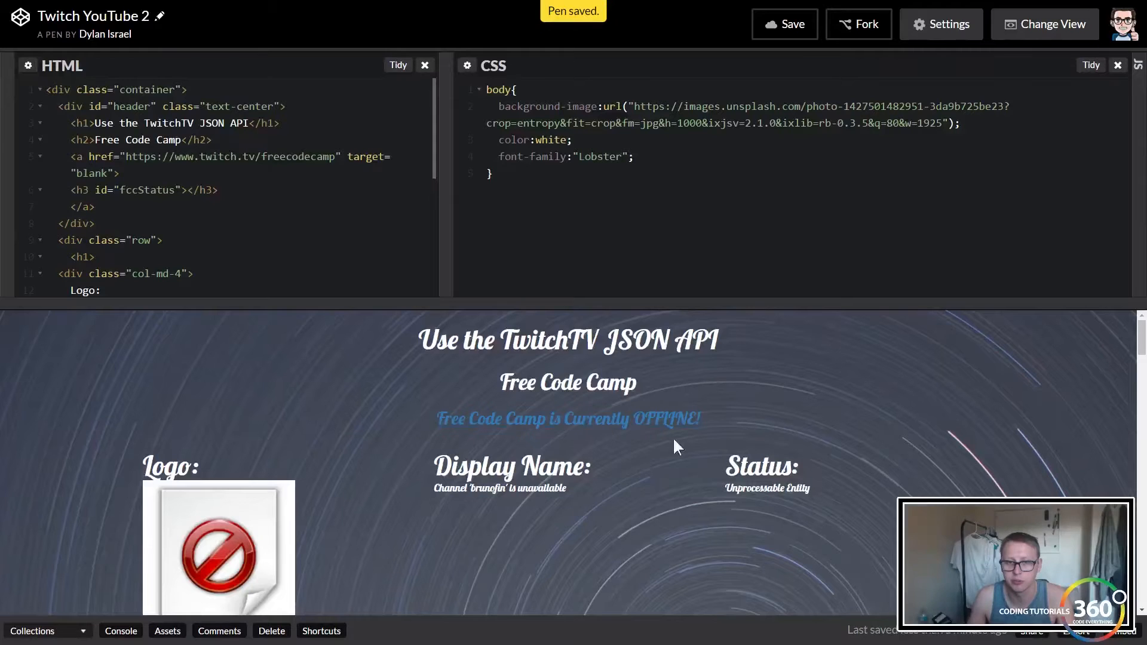
mouse_move(679, 421)
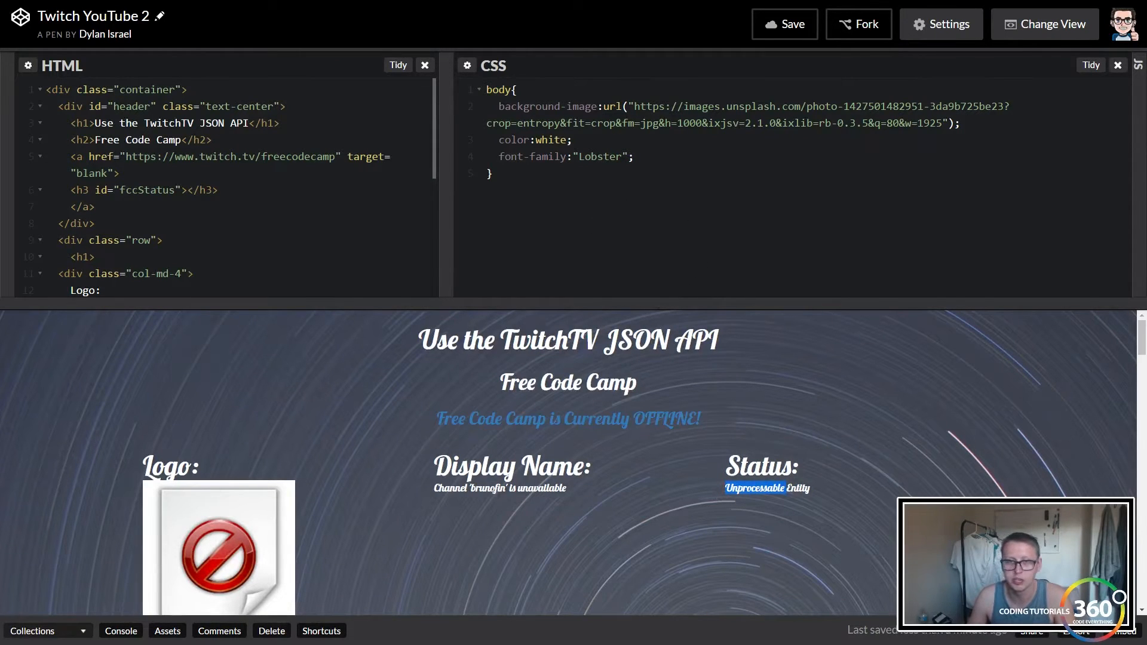
Step: Add background-size:cover; to the body rule and save the pen
left_click(635, 156)
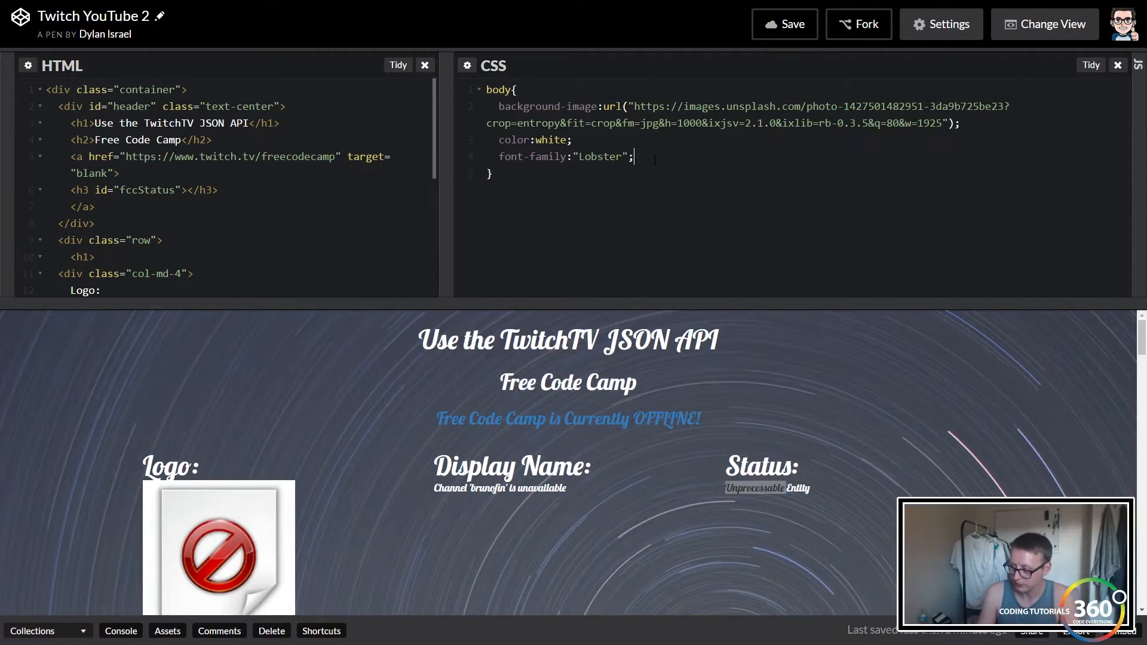
type("bac")
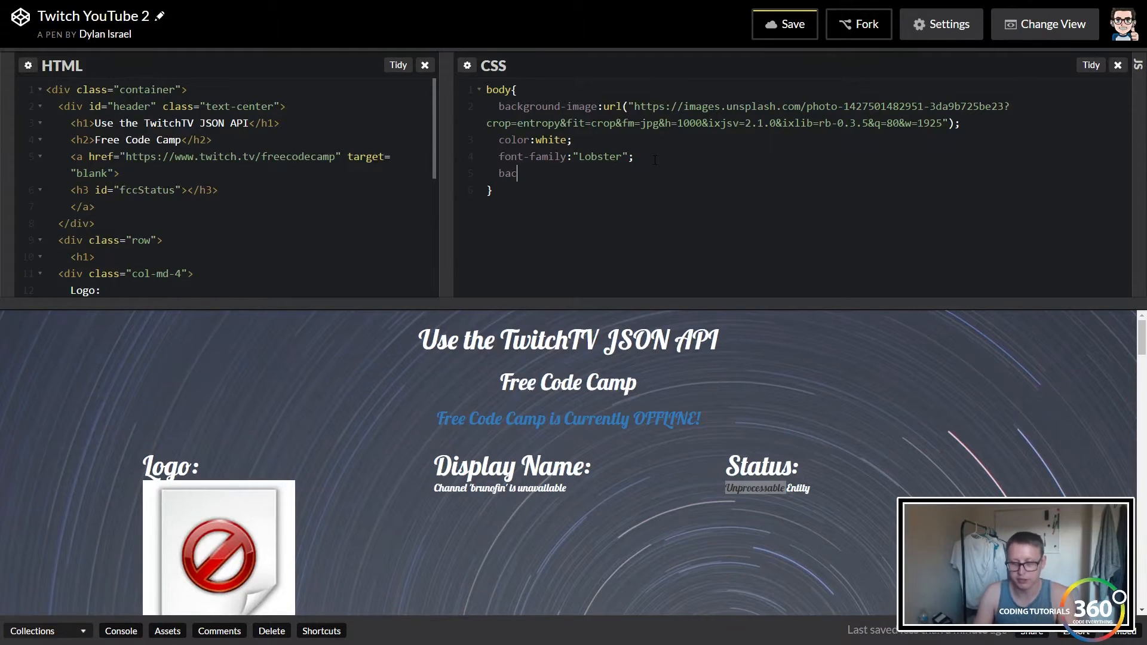
type("kground")
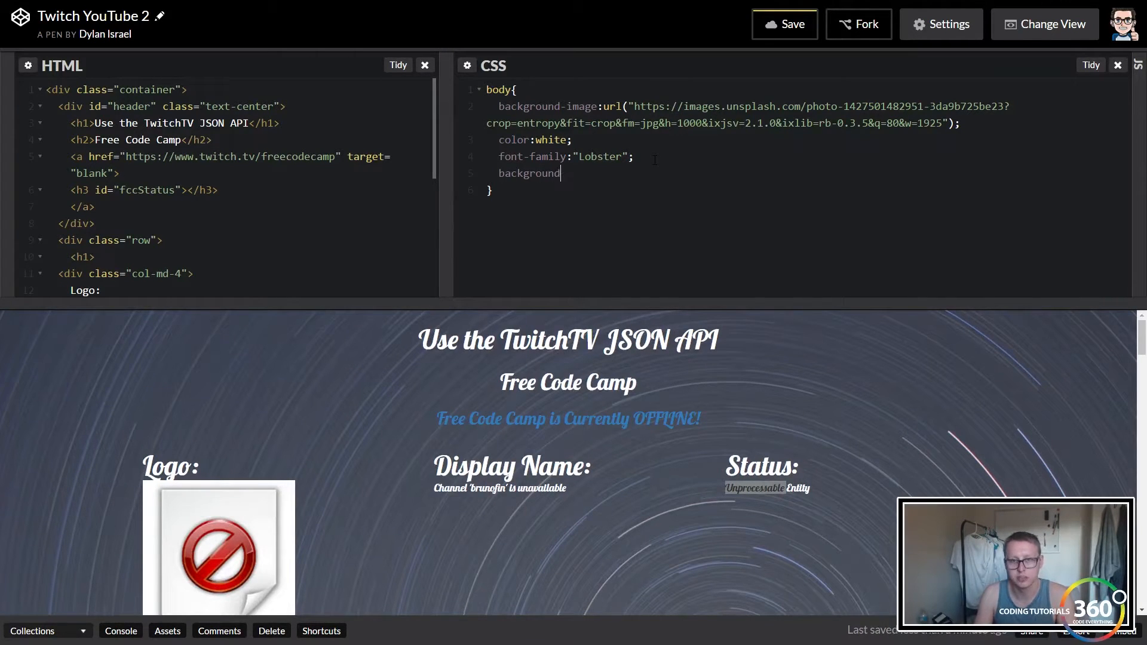
type("-size:cove")
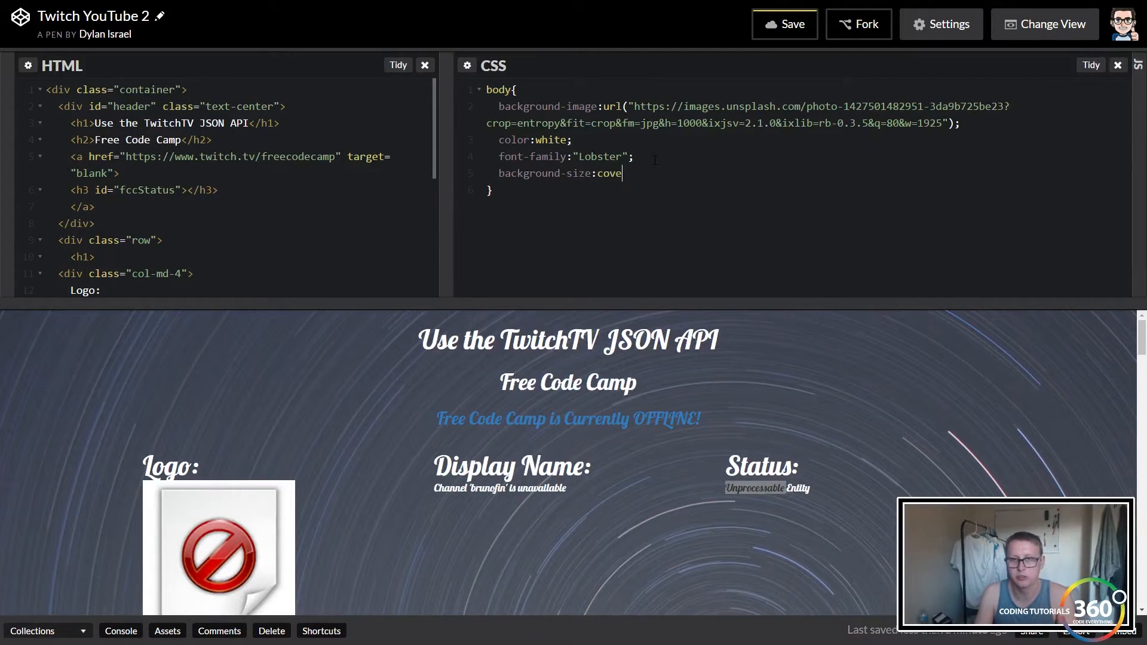
key("ctrl+s")
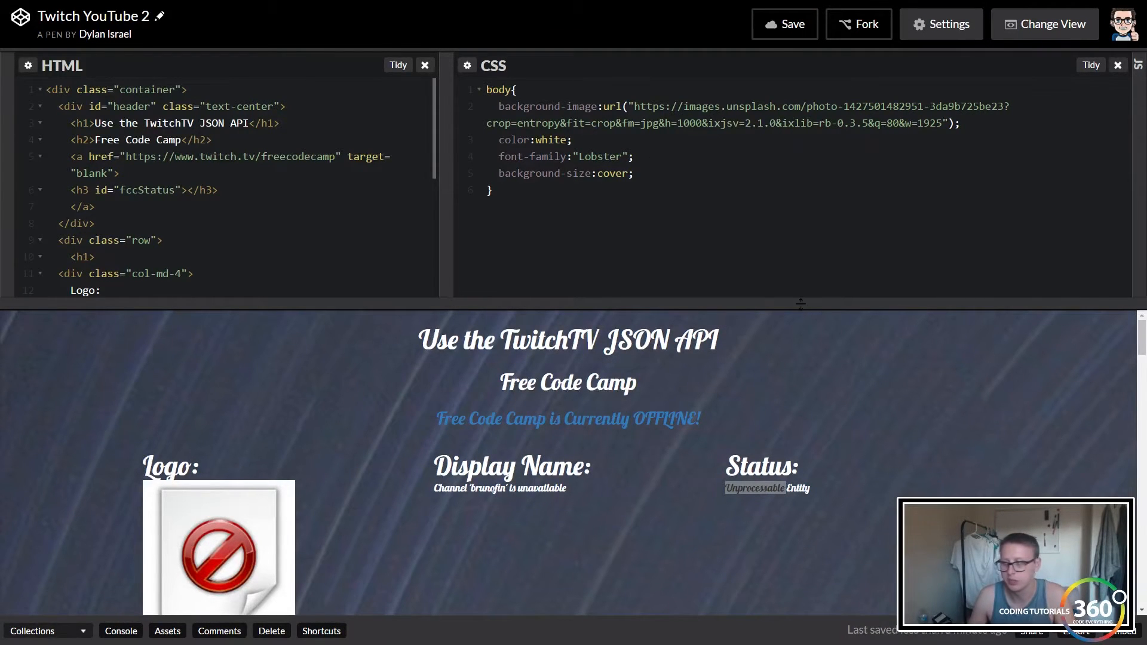
mouse_move(783, 328)
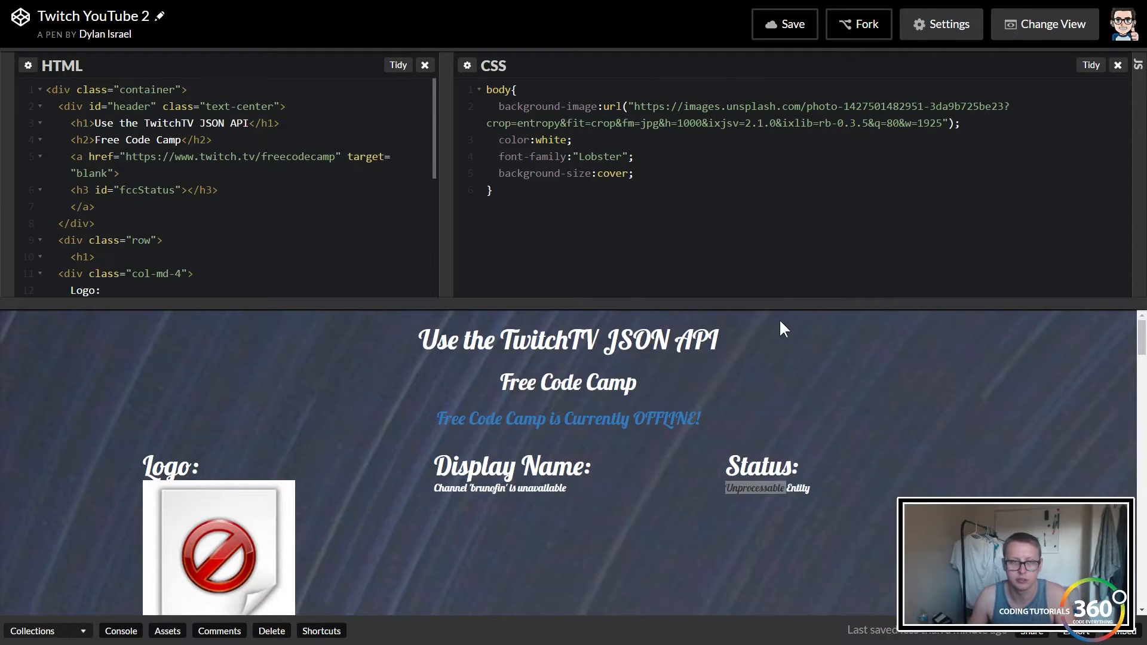
left_click(632, 173)
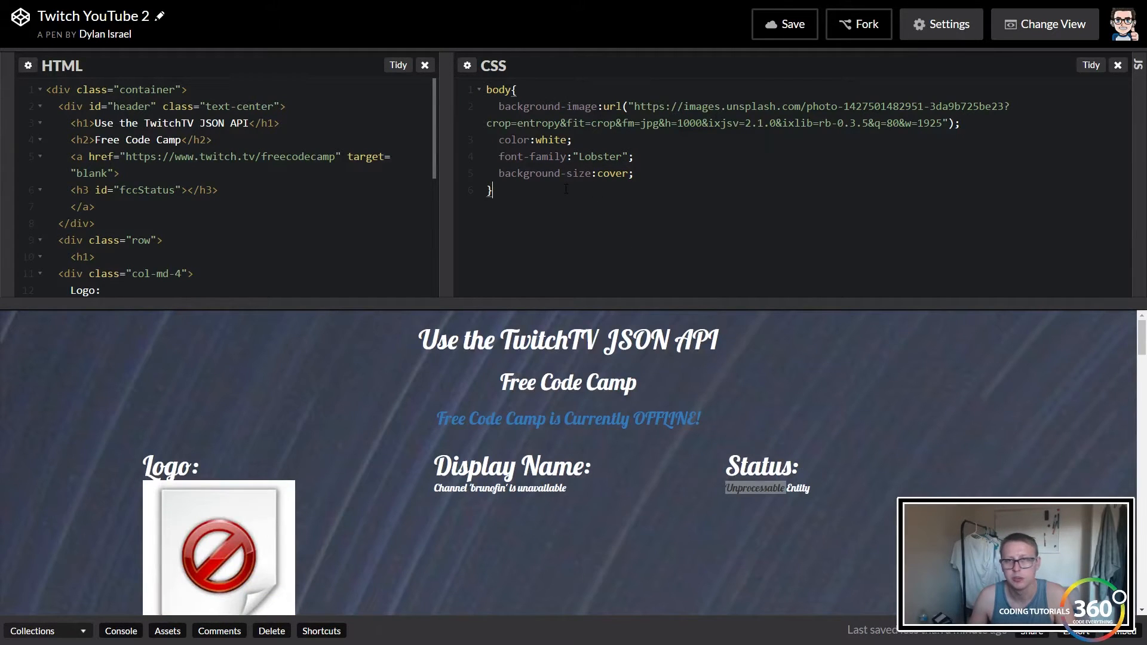
Step: Start a #header rule and collapse the HTML panel to widen the stylesheet
type("#")
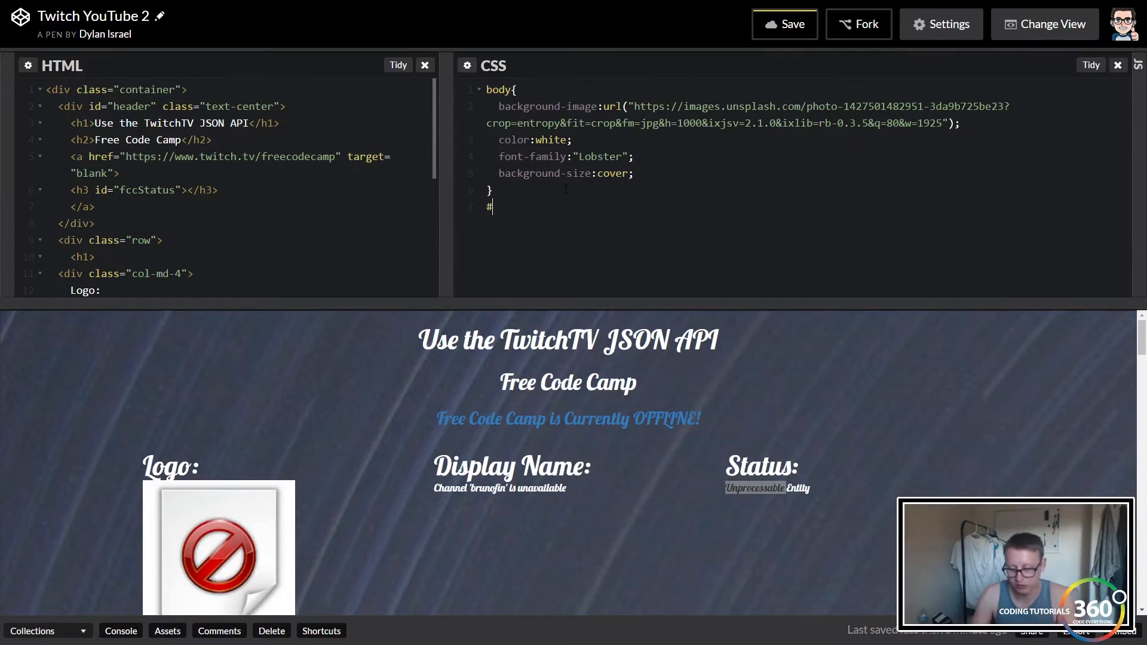
type("header")
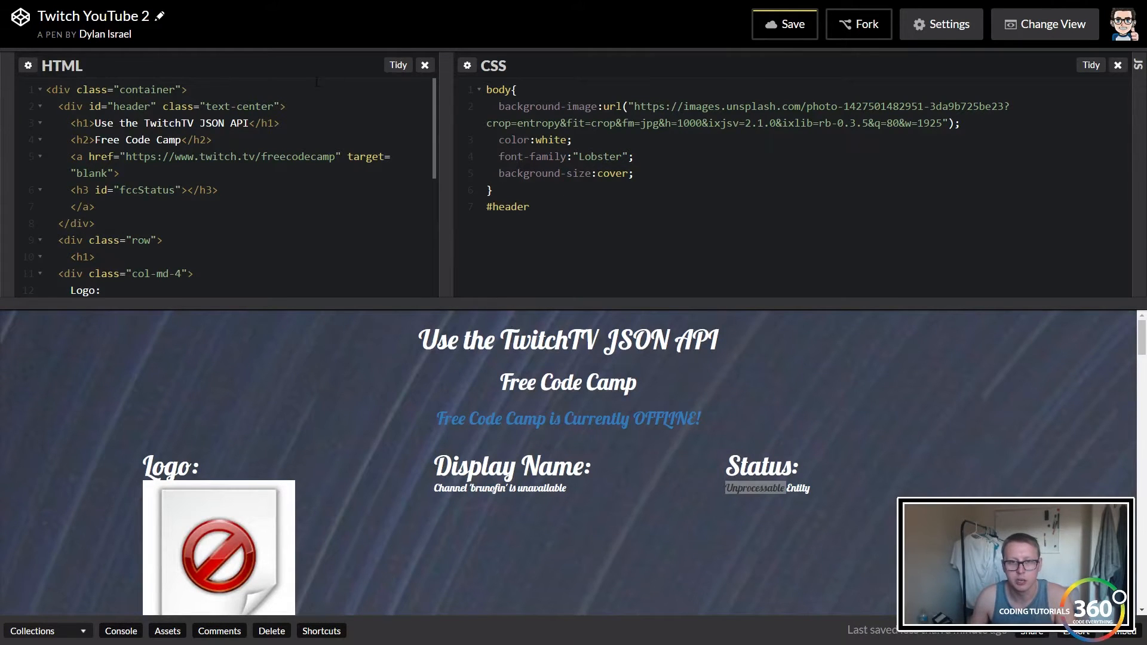
left_click(426, 65)
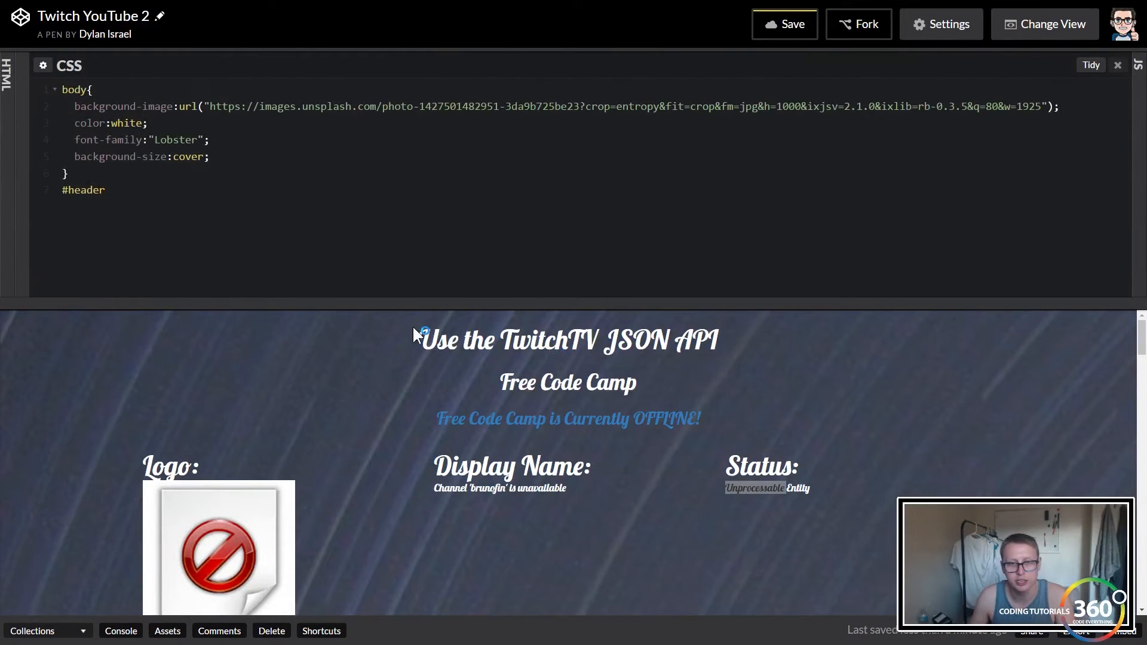
left_click(104, 189)
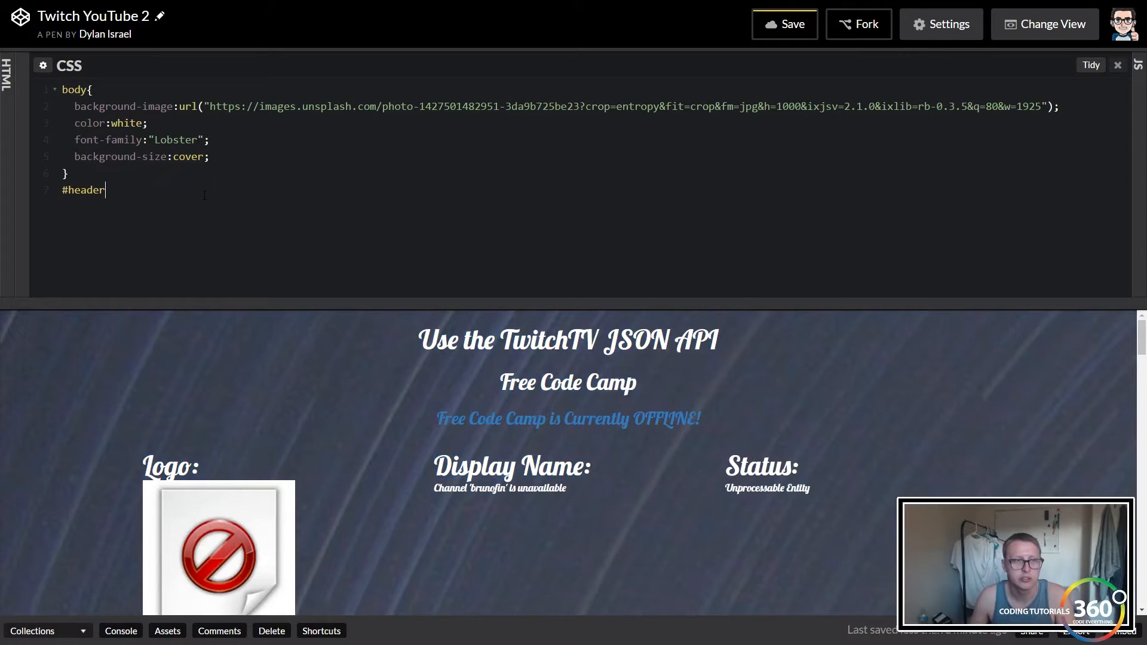
type("{")
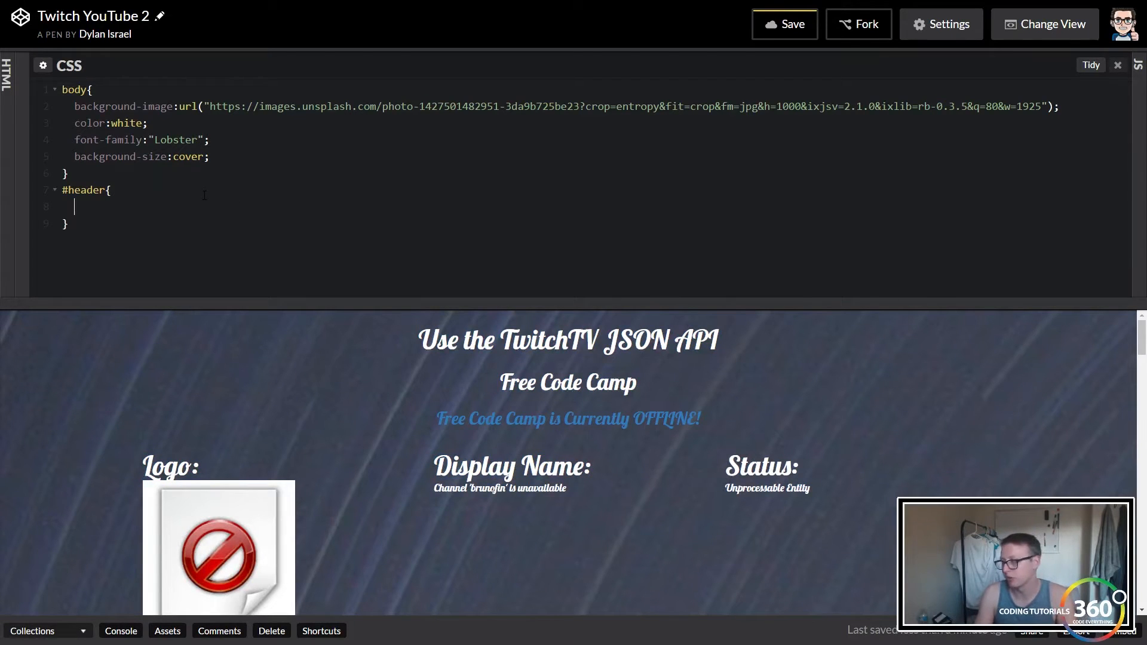
Step: Give #header a translucent black background: rgba(0,0,0,.5)
type("background")
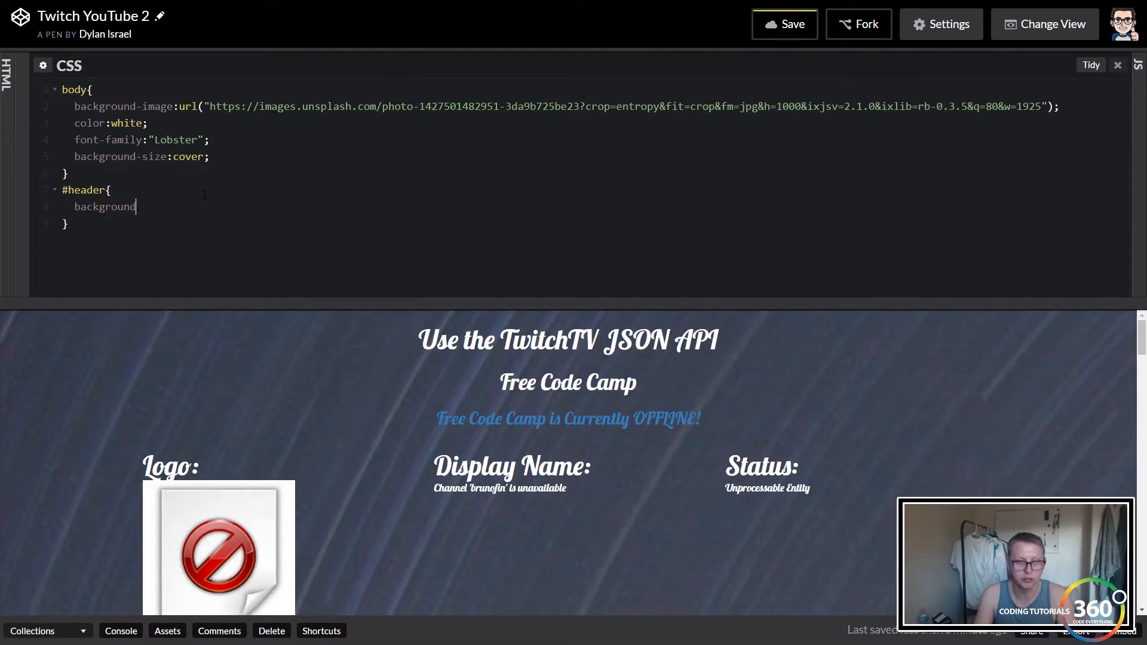
type("-")
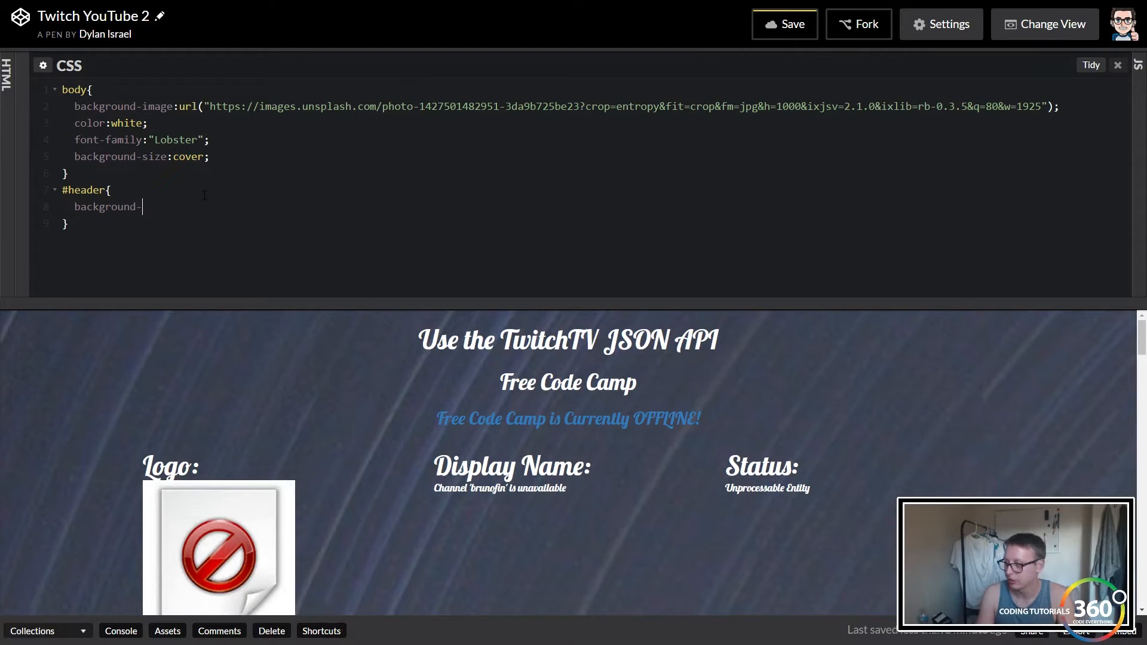
key("Backspace")
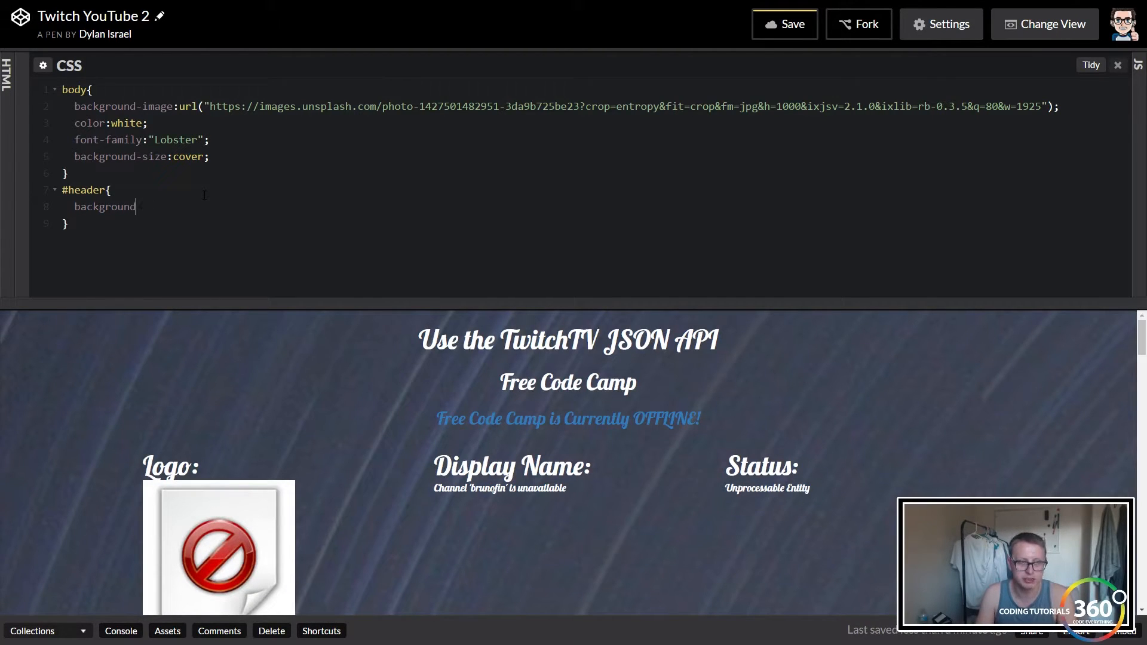
type(":rgba")
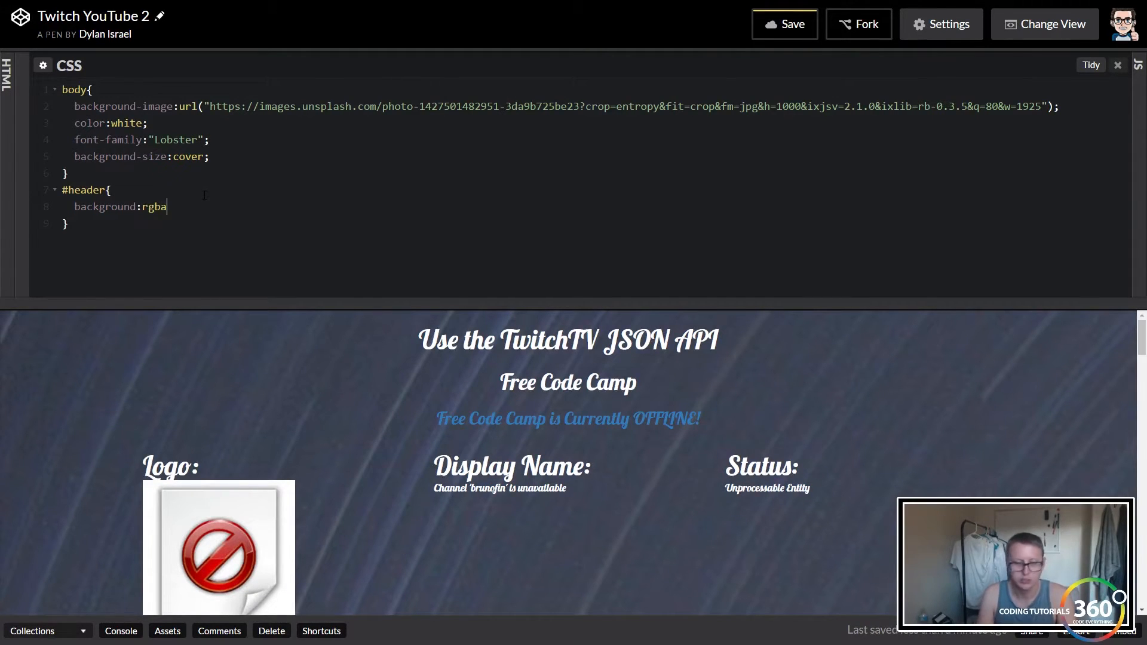
type("()")
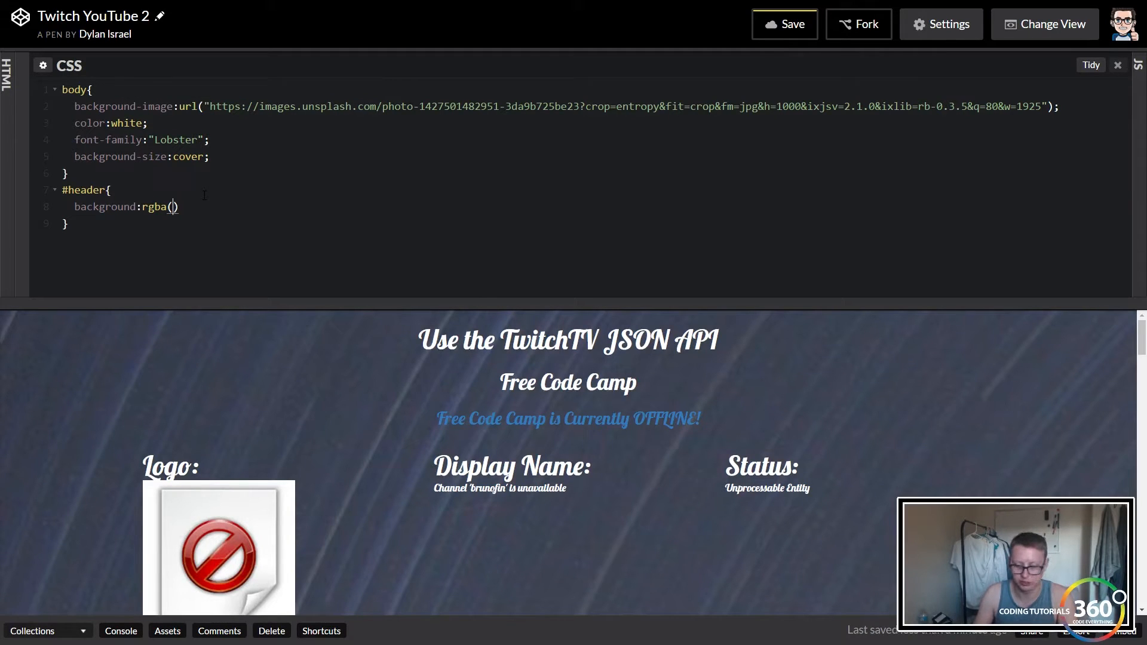
type("0,0,0,")
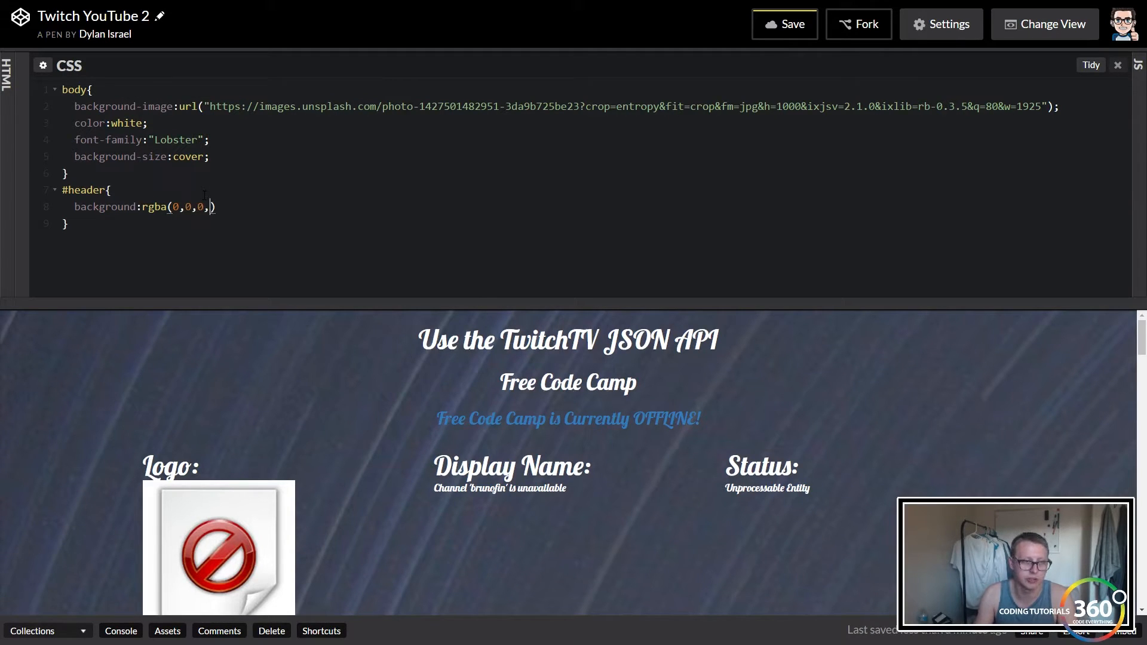
type(".5")
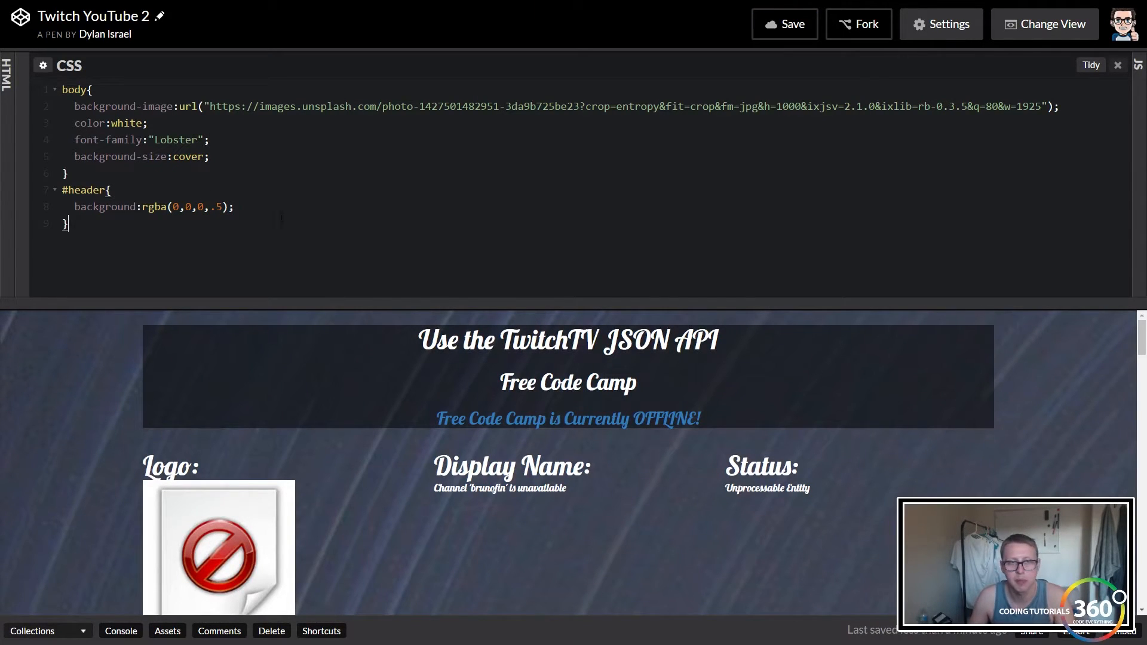
Step: Give #header a 5px white solid border with border-radius:25px, correcting the misspelled property
type("bor")
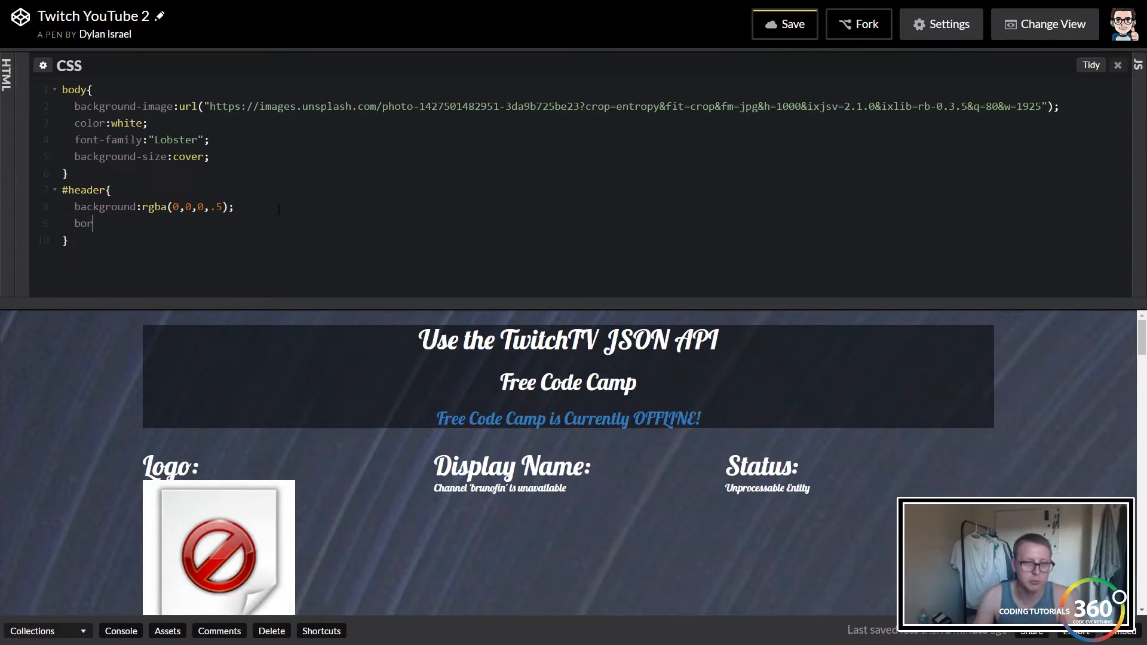
type("de:")
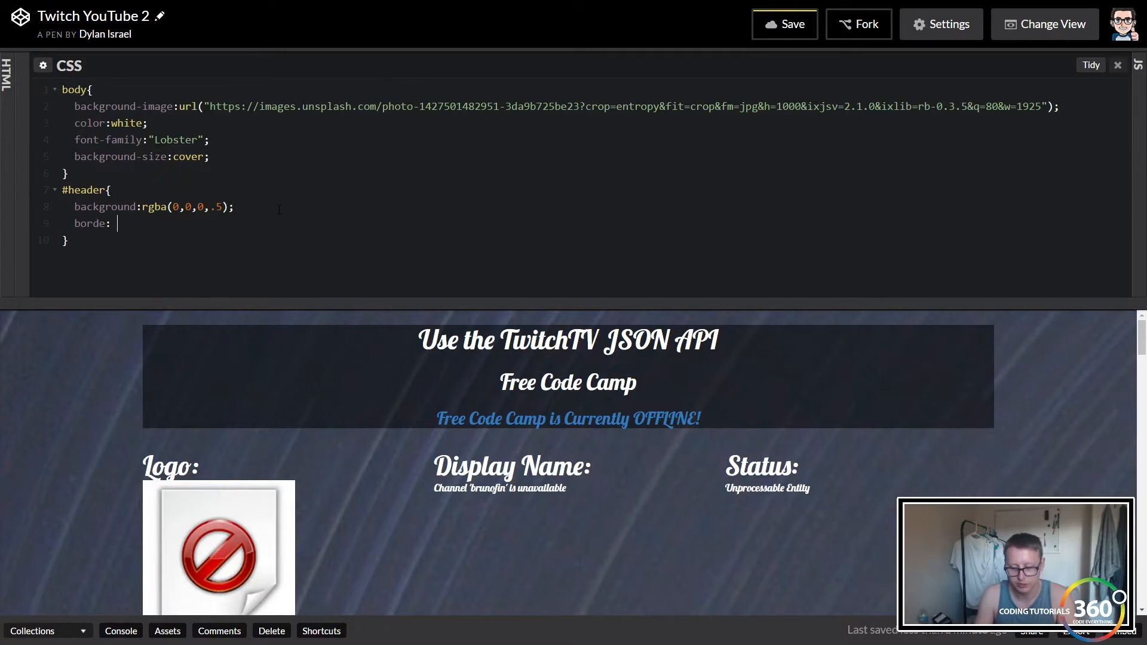
type("5p")
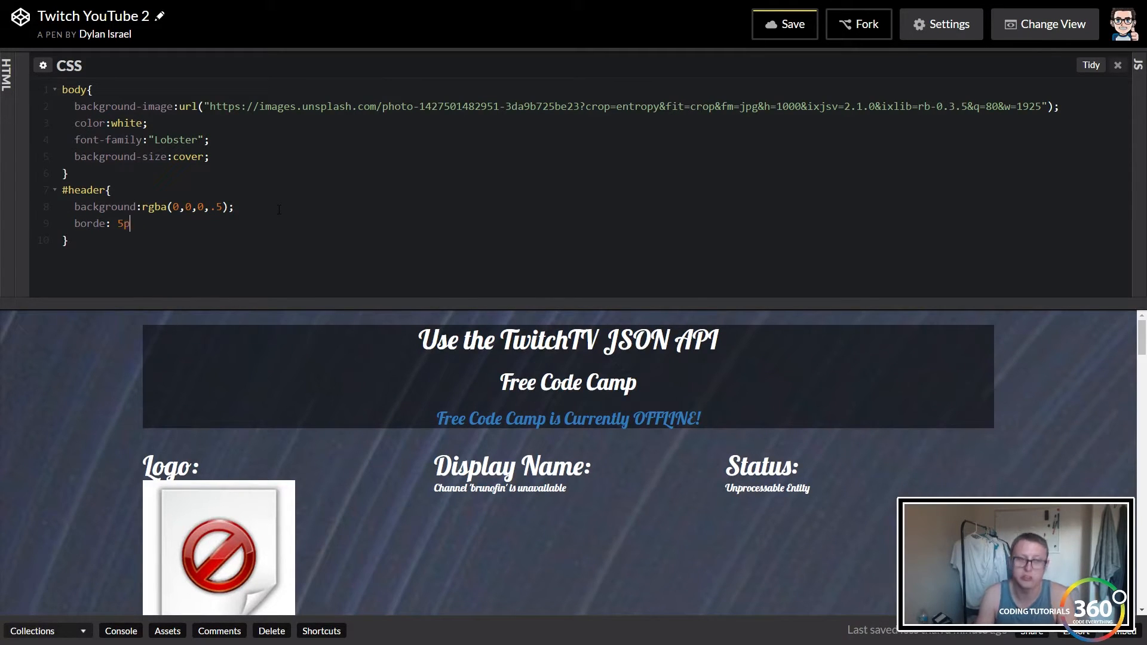
type("x")
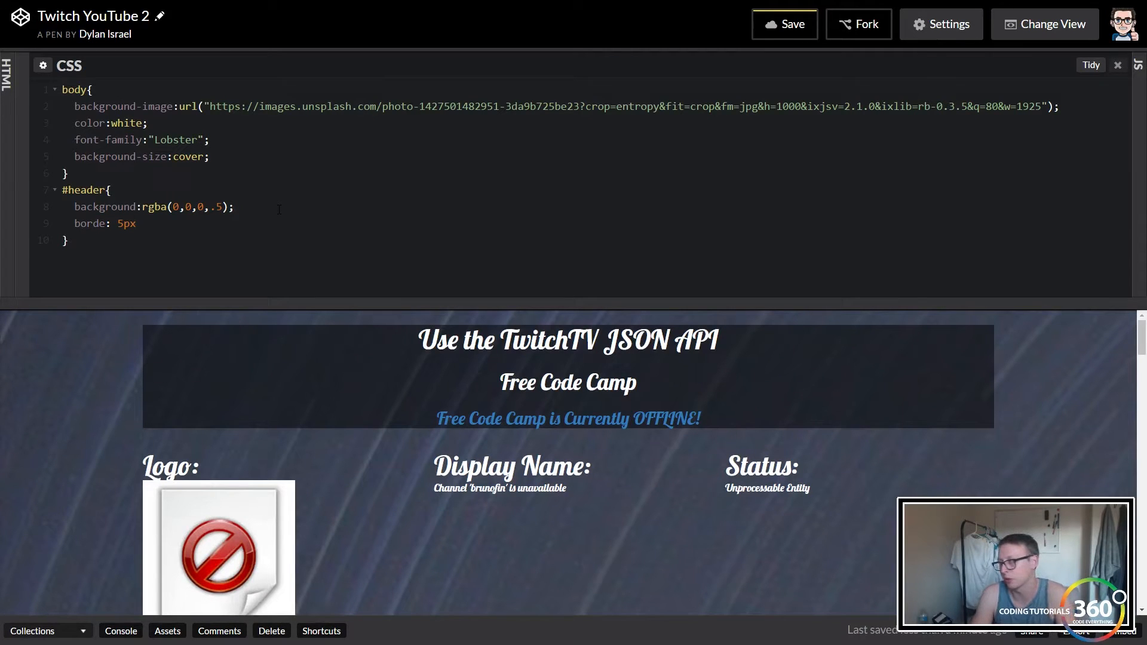
type("white so")
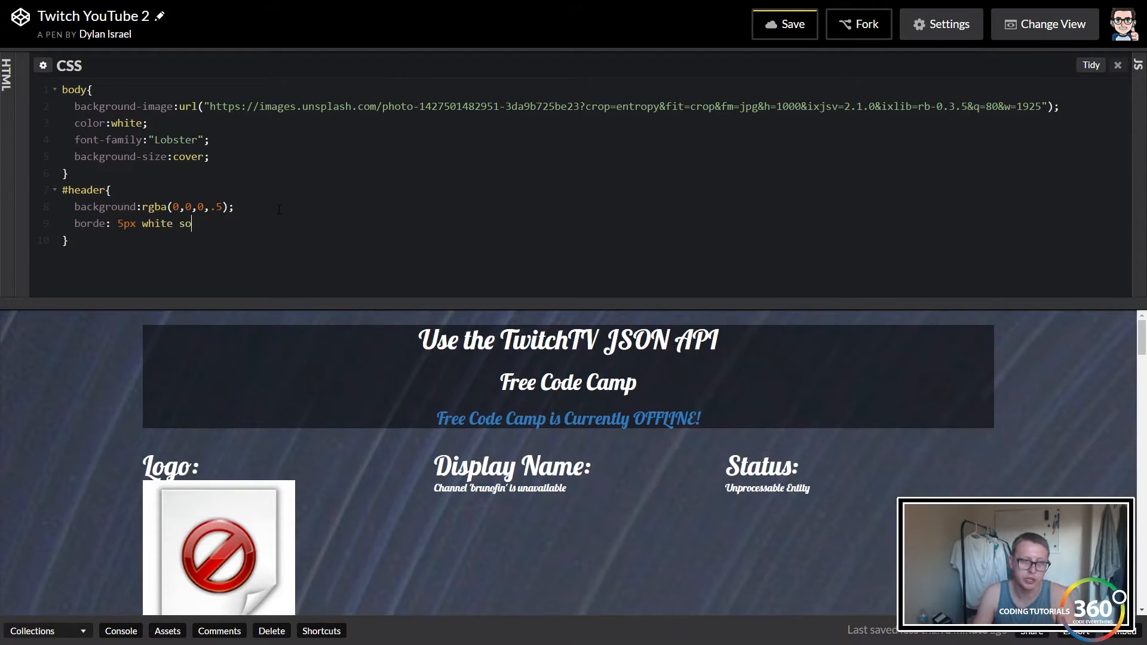
type("lid;")
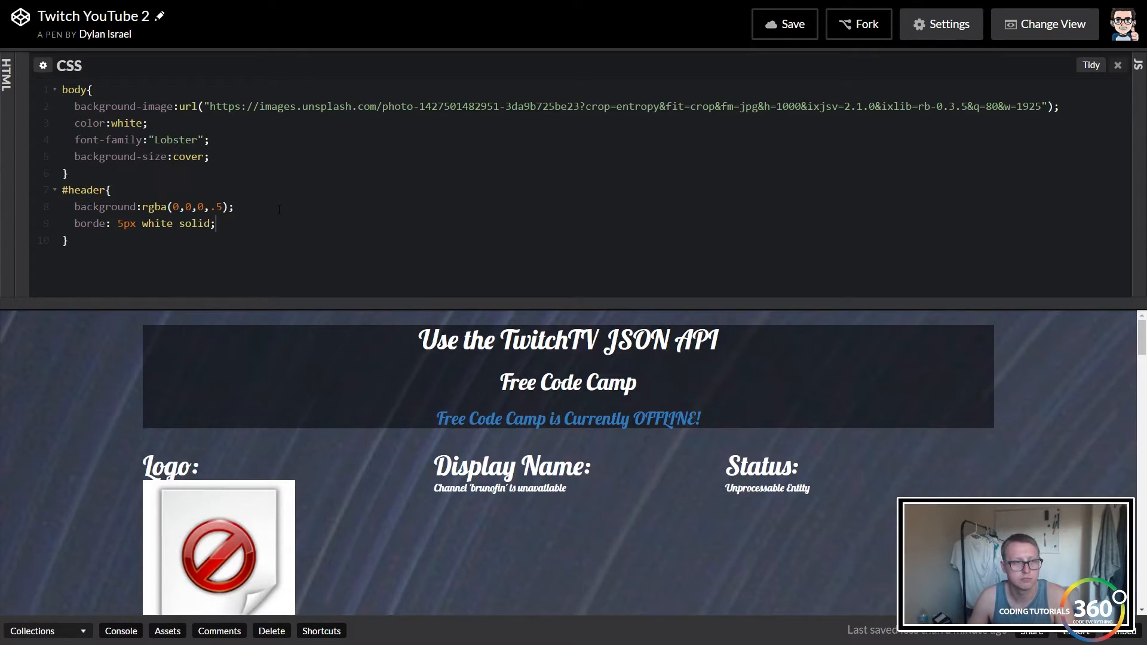
type("r")
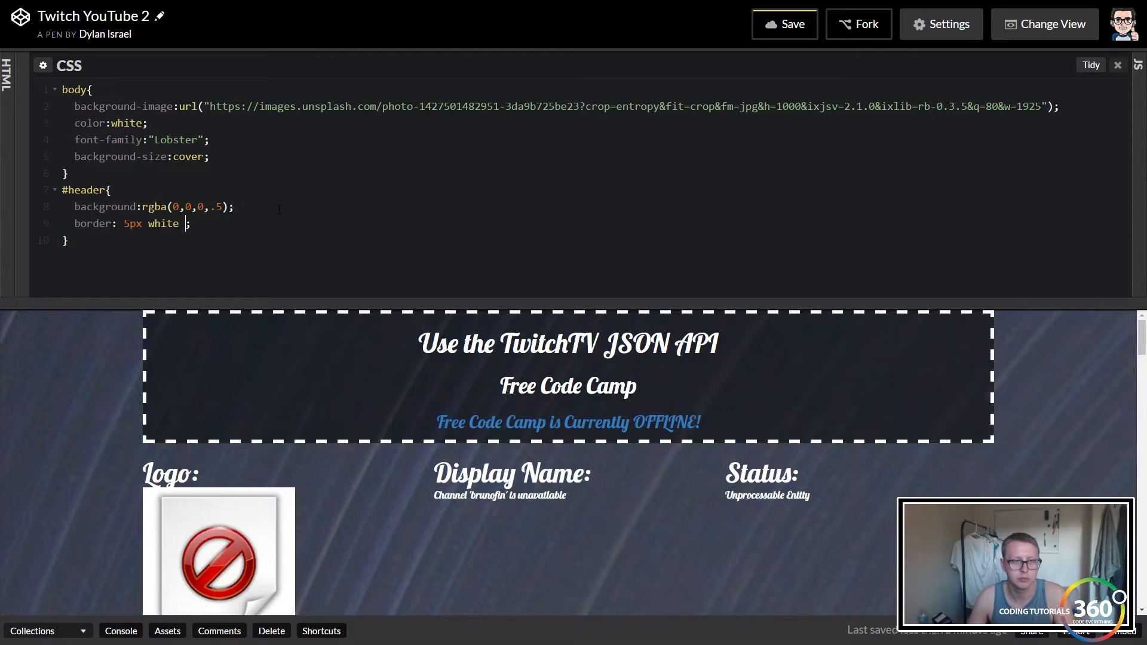
type("solid")
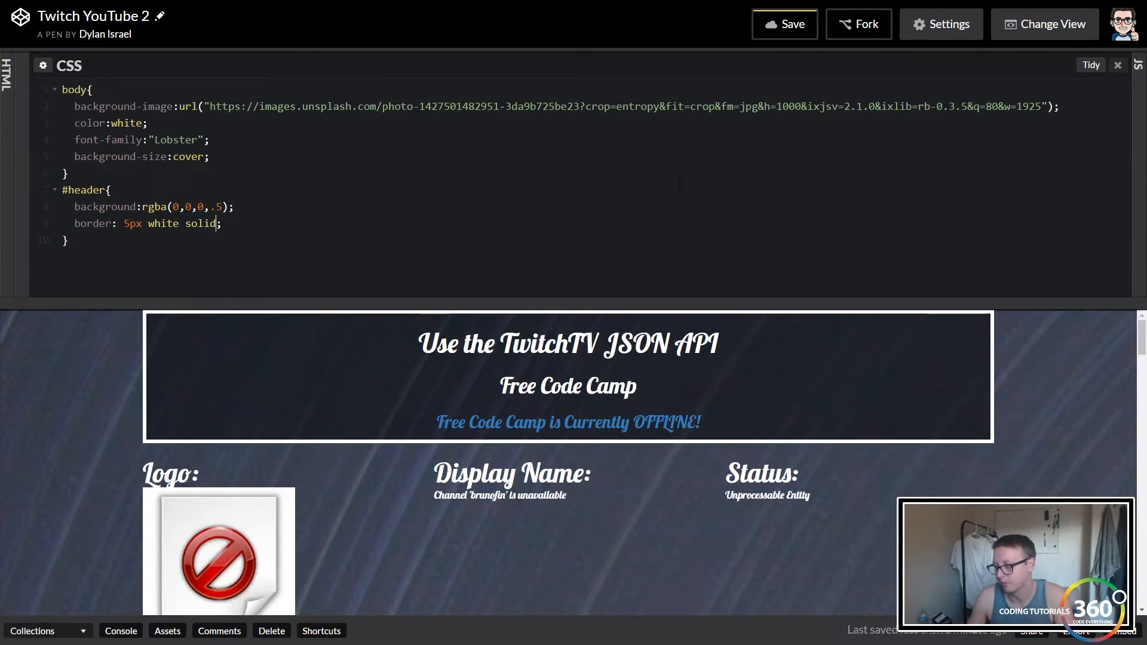
mouse_move(843, 387)
type("border-radius:25px;")
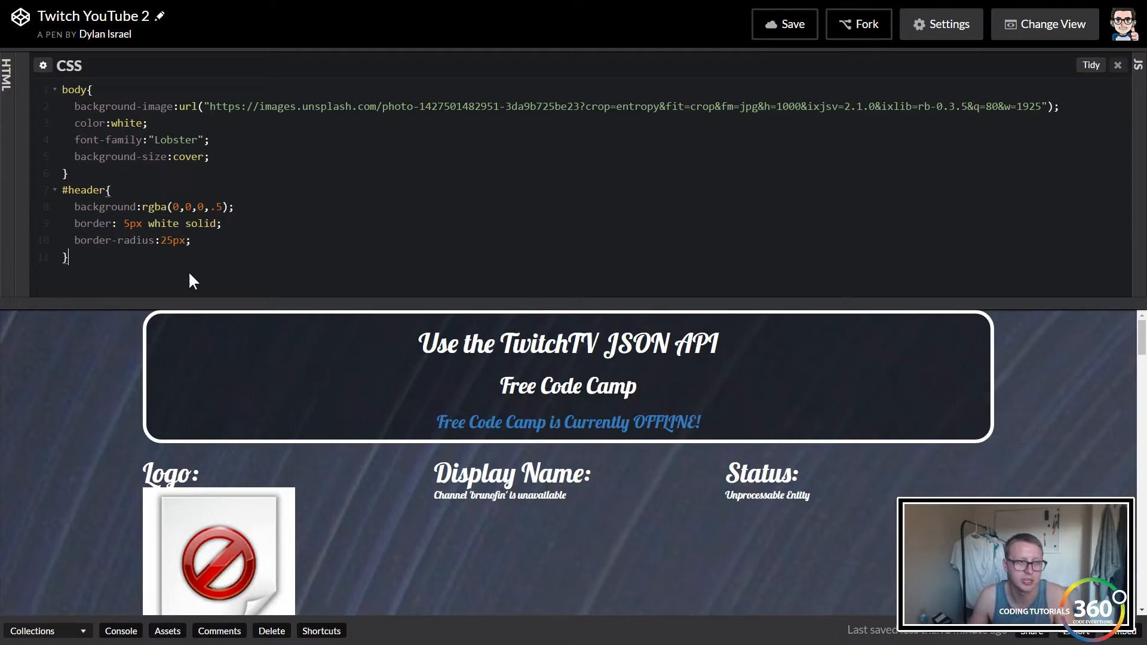
key("Return")
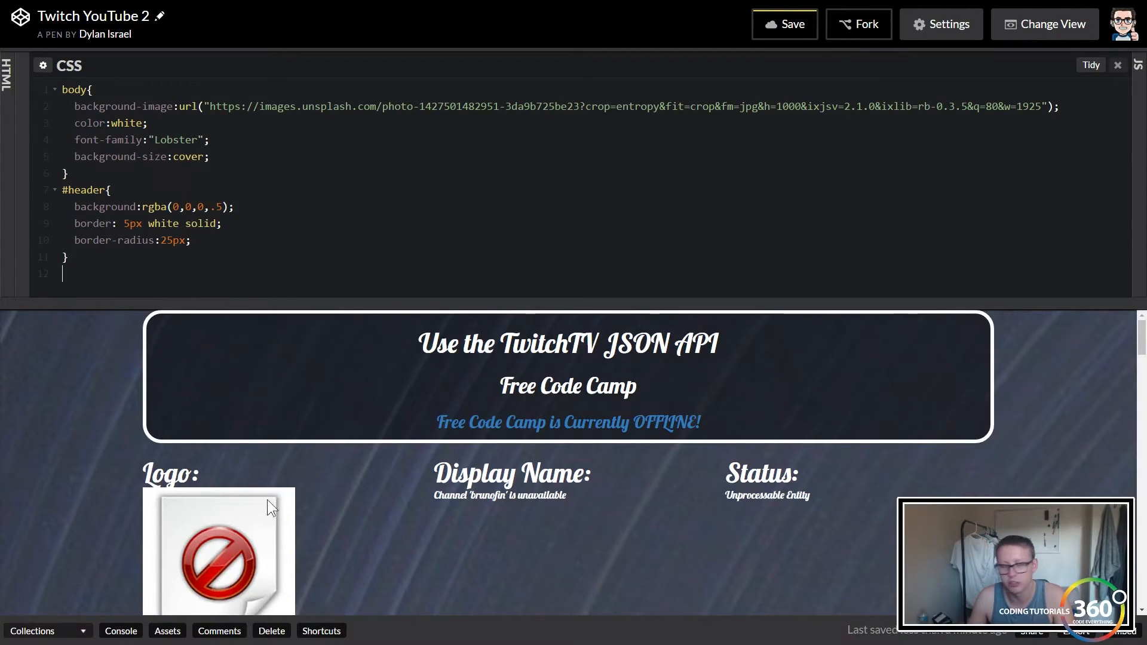
mouse_move(256, 416)
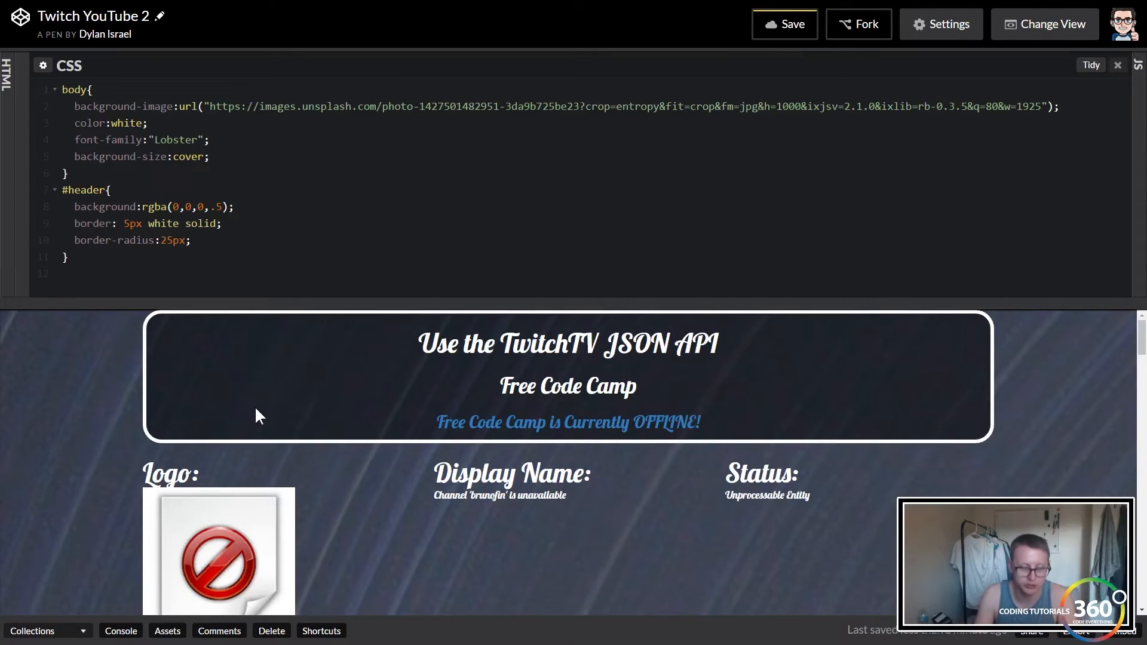
Step: Add an img rule with width:100px and a new line for another property
type("img{")
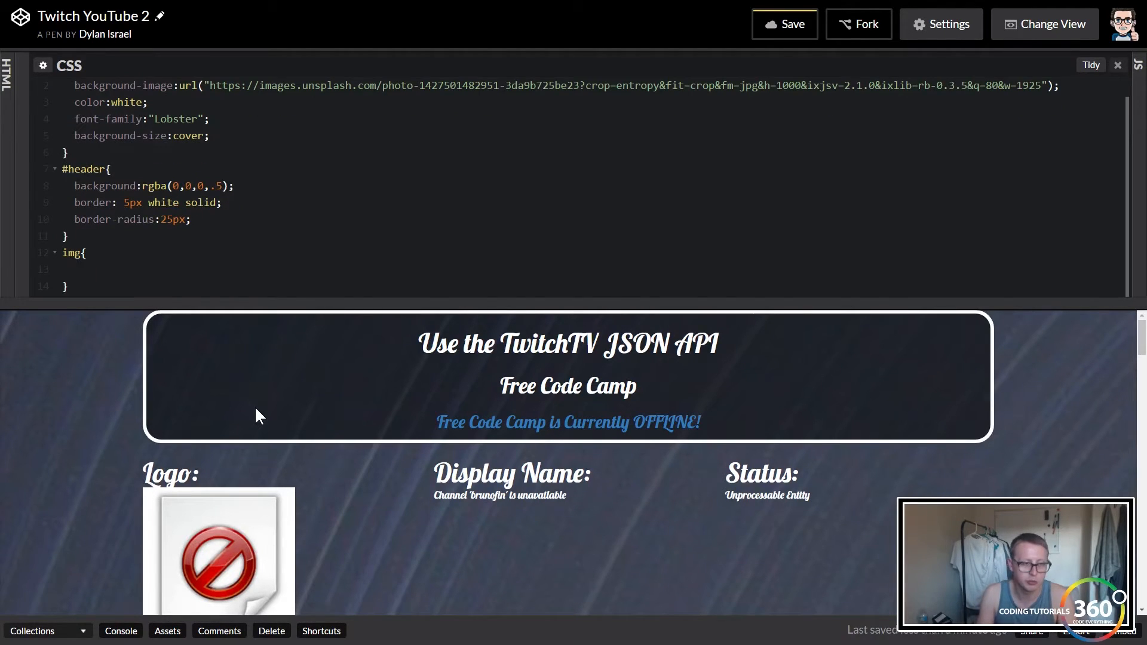
type("100px;")
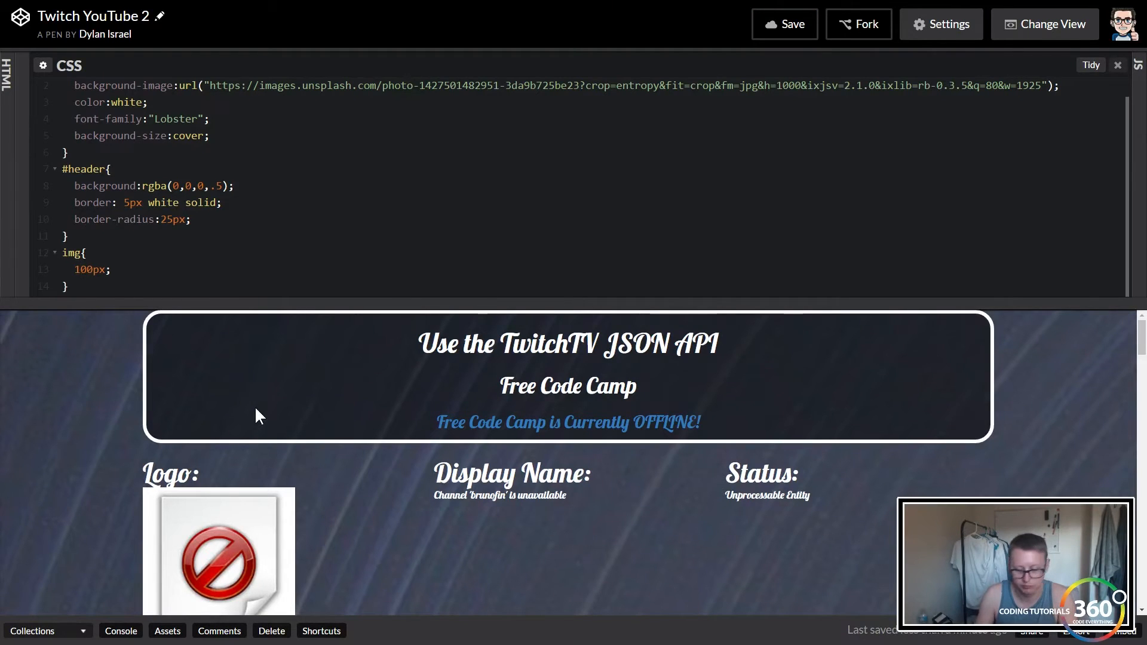
type("width:")
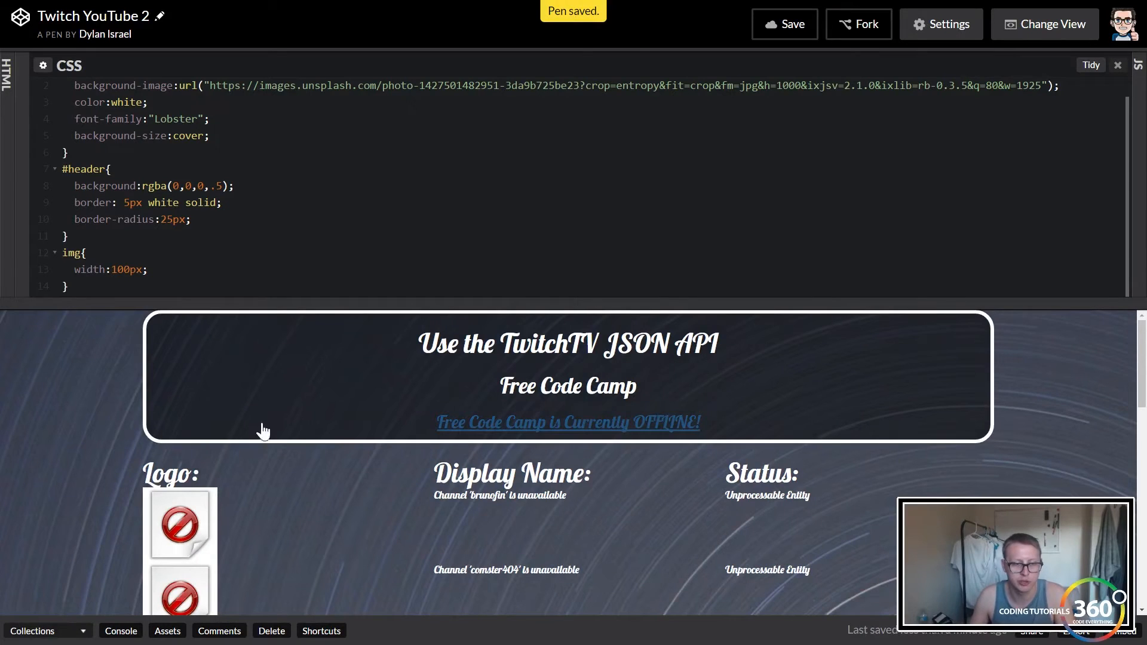
scroll("down", 3)
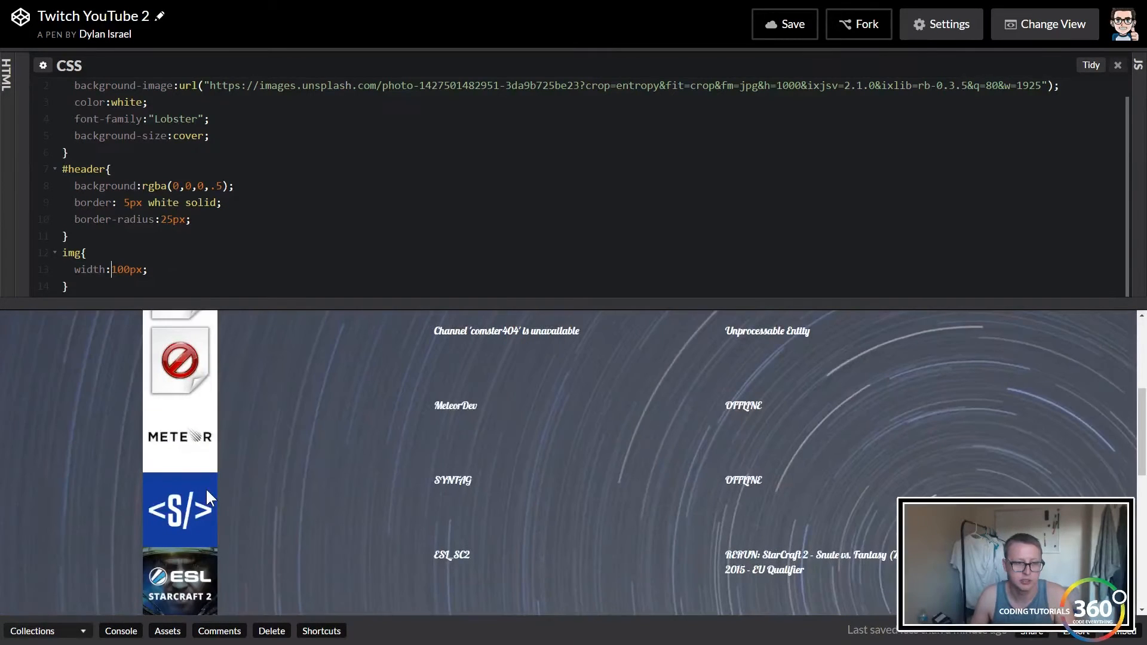
scroll("up", 3)
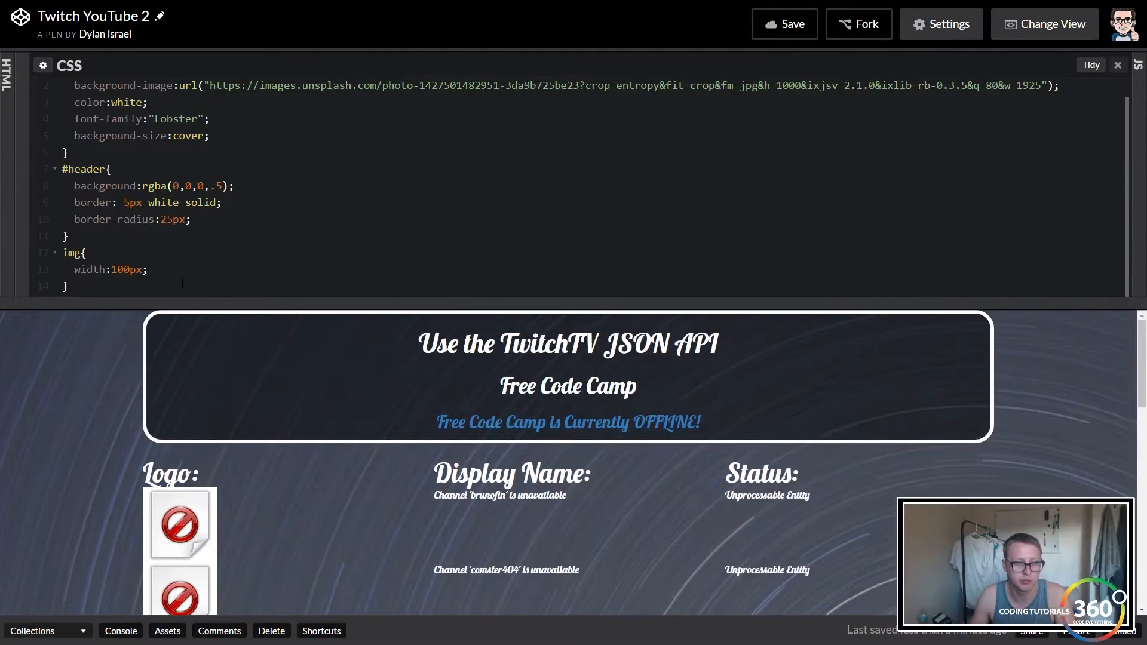
key("enter")
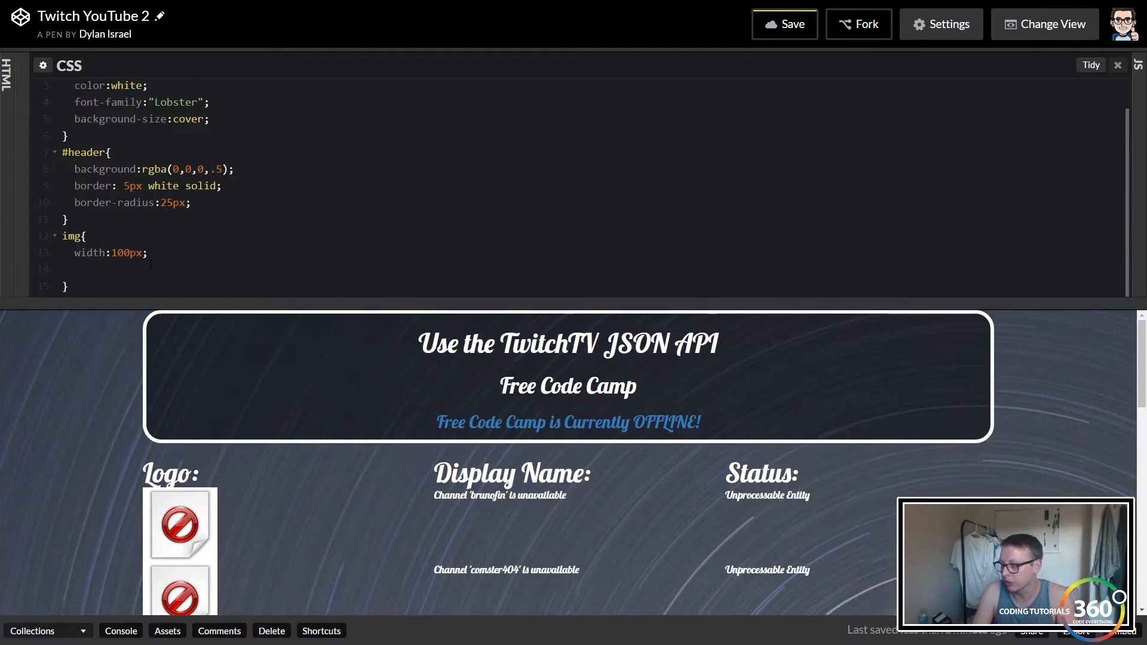
Step: Give img a rounded border-radius, fixing the misspelled property name
type("bord")
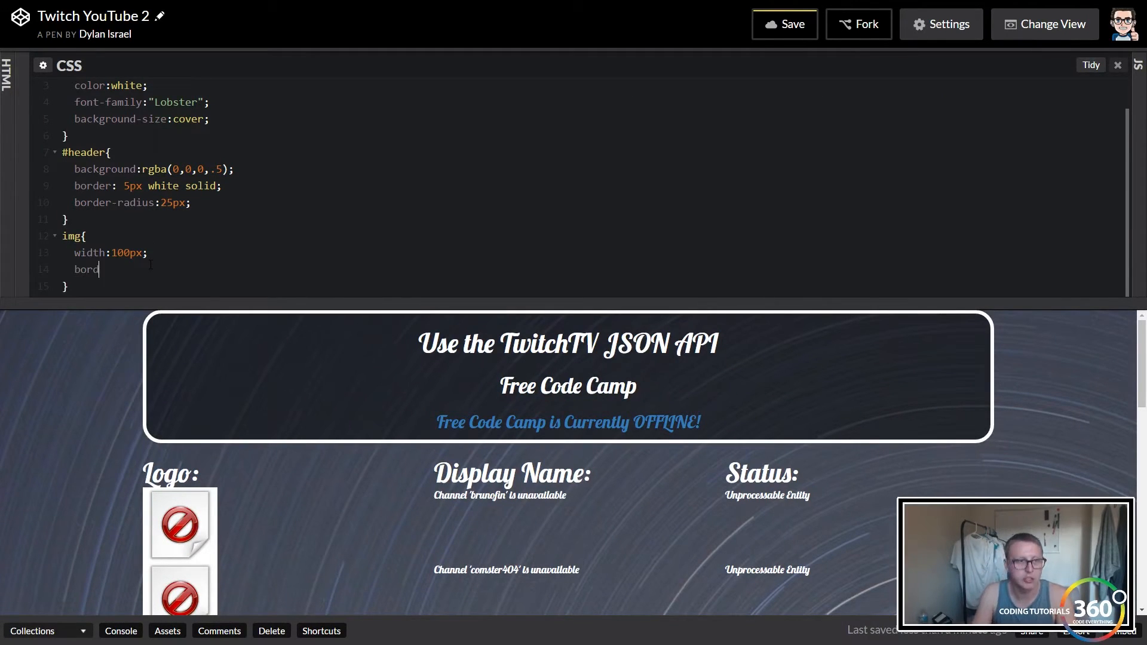
type("e-radius:")
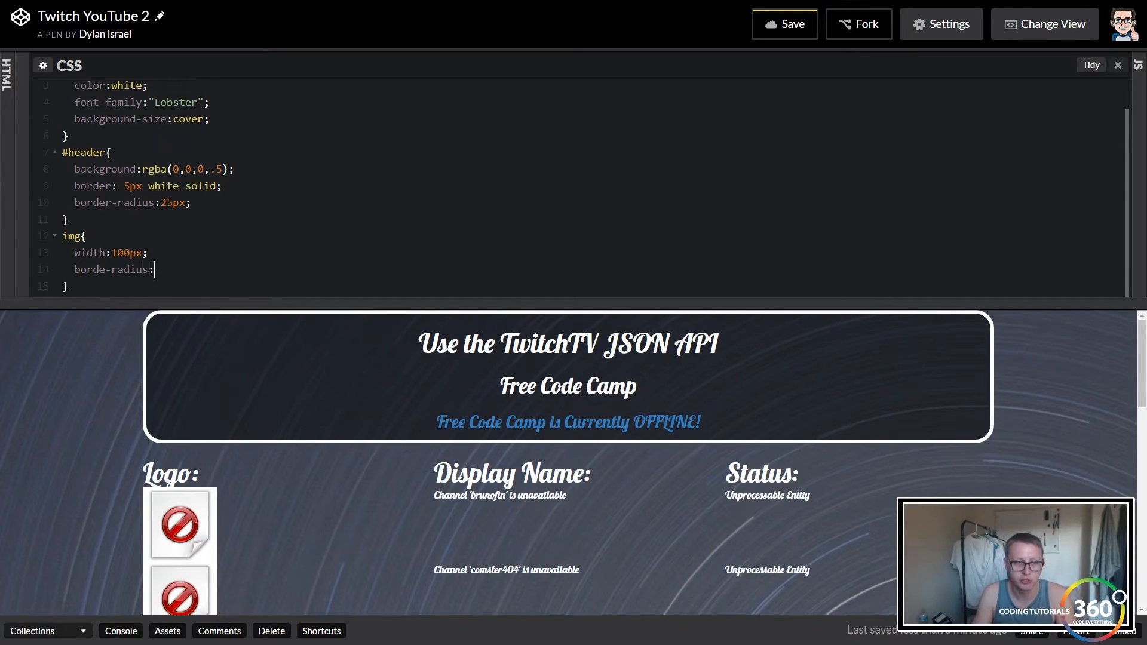
type("20px;")
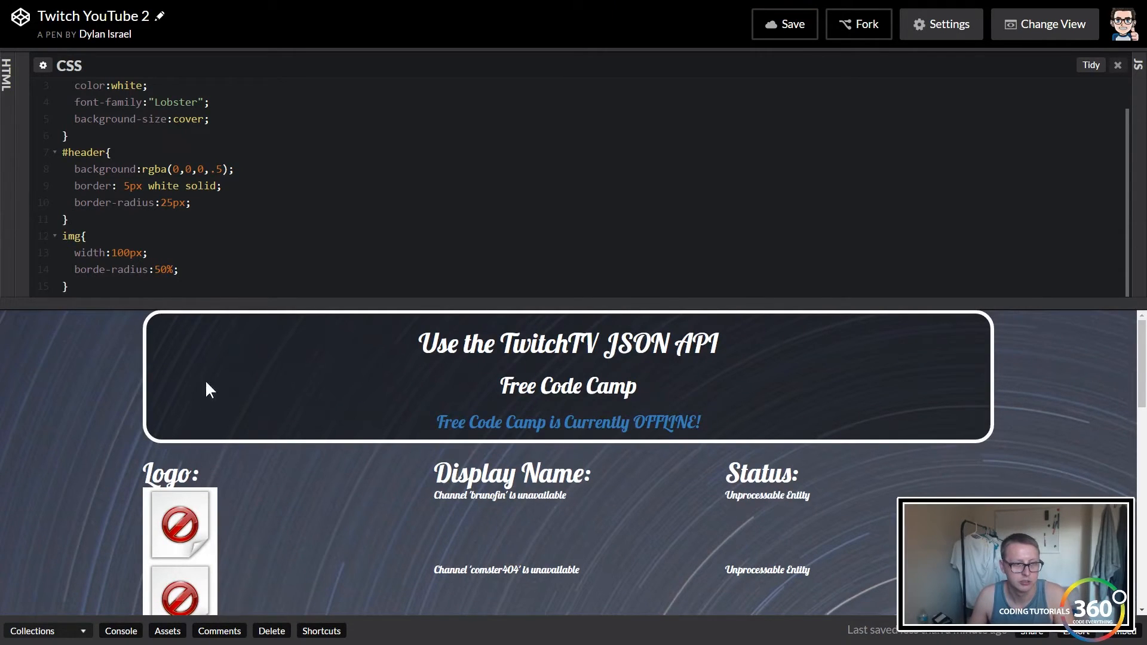
left_click(111, 269)
type("r")
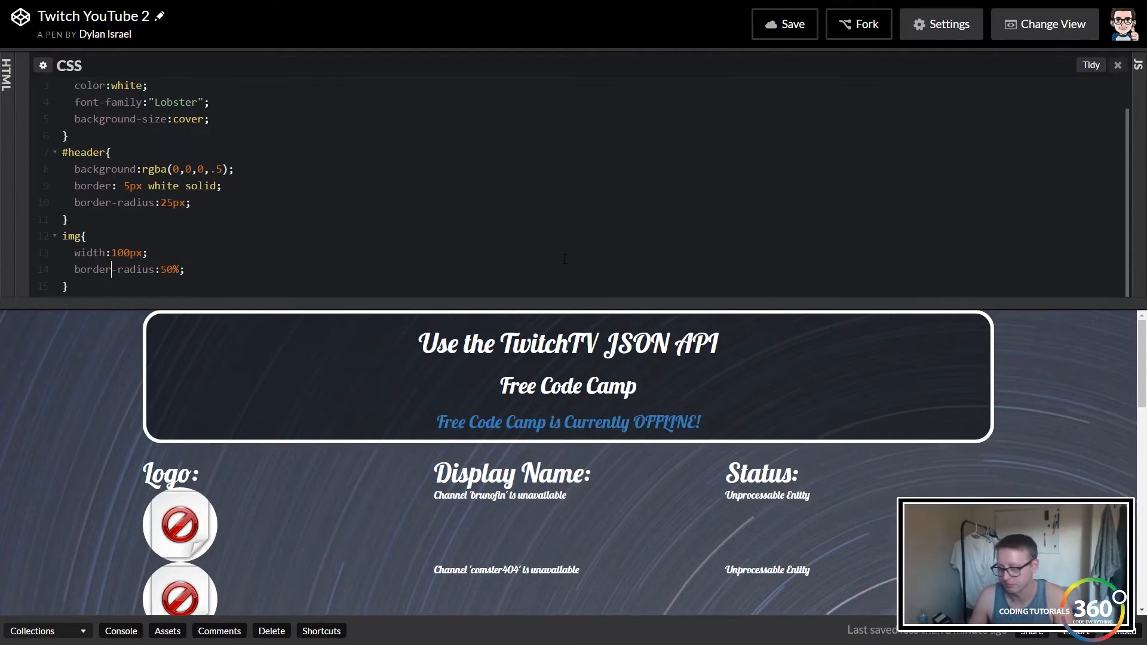
mouse_move(338, 338)
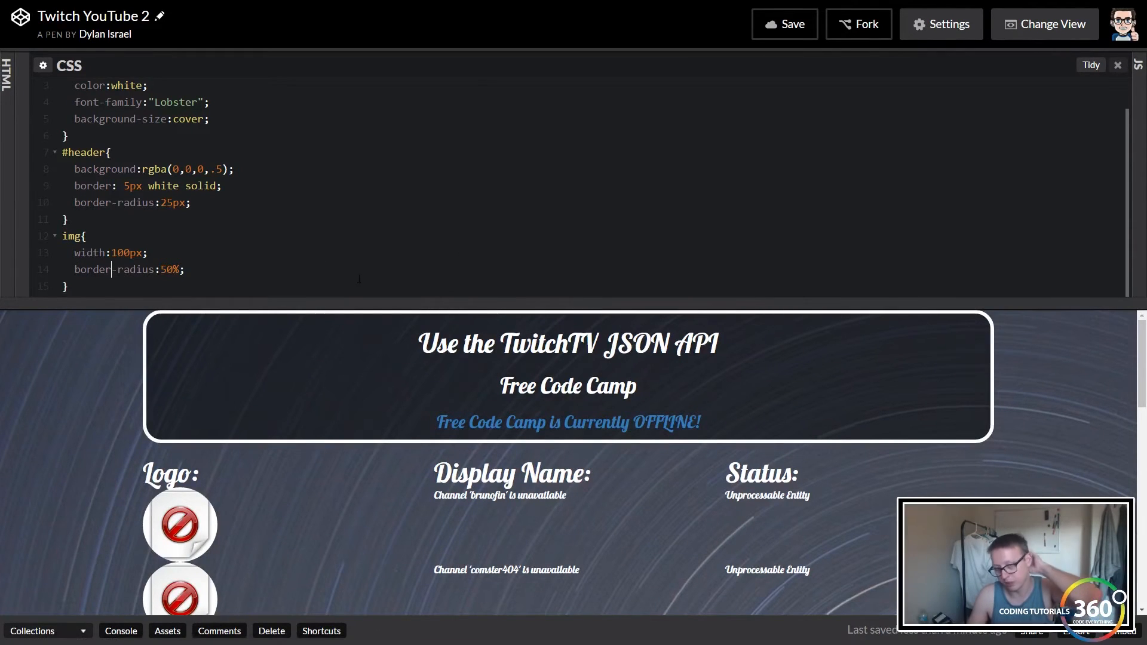
left_click(68, 286)
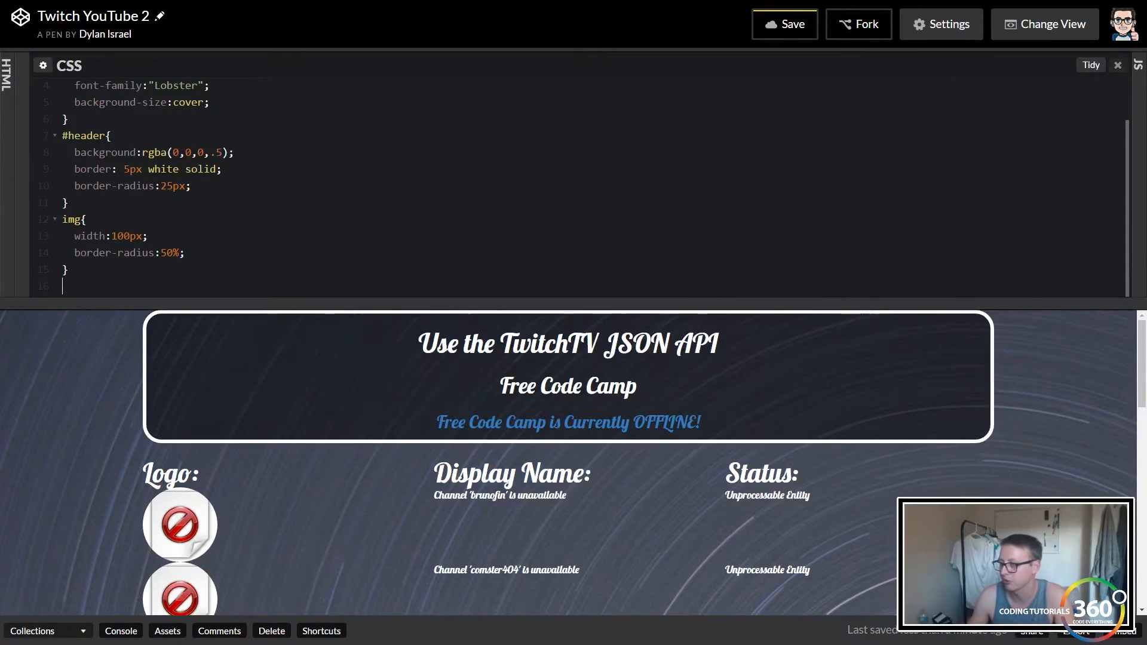
Step: Add a .col-md-4 rule with padding:5px
type(".col")
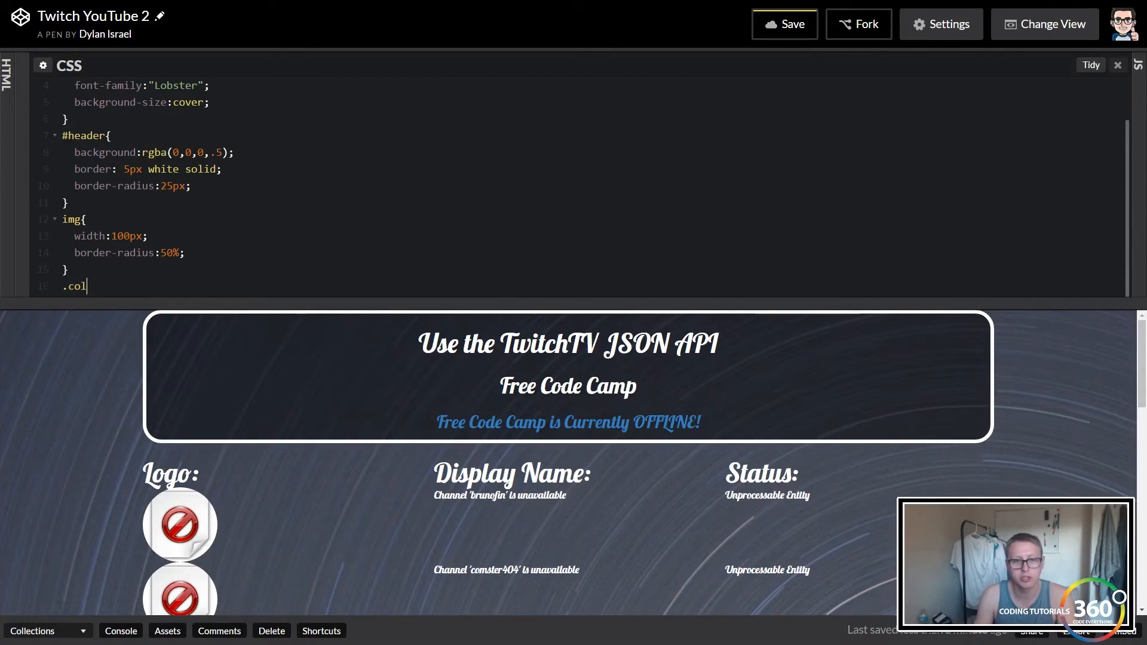
mouse_move(124, 487)
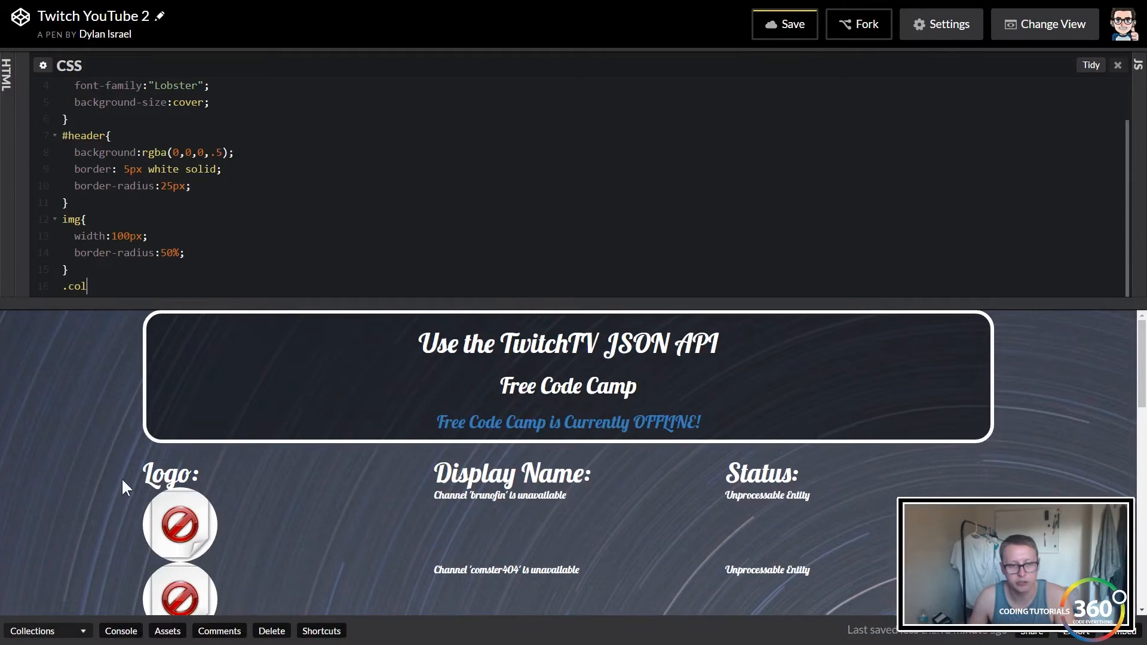
mouse_move(716, 503)
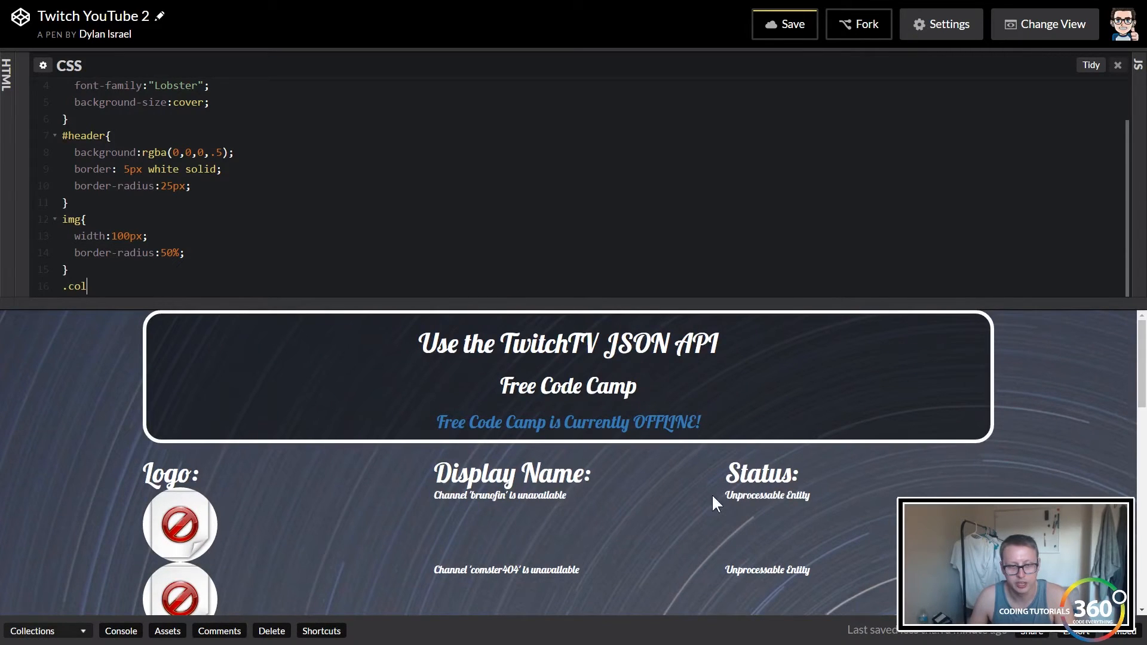
mouse_move(134, 284)
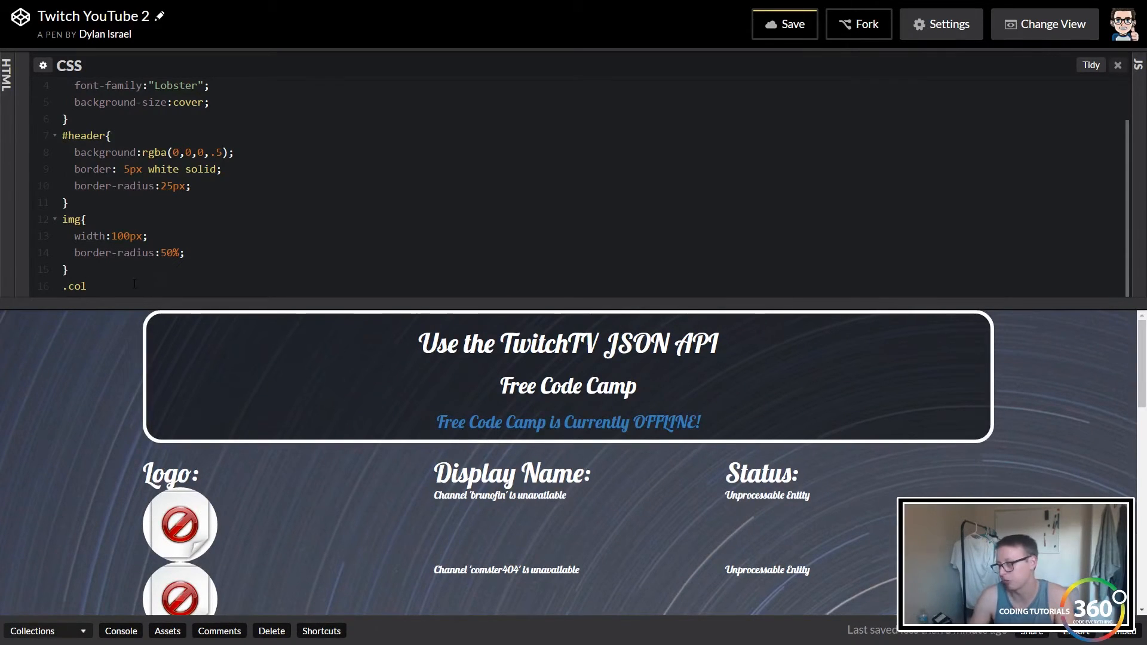
type("-md-4{")
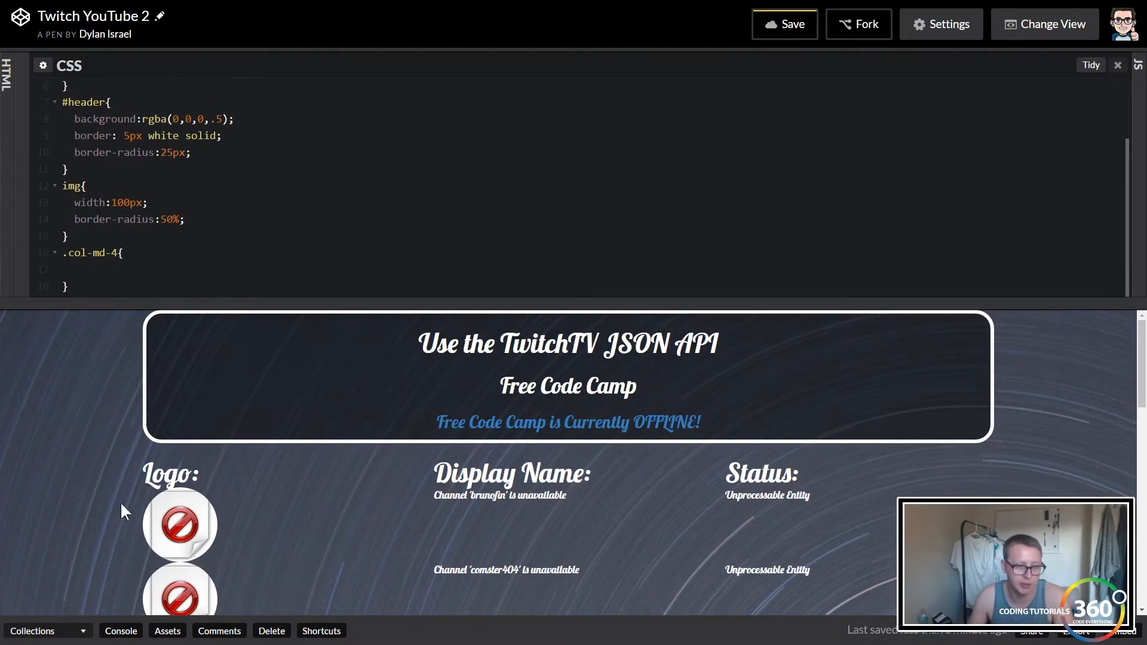
type("padding:10px;")
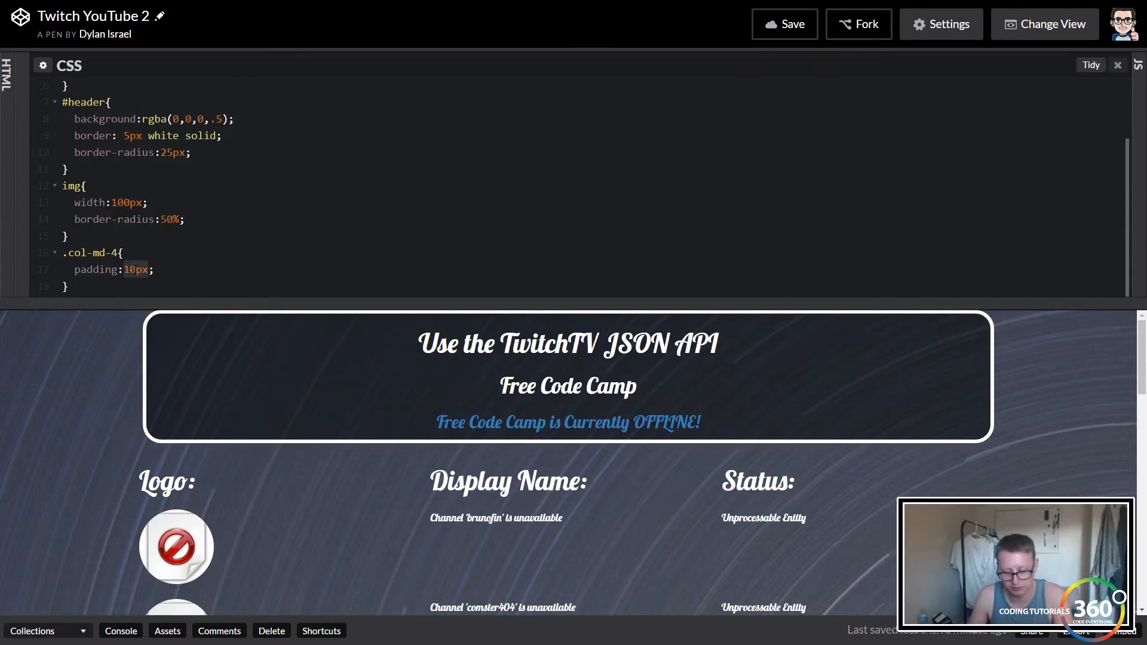
type("5px")
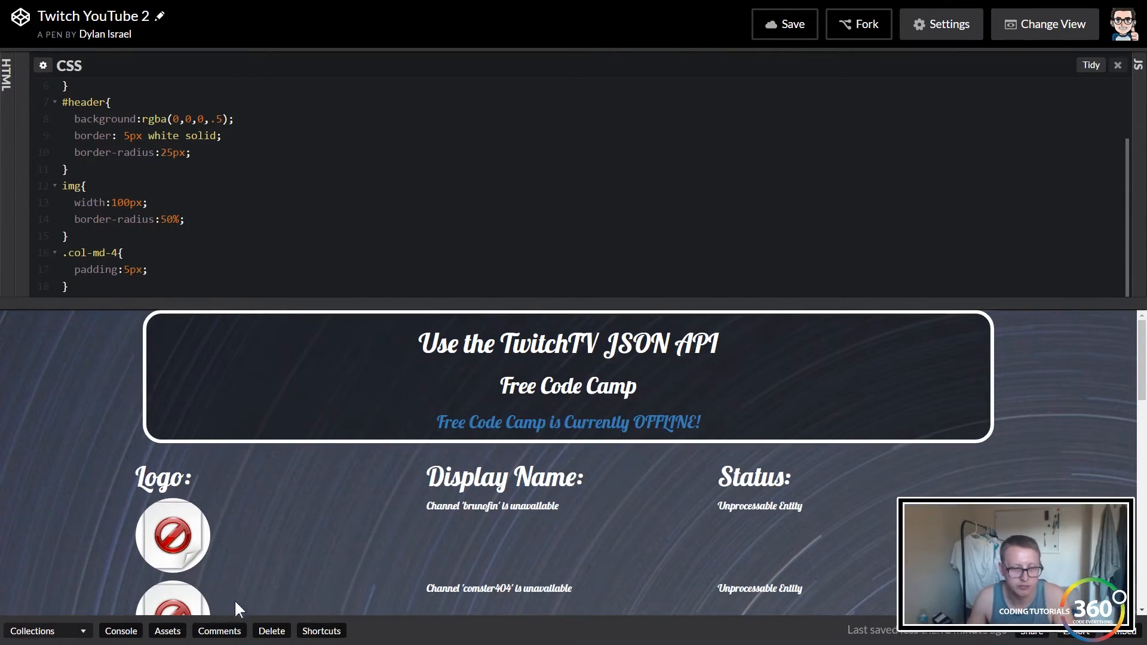
mouse_move(417, 435)
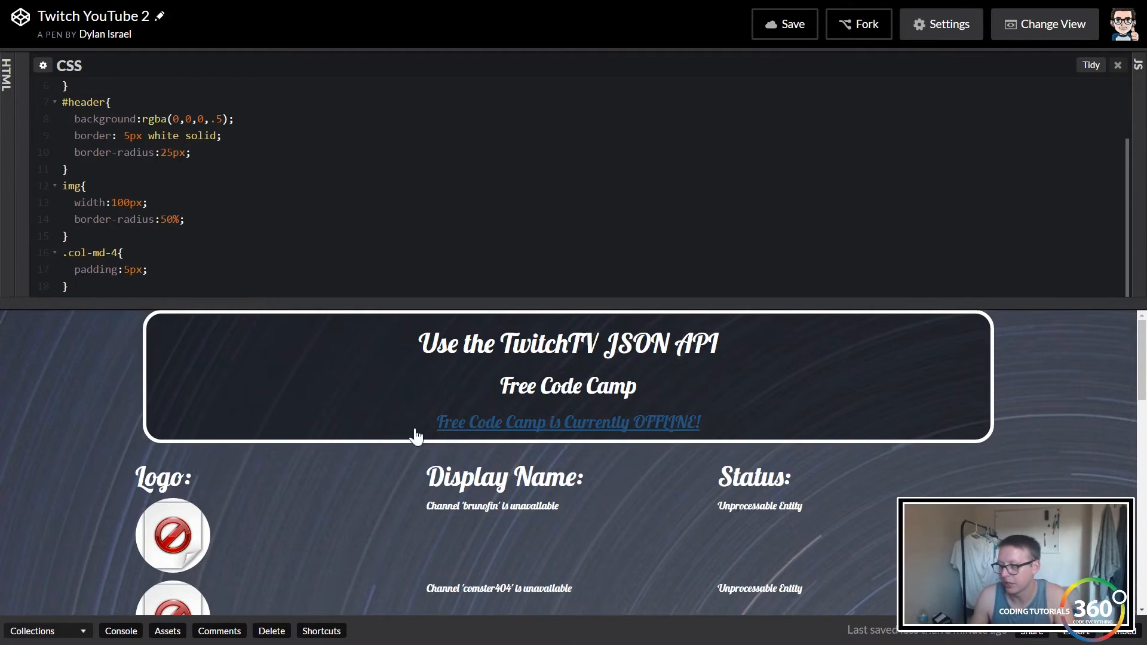
scroll("down", 3)
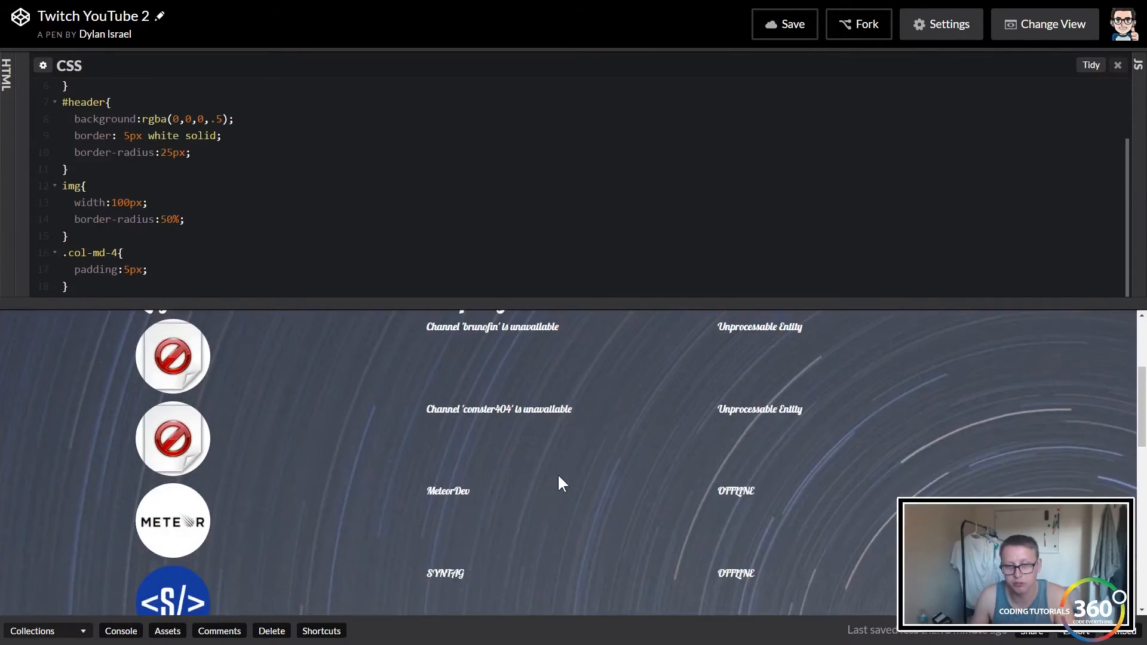
Step: Add a .row rule with background: rgba(0,0,0,.50)
scroll("up", 3)
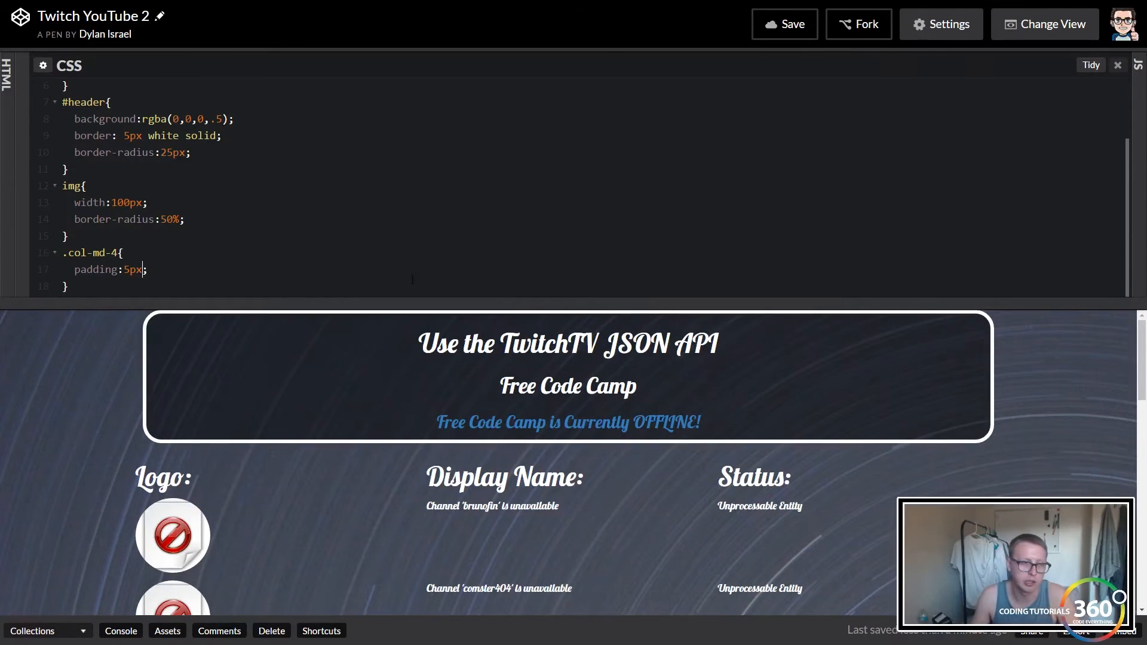
type(".row")
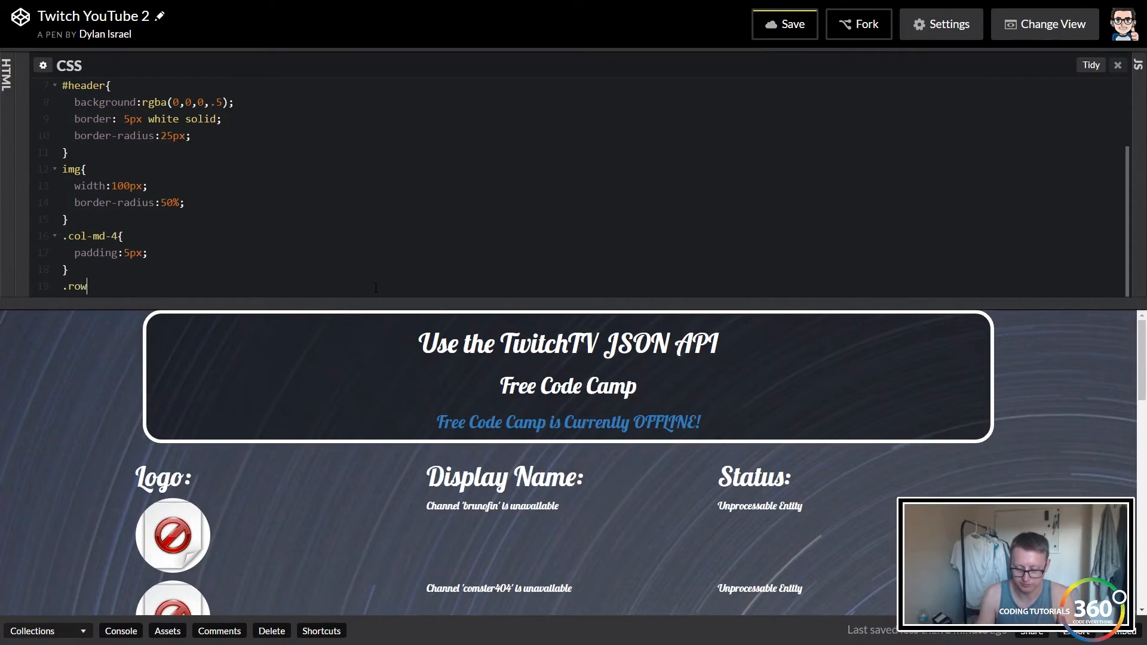
type("{")
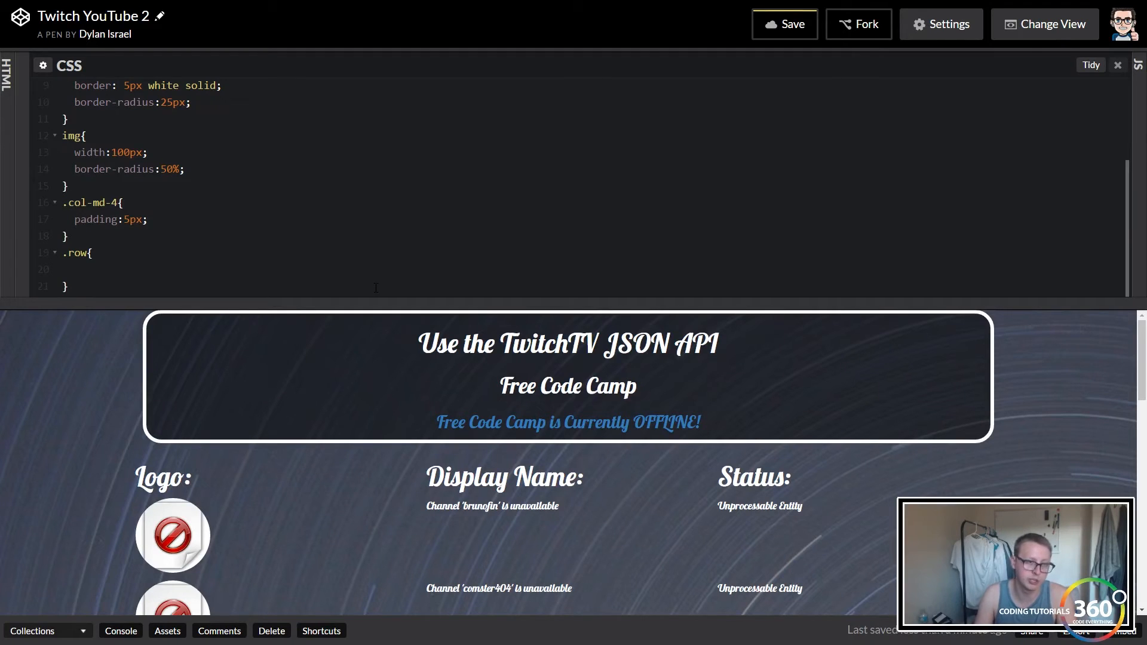
left_click(73, 270)
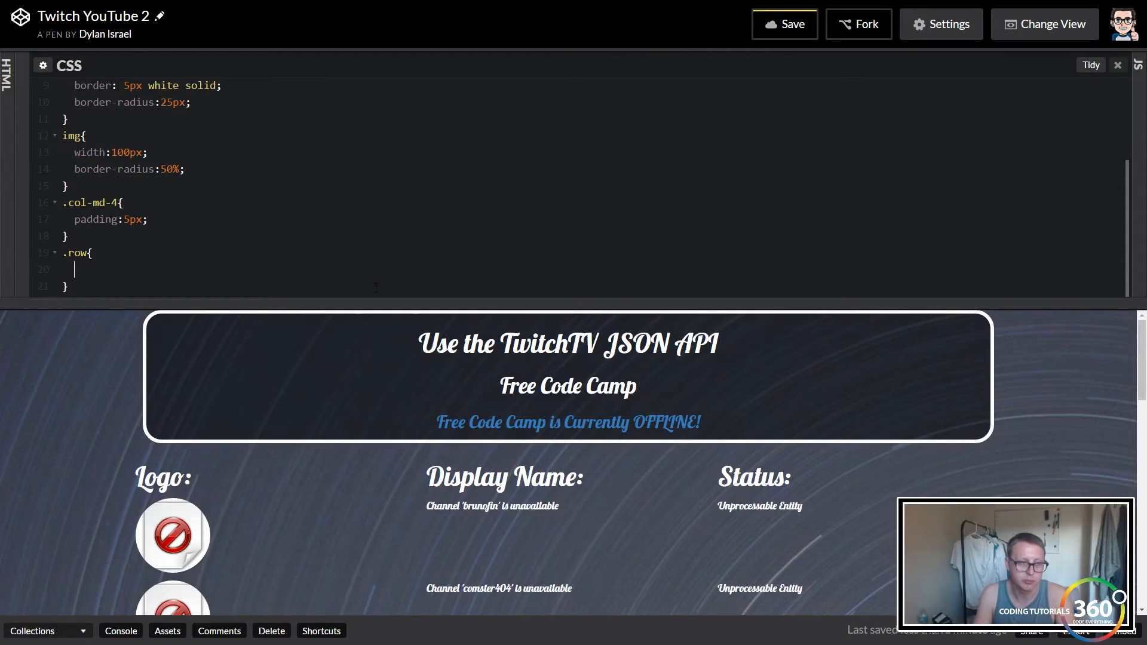
type("background")
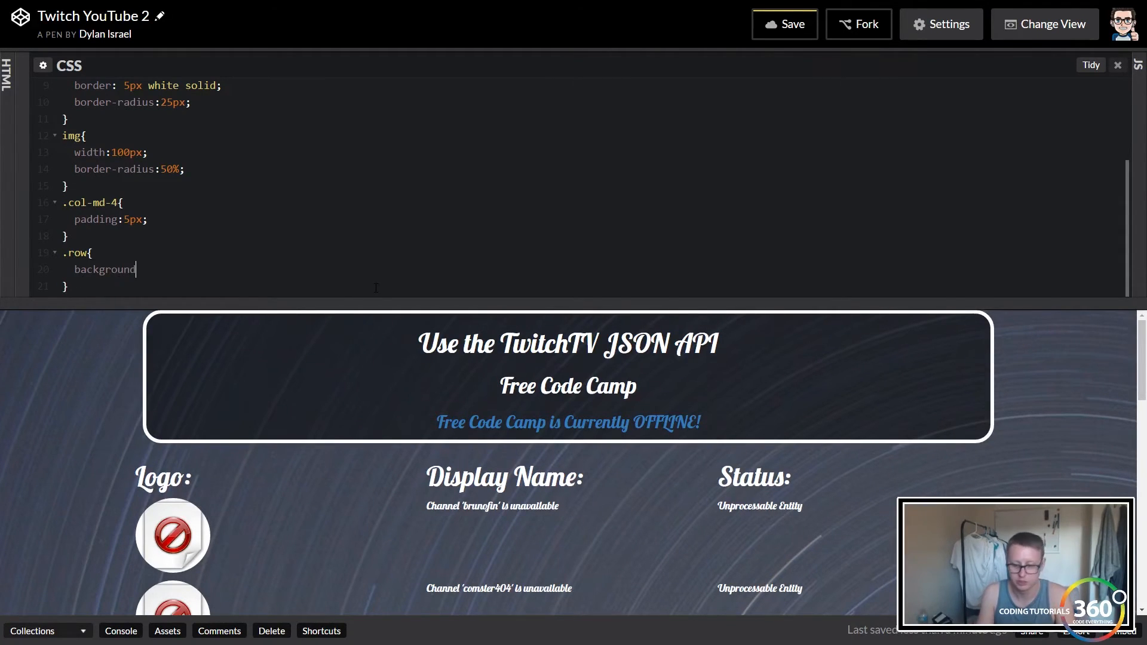
type(": rgba")
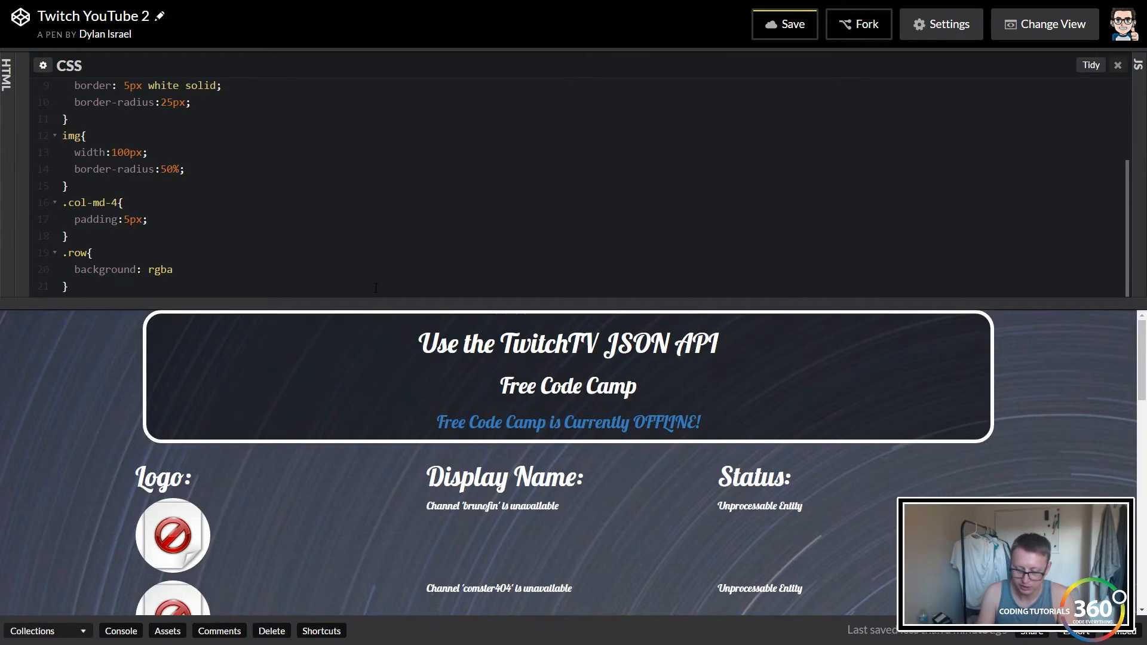
type("();")
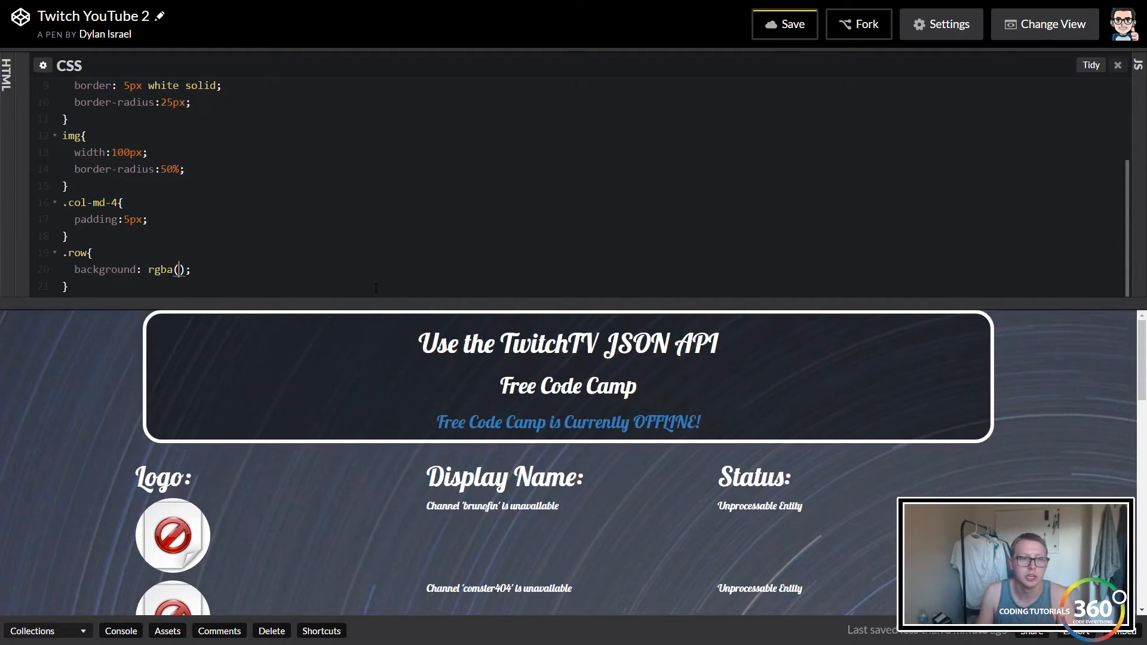
type("0")
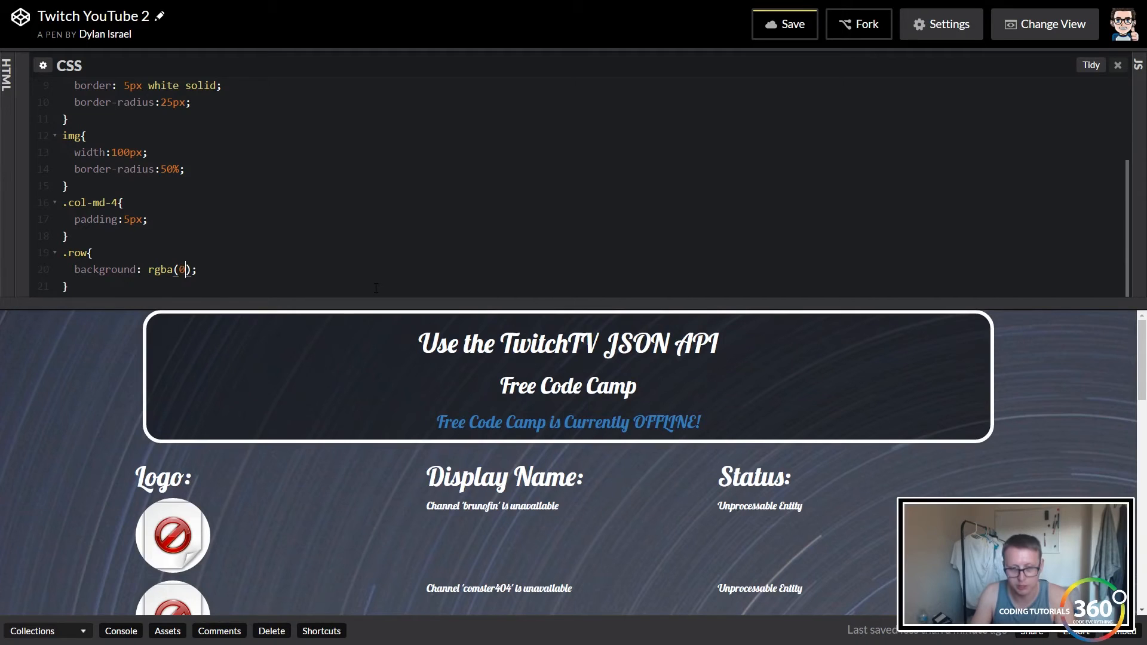
type(",0,0")
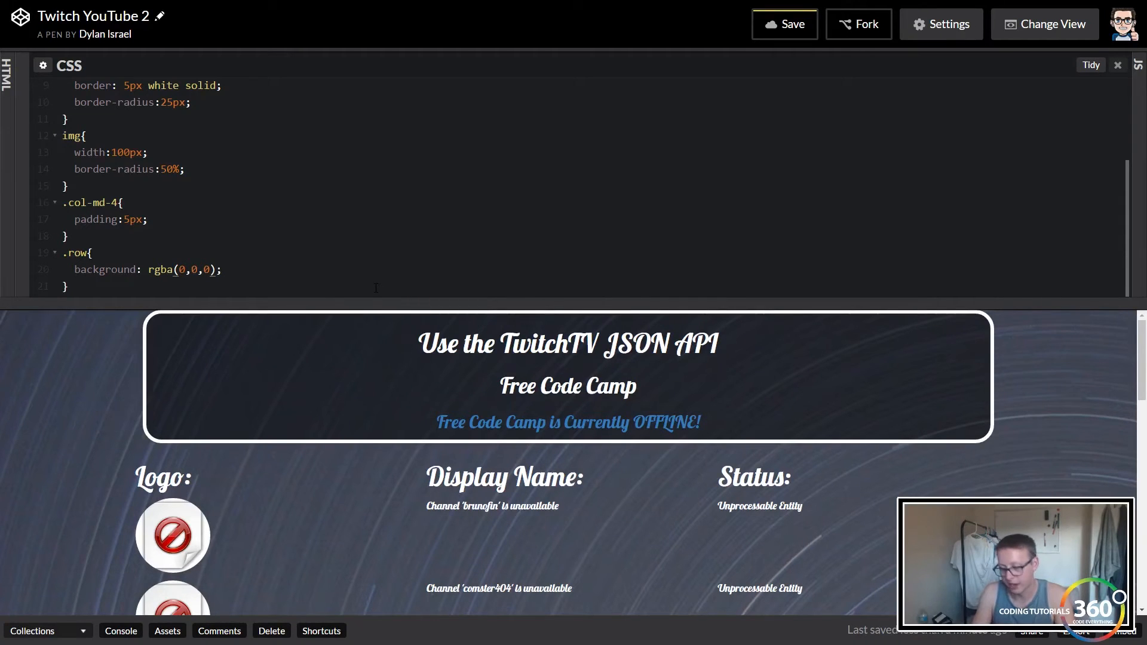
type(".50")
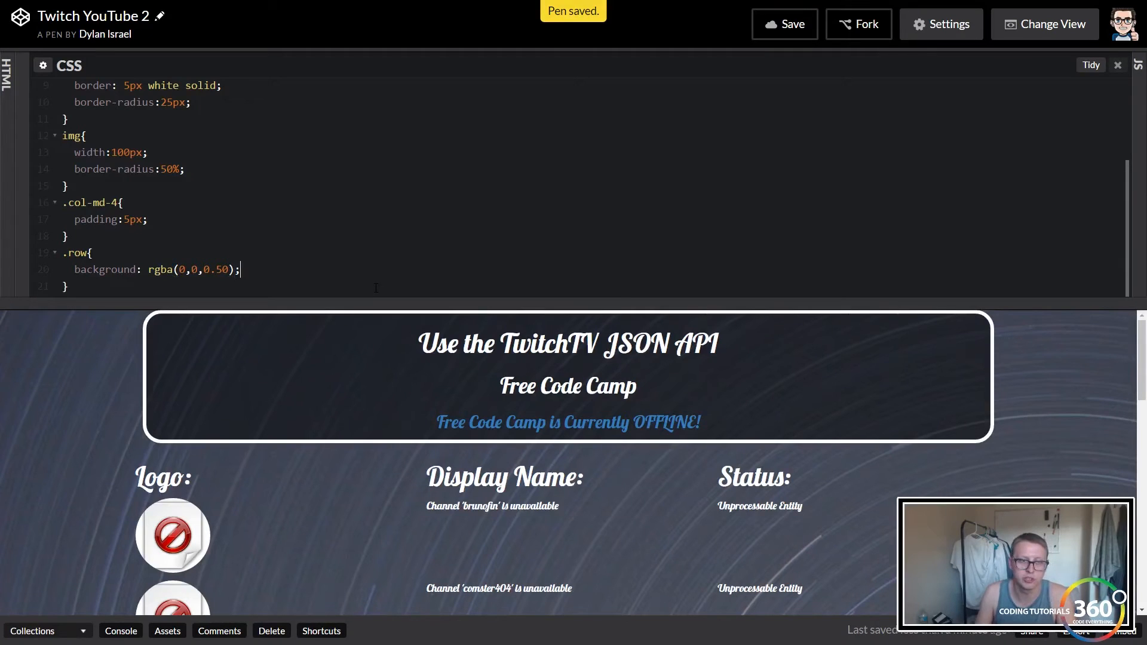
Step: Give the .row rule a 5px solid white border
key("Return")
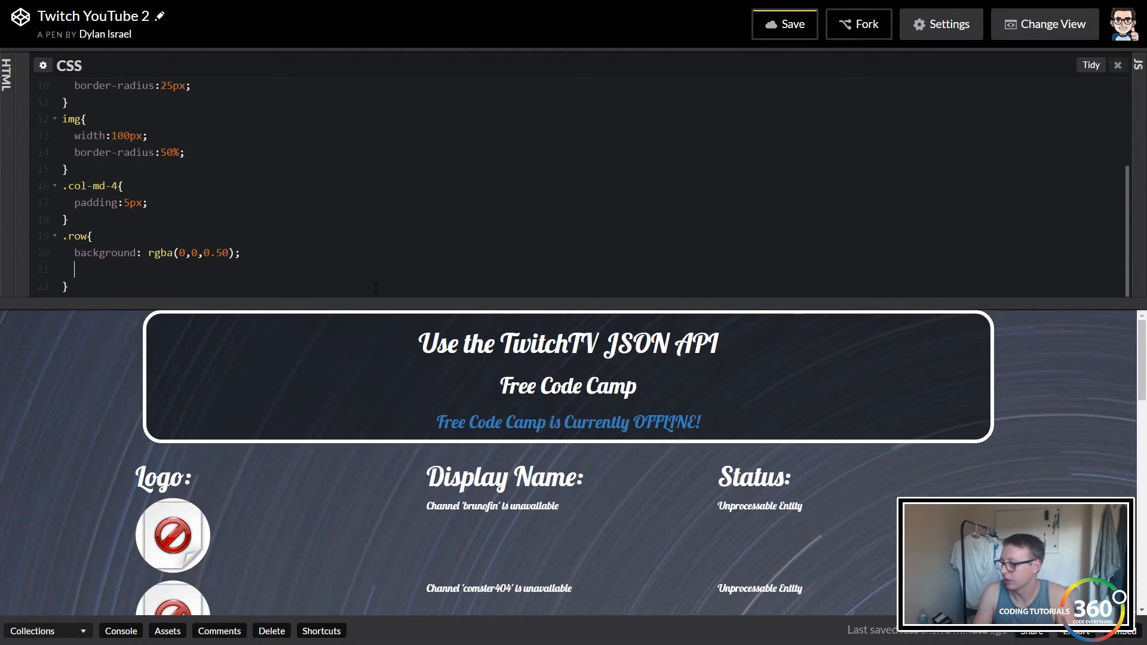
type("border")
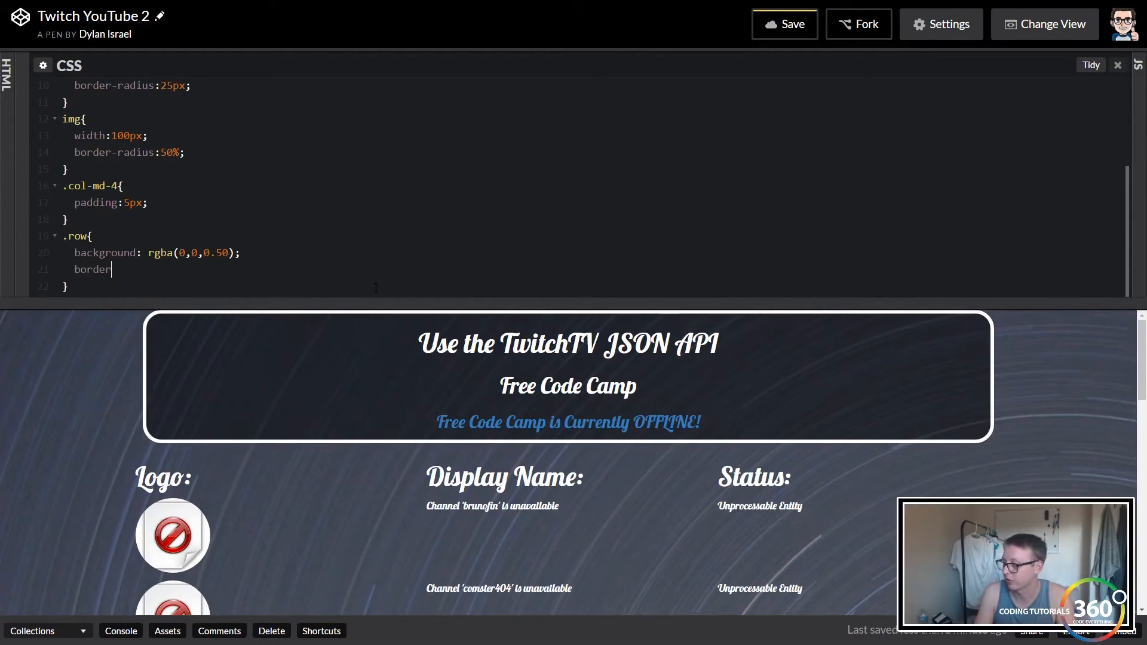
type(": 5px")
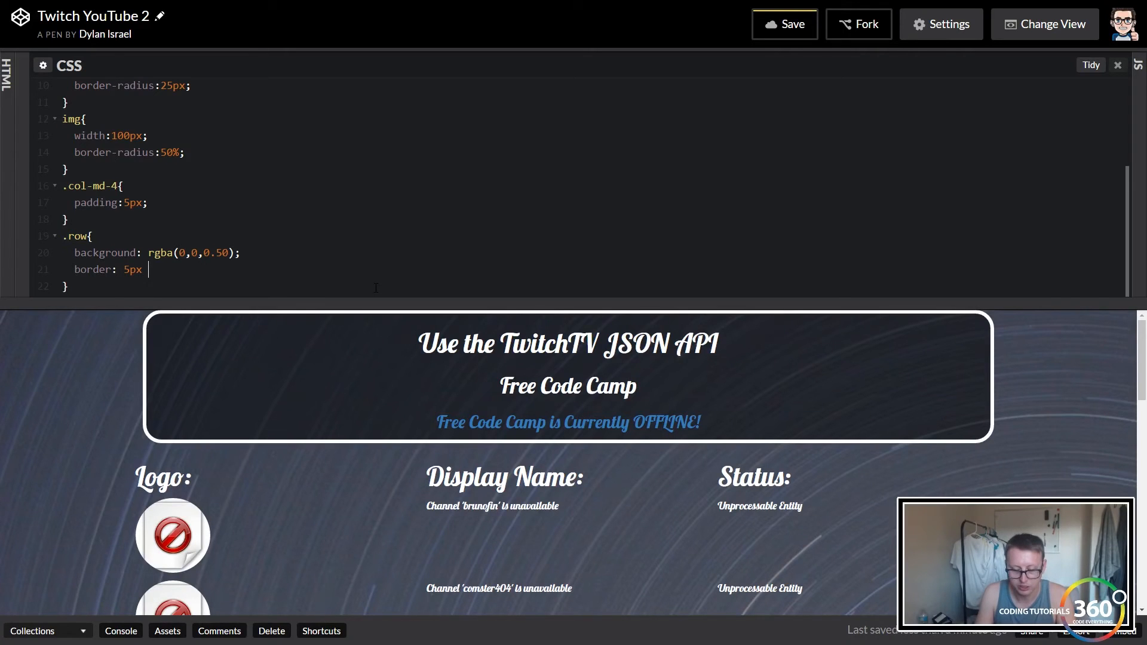
type("solid")
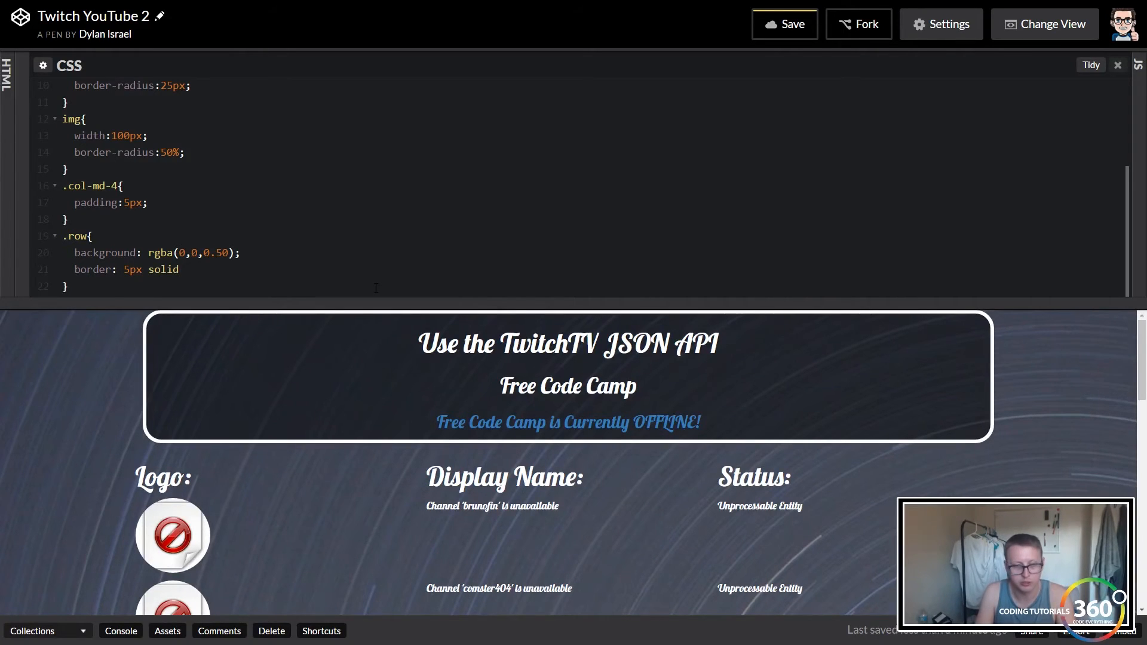
type("white")
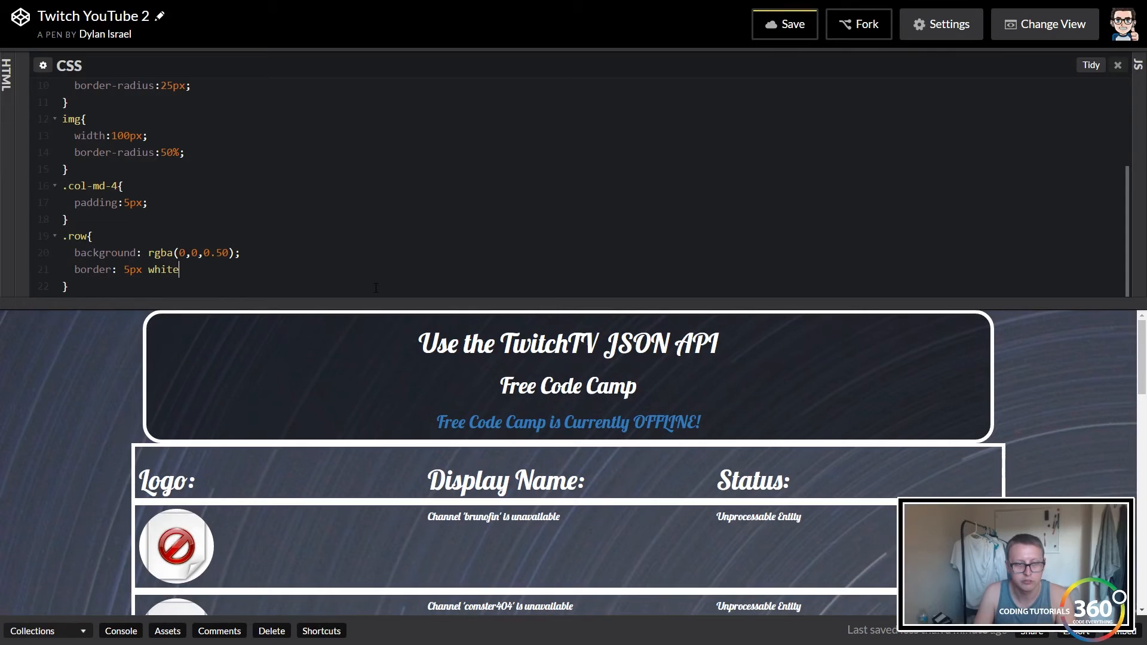
type("w")
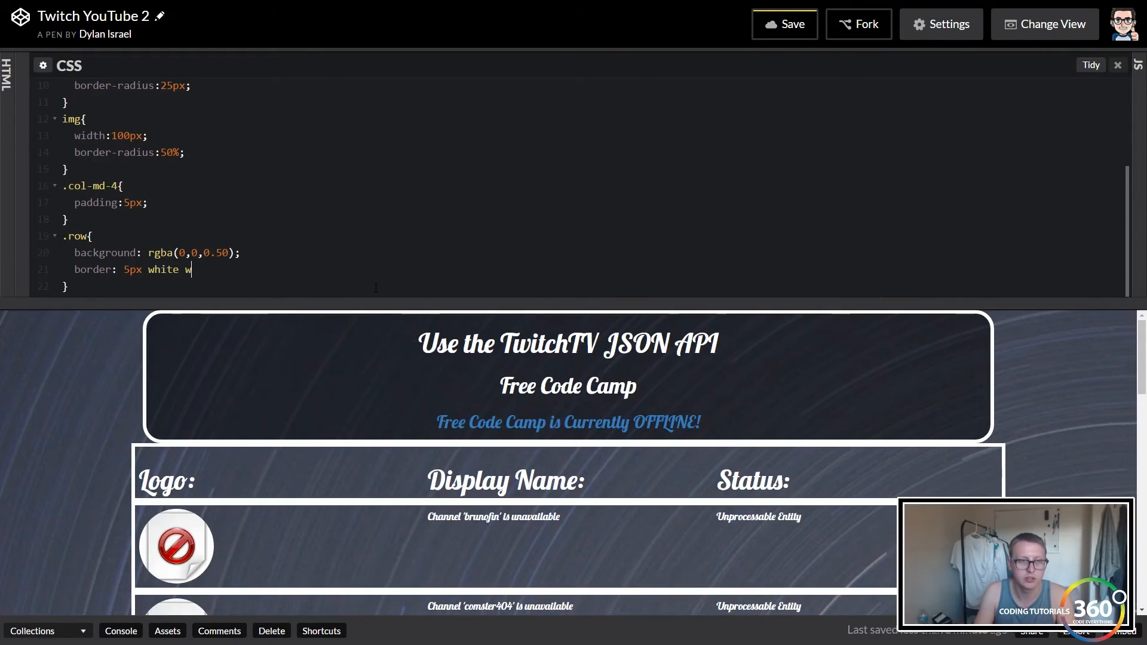
type("solid;")
left_click(156, 252)
type(",")
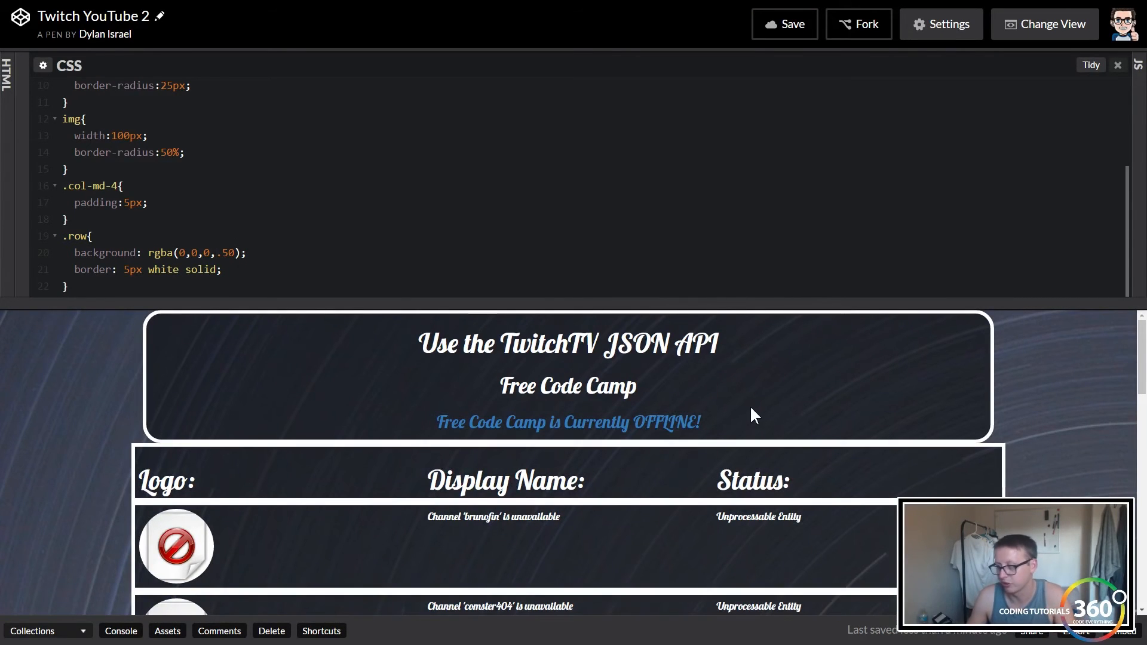
Step: Add border-radius: 25px to the .row rule after the border declaration
left_click(222, 269)
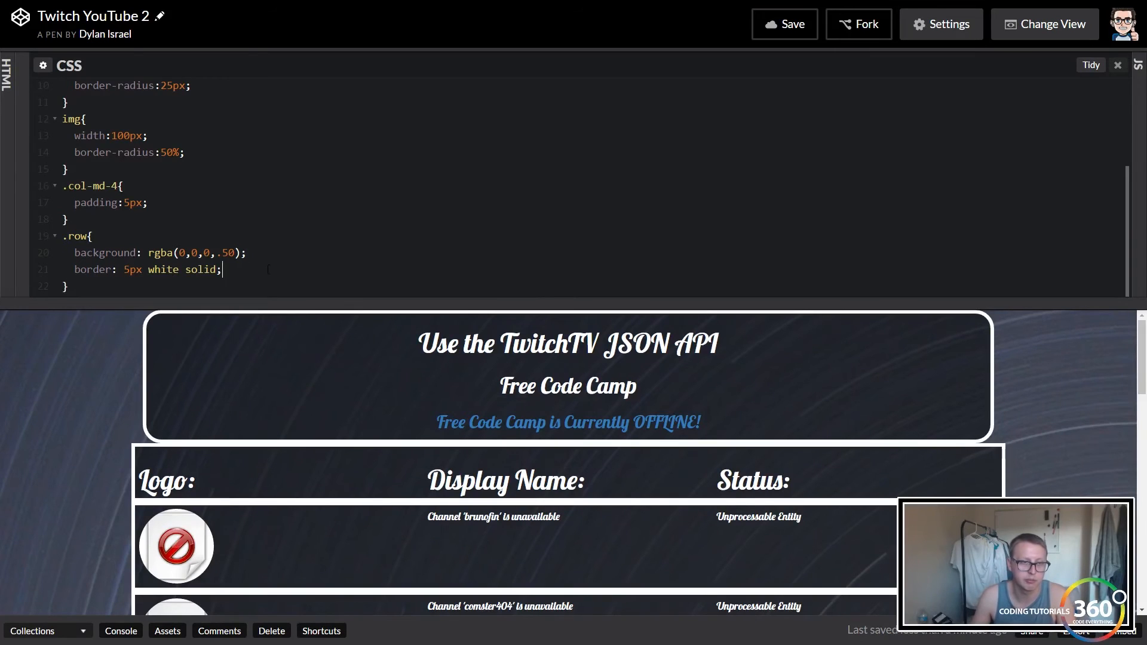
type("border")
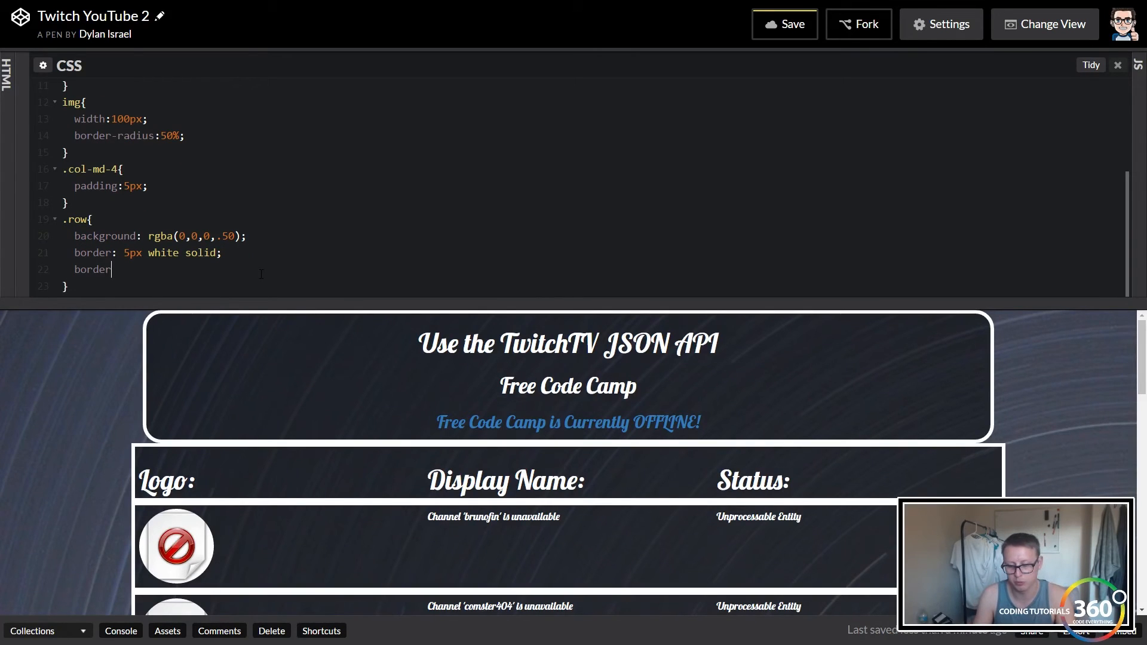
type("-radius:25")
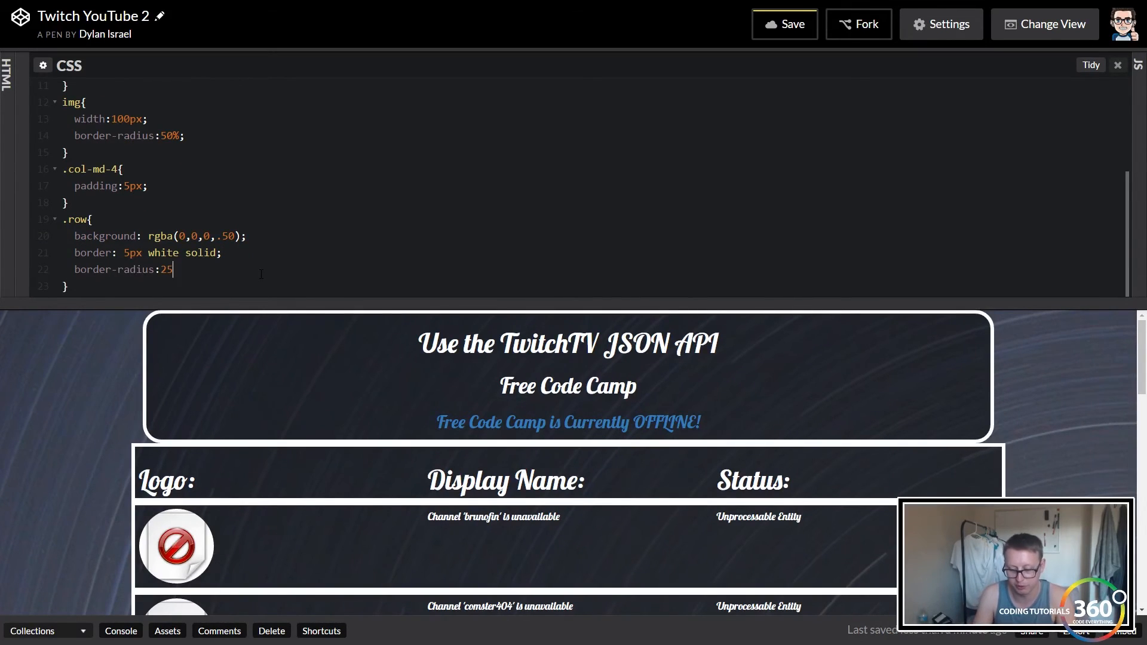
type("px;")
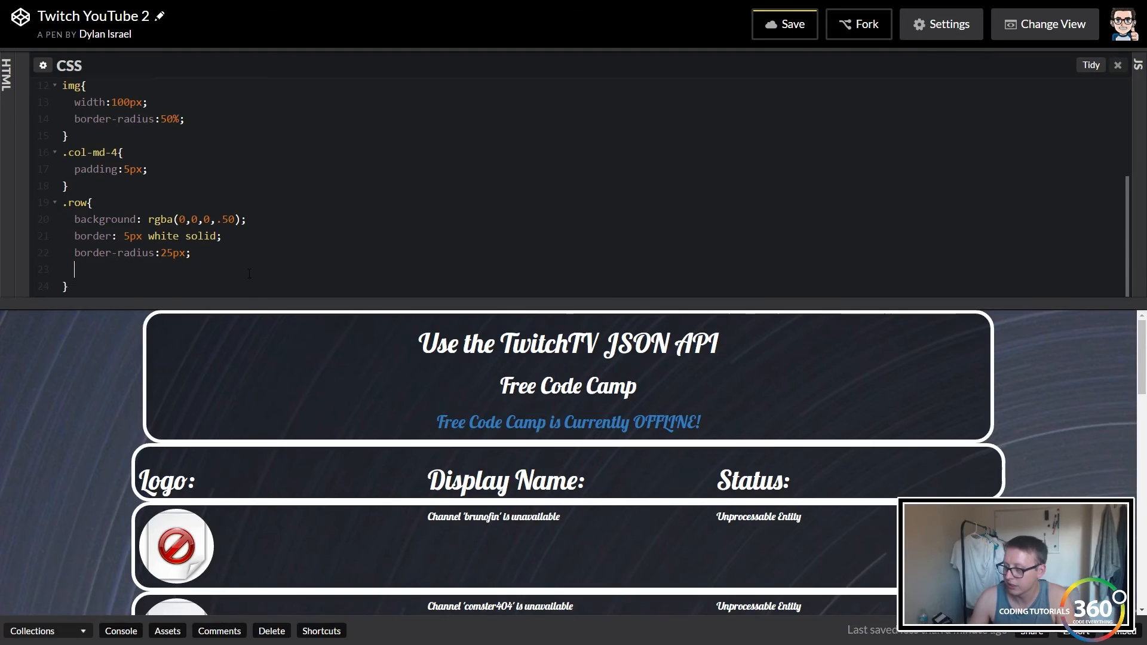
Step: Add margin-bottom: 10px to .row and scroll the preview to see the rows spaced apart
type("margin-")
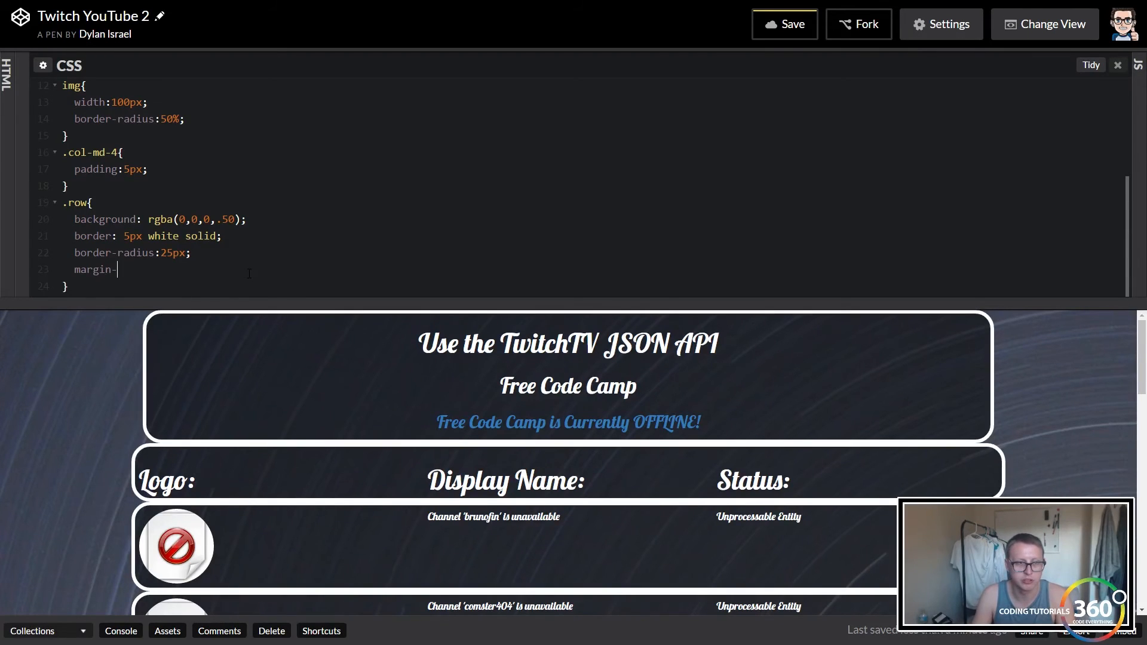
type("bottom:")
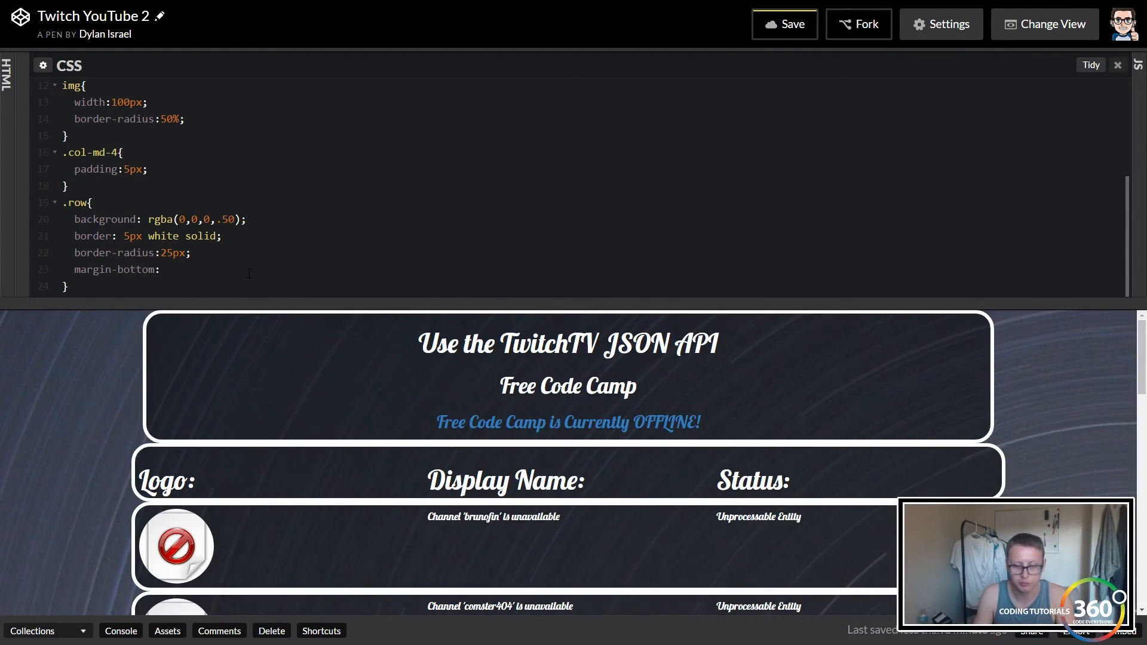
type("10px;")
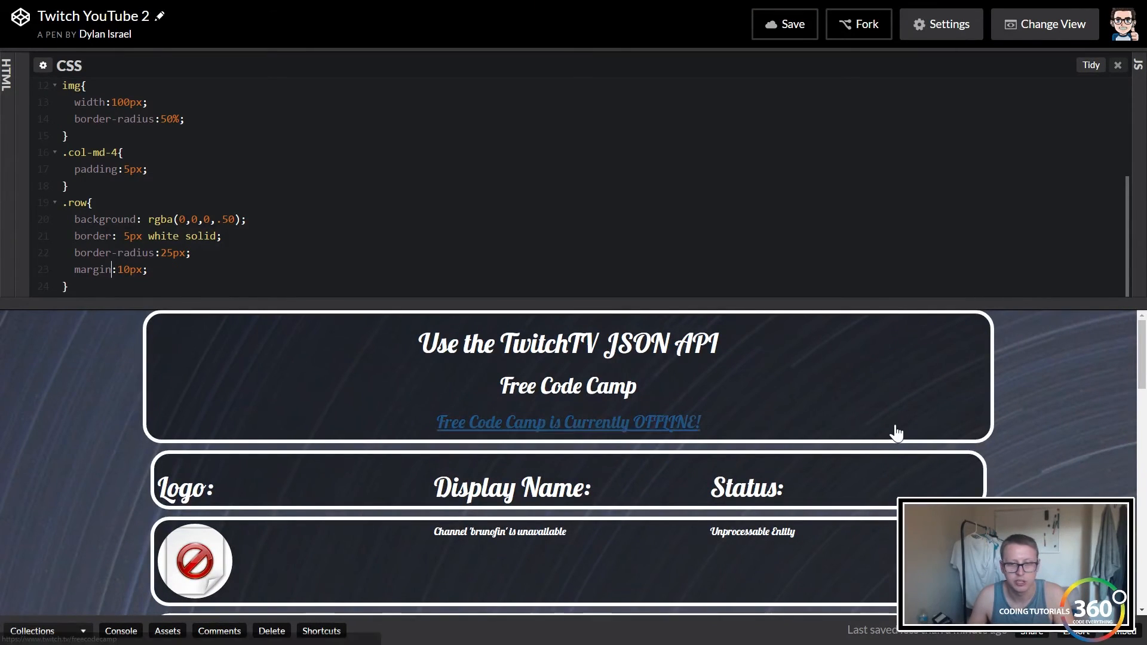
scroll("down", 3)
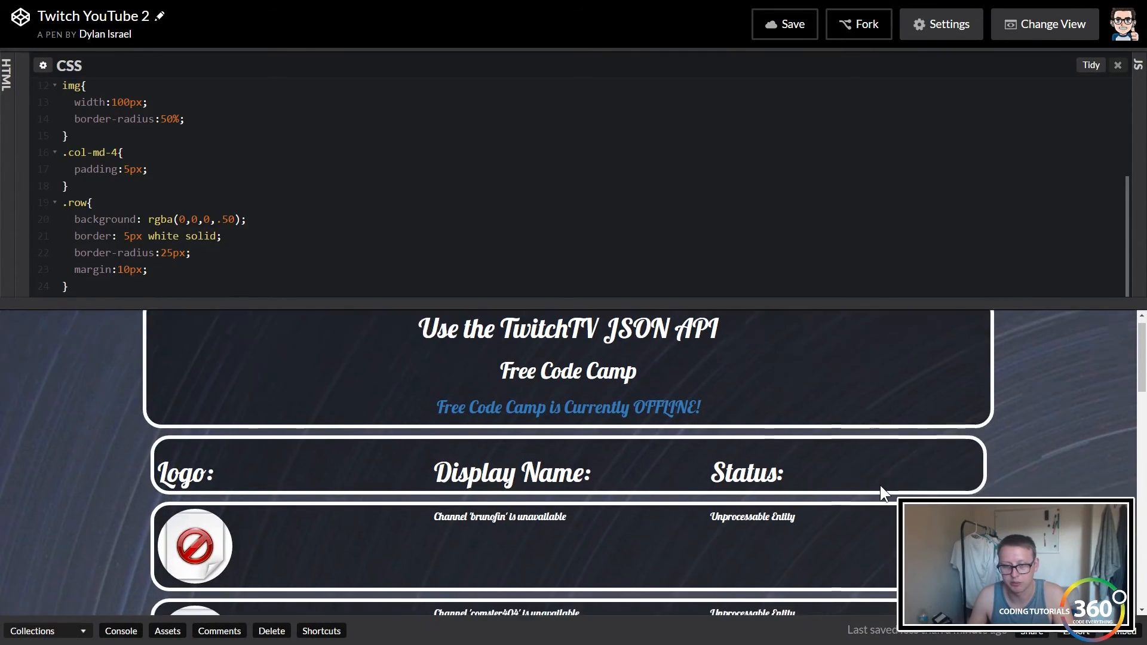
scroll("down", 3)
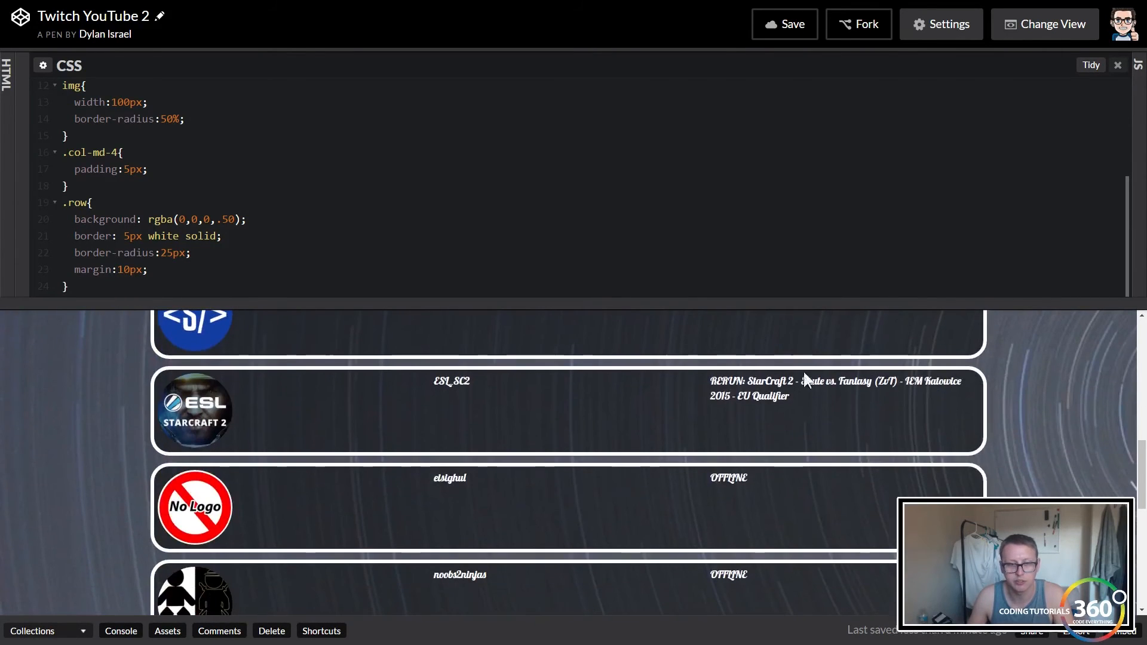
left_click(1046, 24)
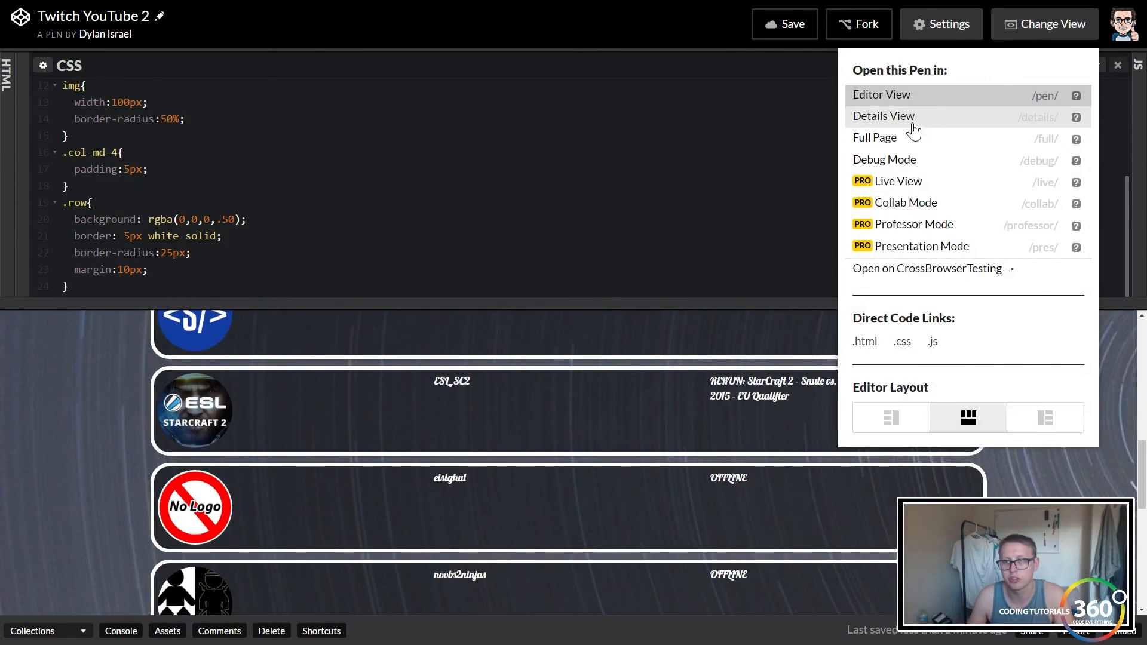
Step: Switch the pen to Full Page view and scroll through the finished channel cards
left_click(874, 138)
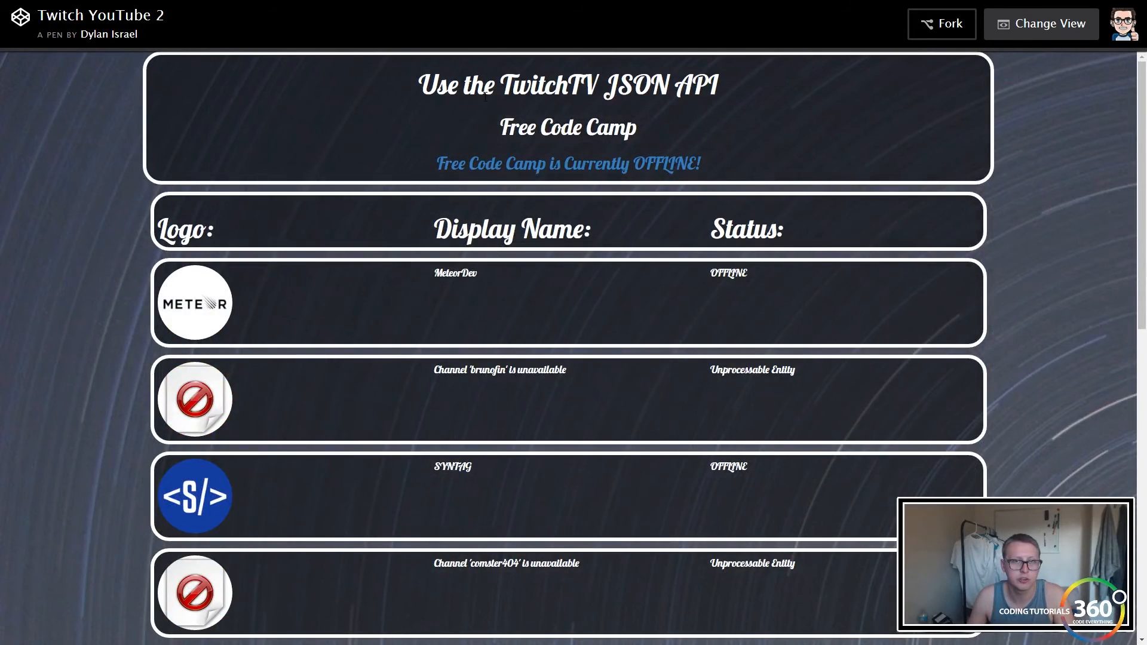
scroll("down", 3)
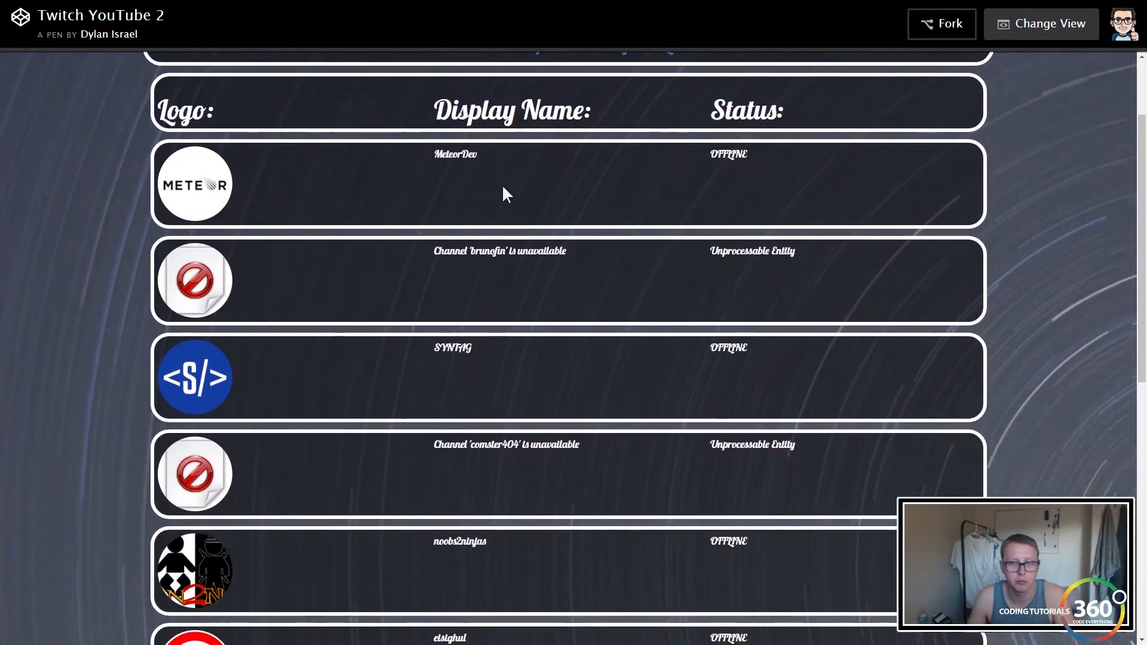
scroll("down", 3)
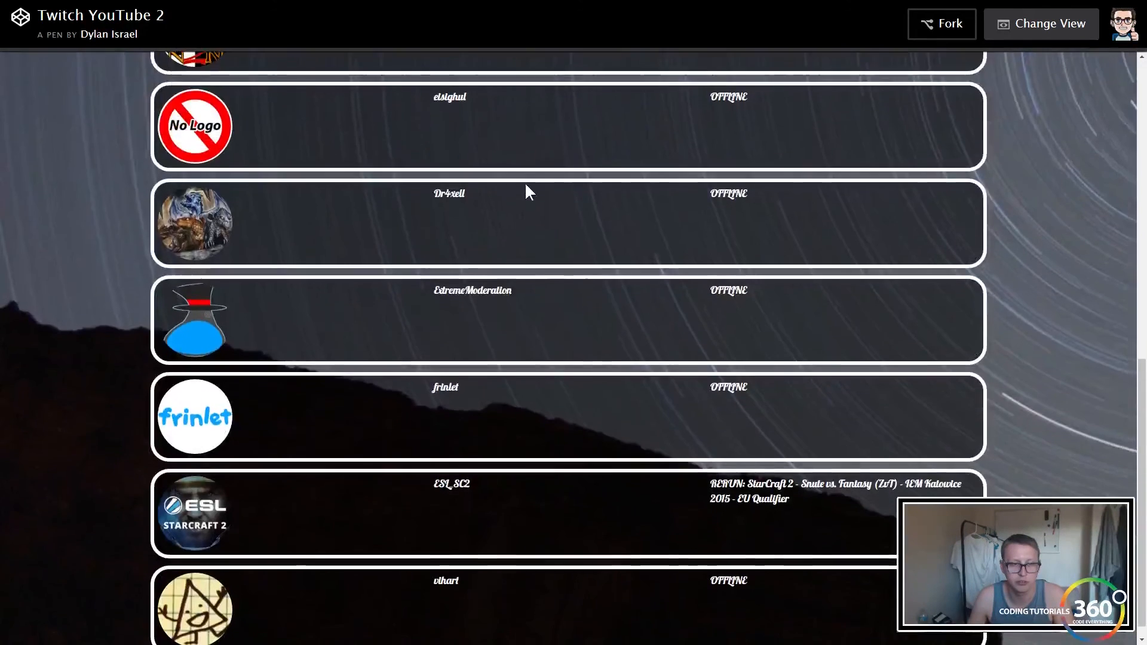
scroll("up", 3)
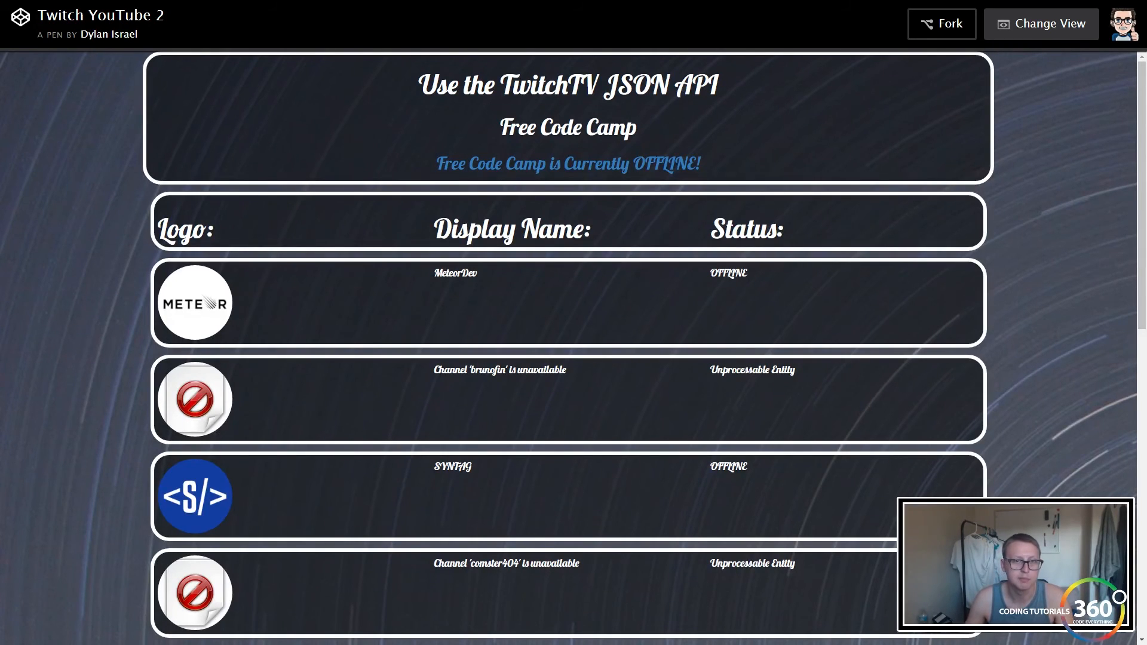
mouse_move(1024, 215)
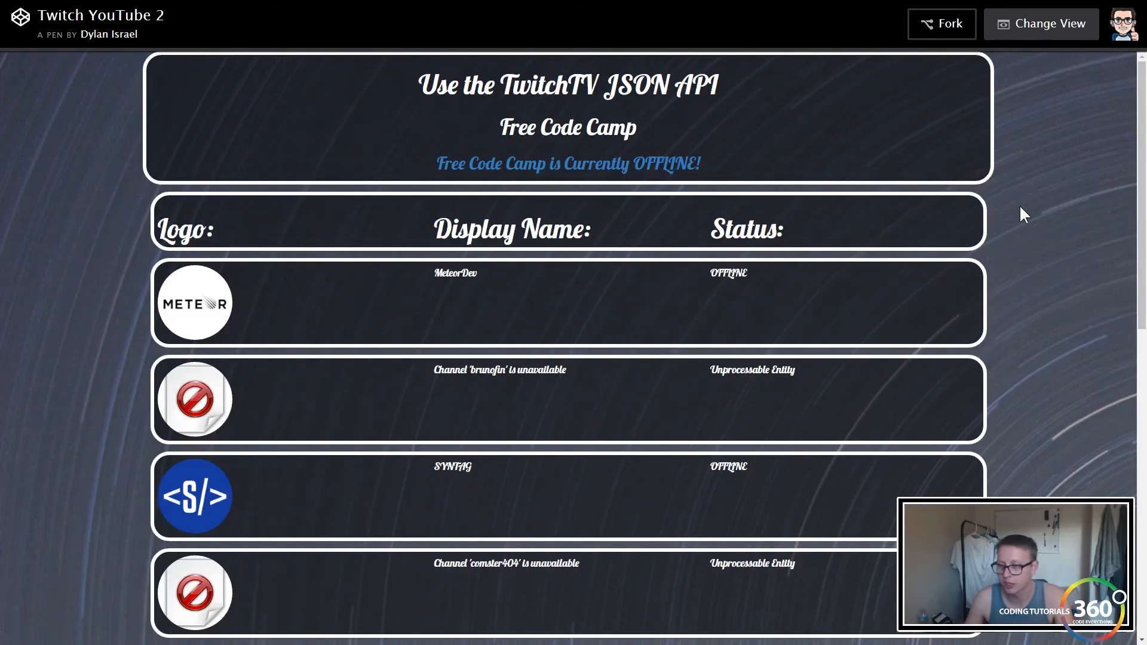